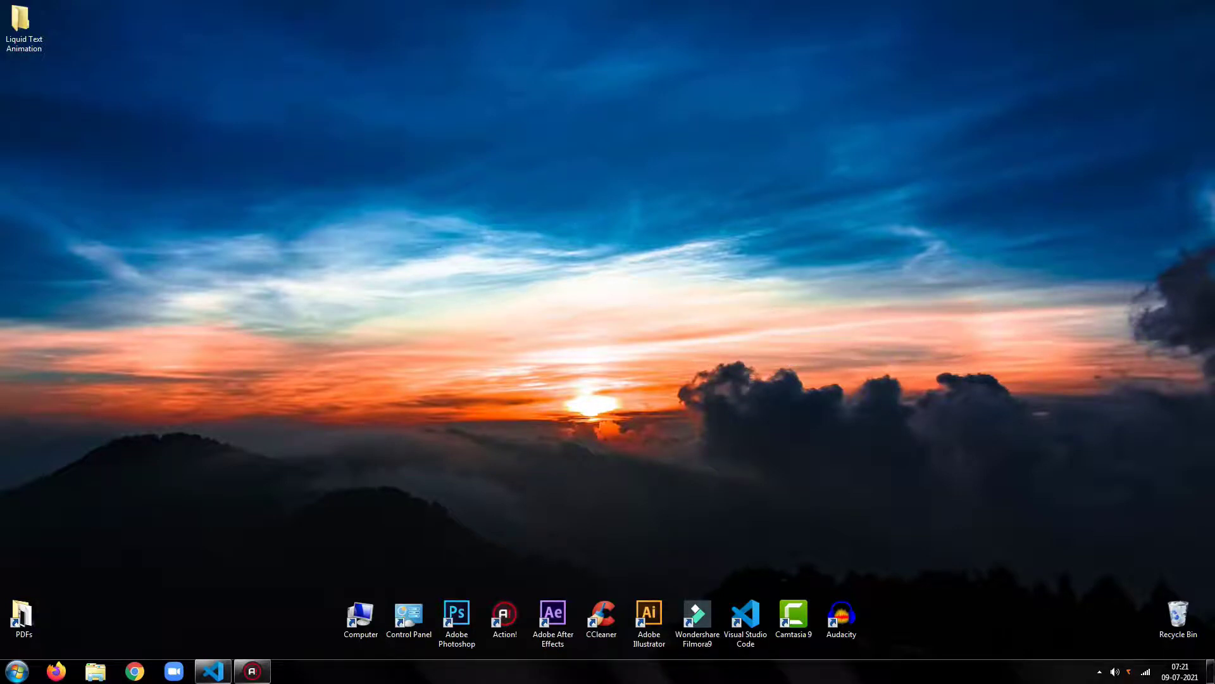
mouse_move(685, 326)
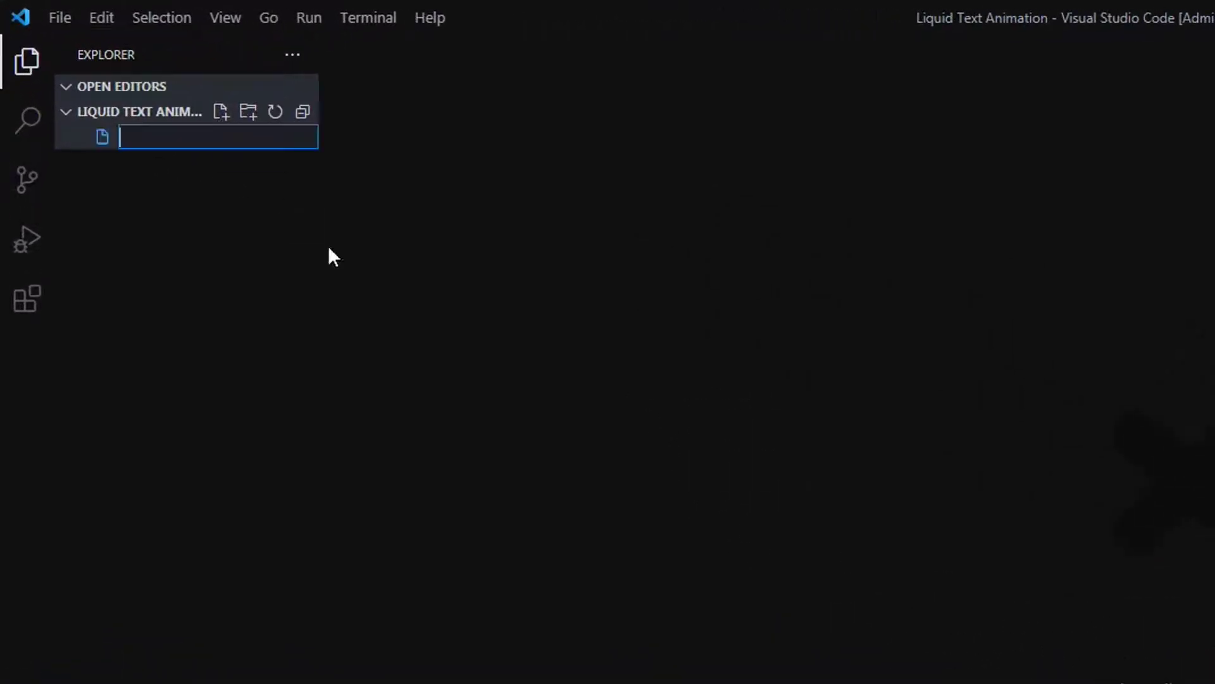
- Create a new file named index.html in the Explorer
type("inde")
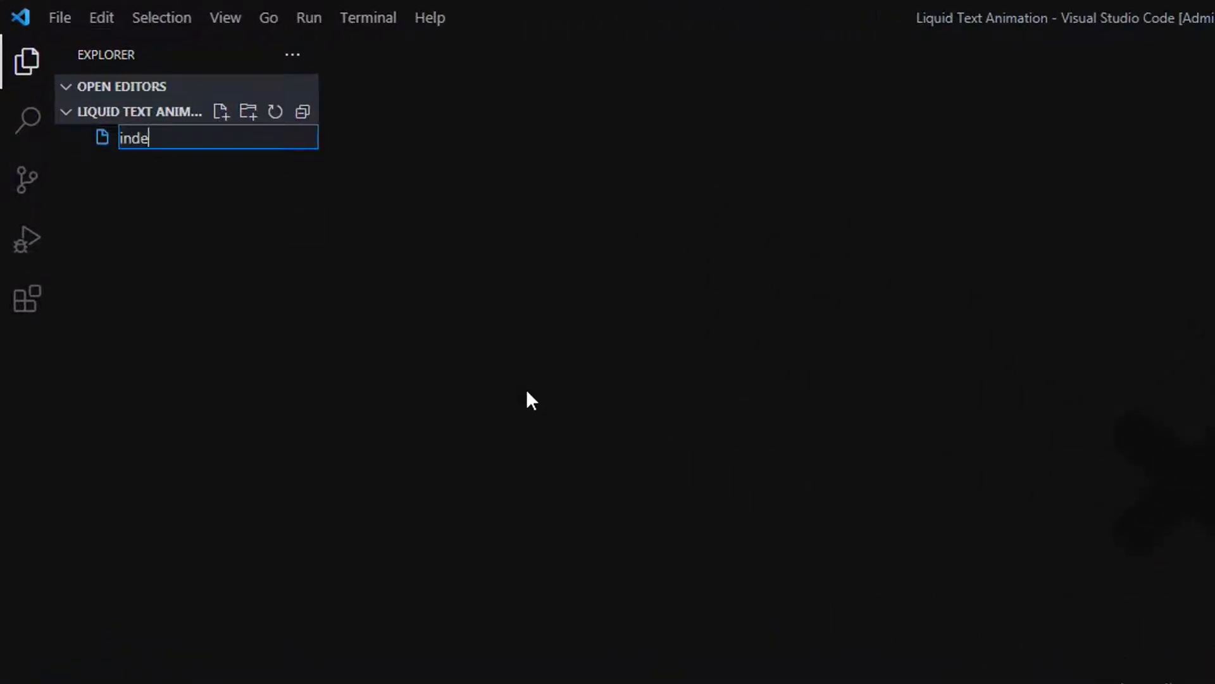
key("Enter")
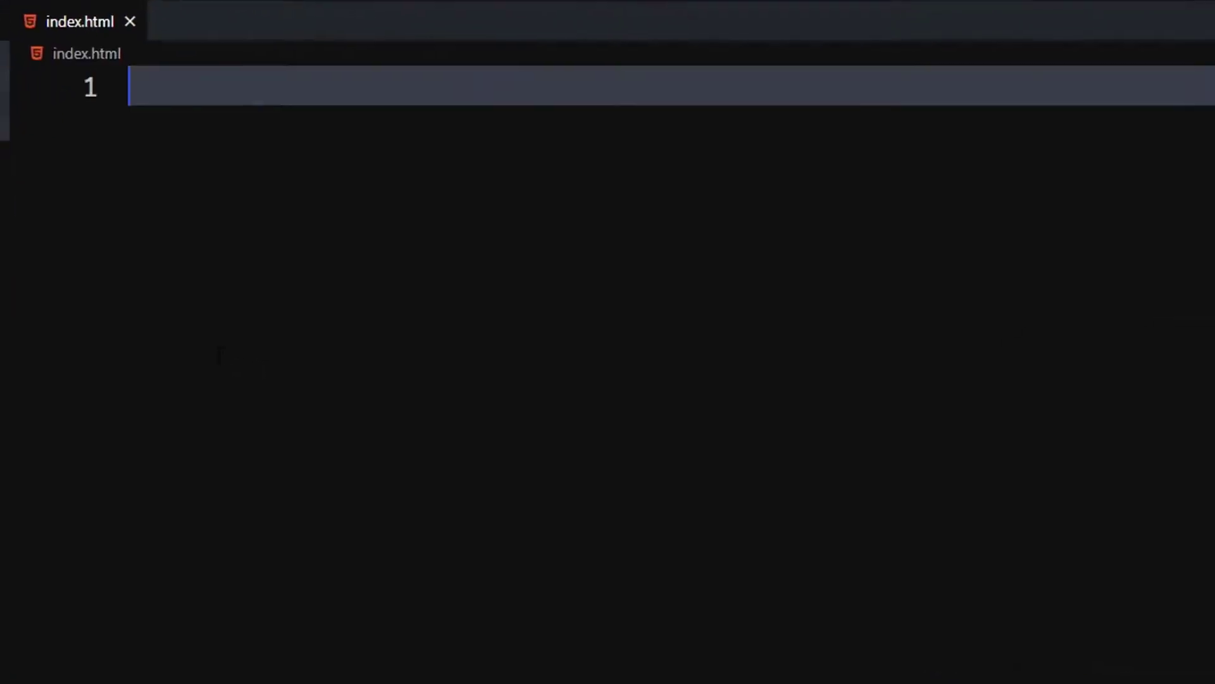
- Add a stylesheet link to style.css and an empty body element via Emmet
type("l")
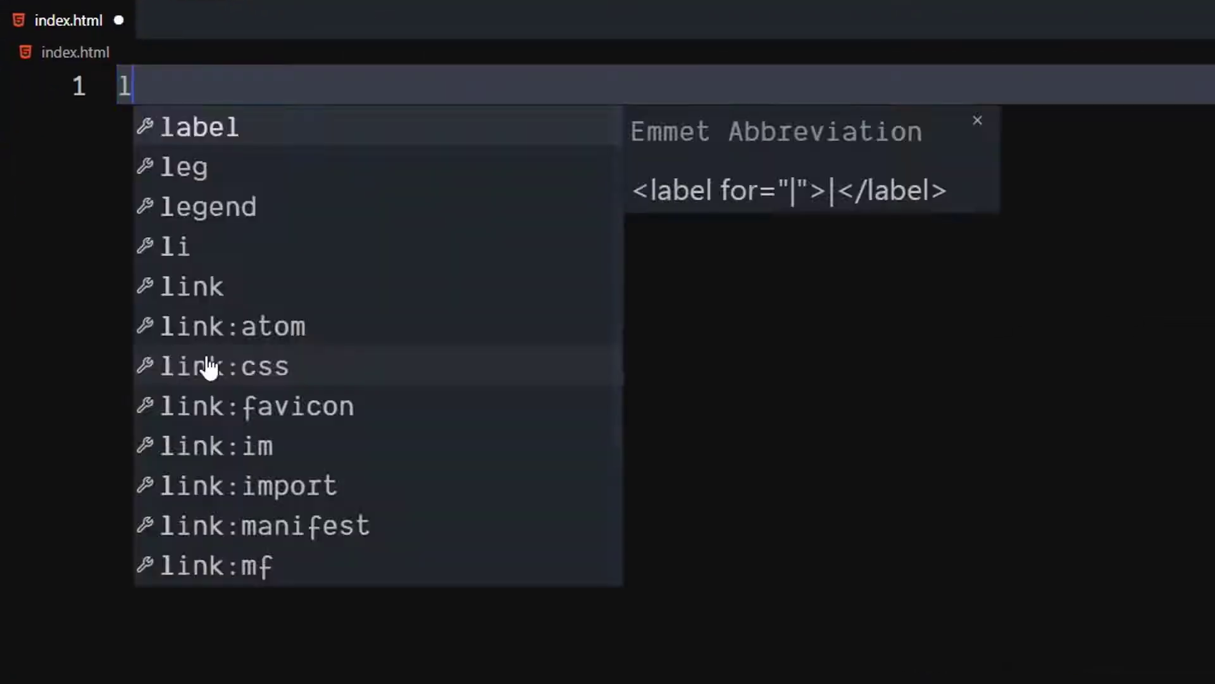
type("ink")
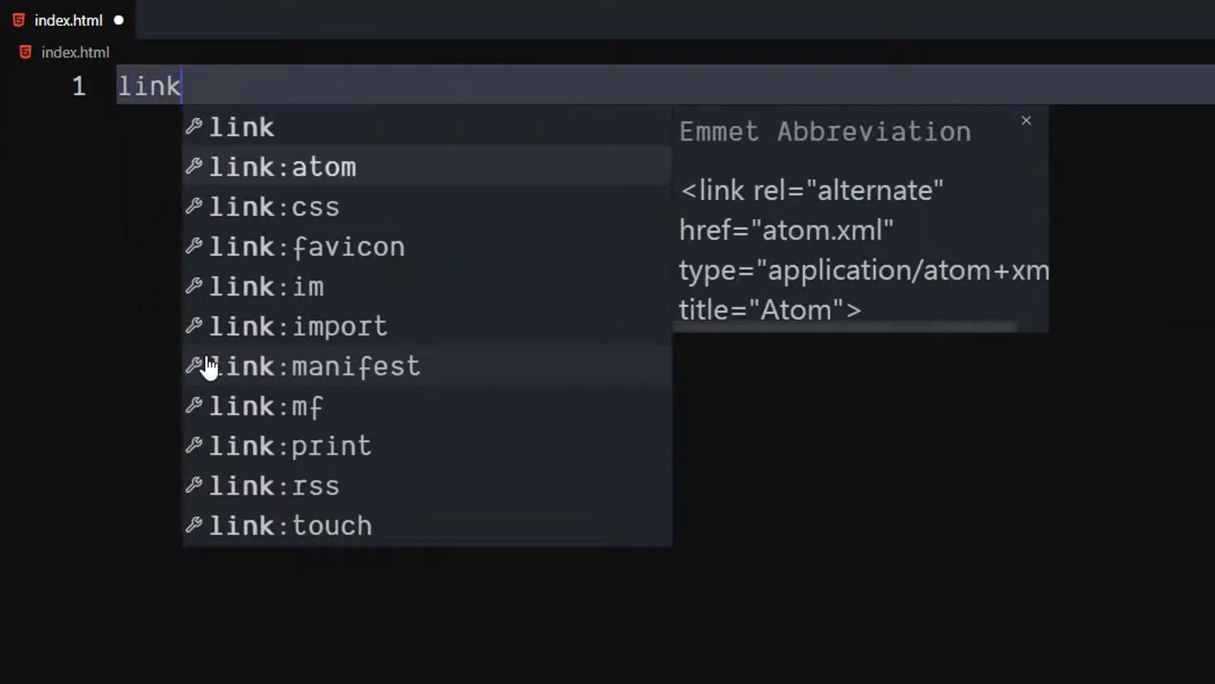
key("Tab")
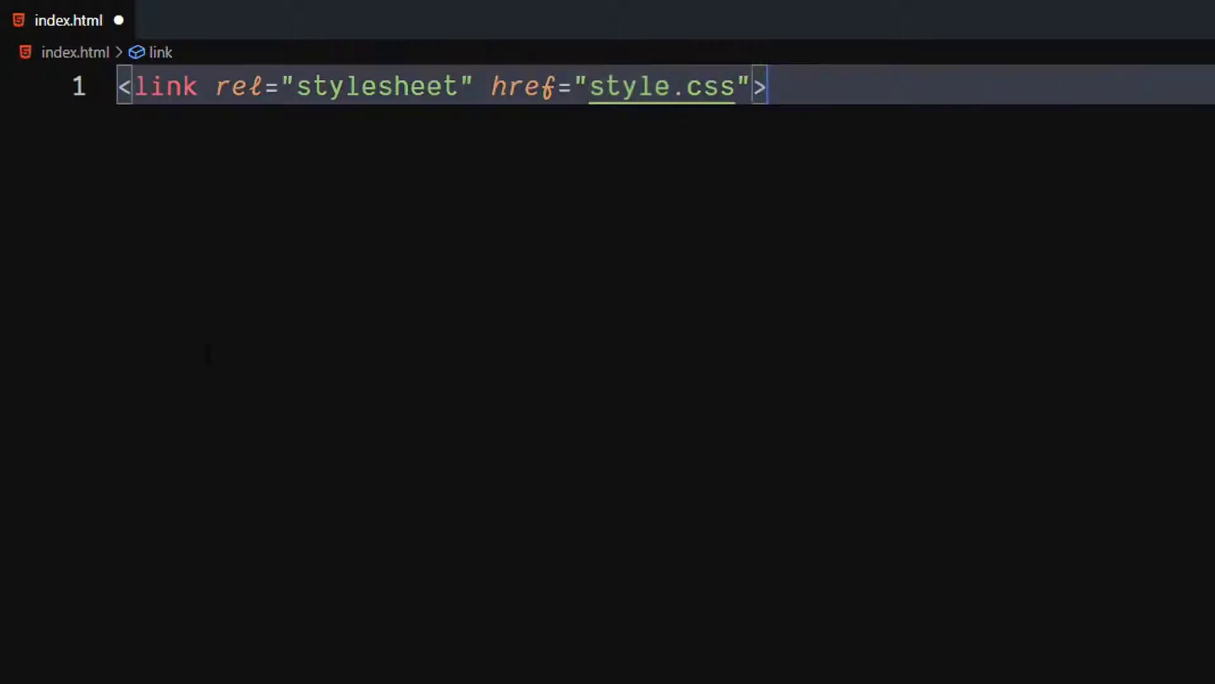
type("bo")
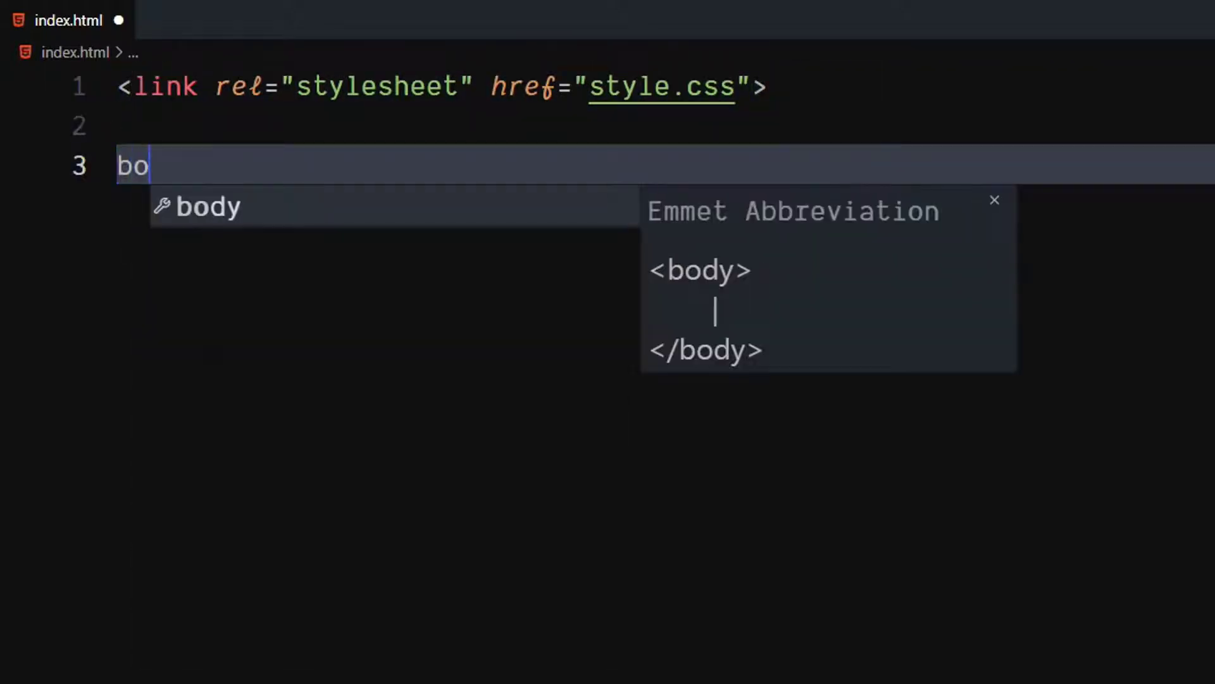
key("Tab")
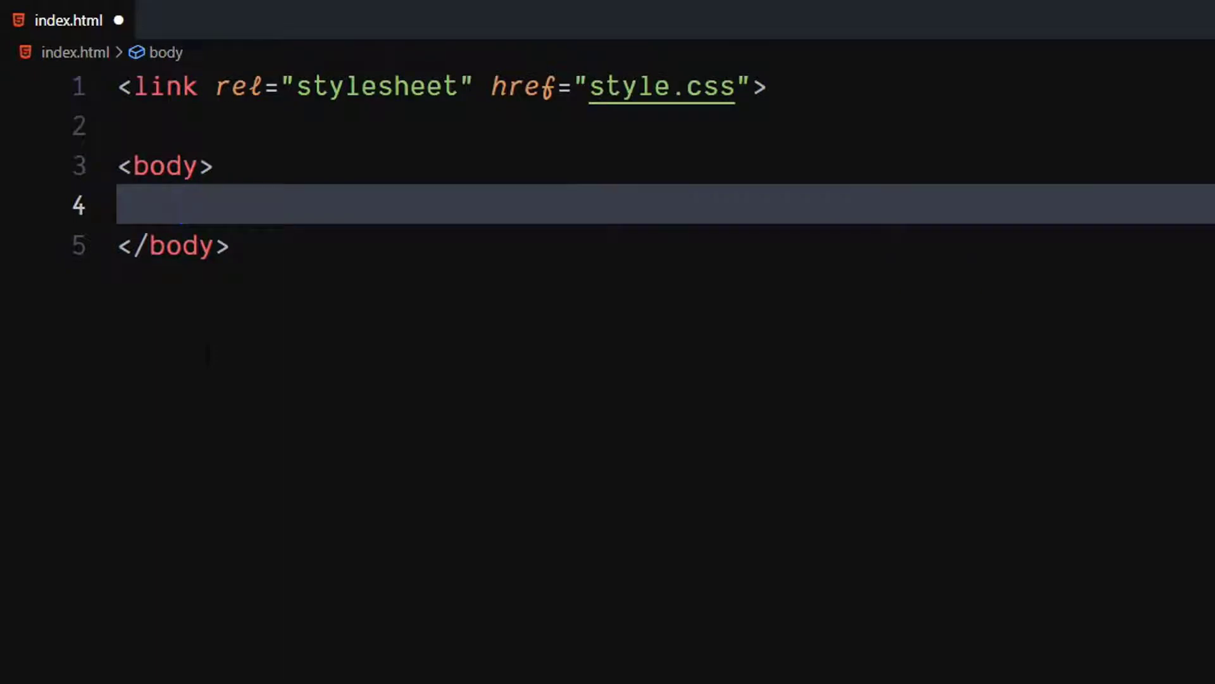
- Write an empty svg element with viewBox="0 0 100 20" inside the body
type("<sv")
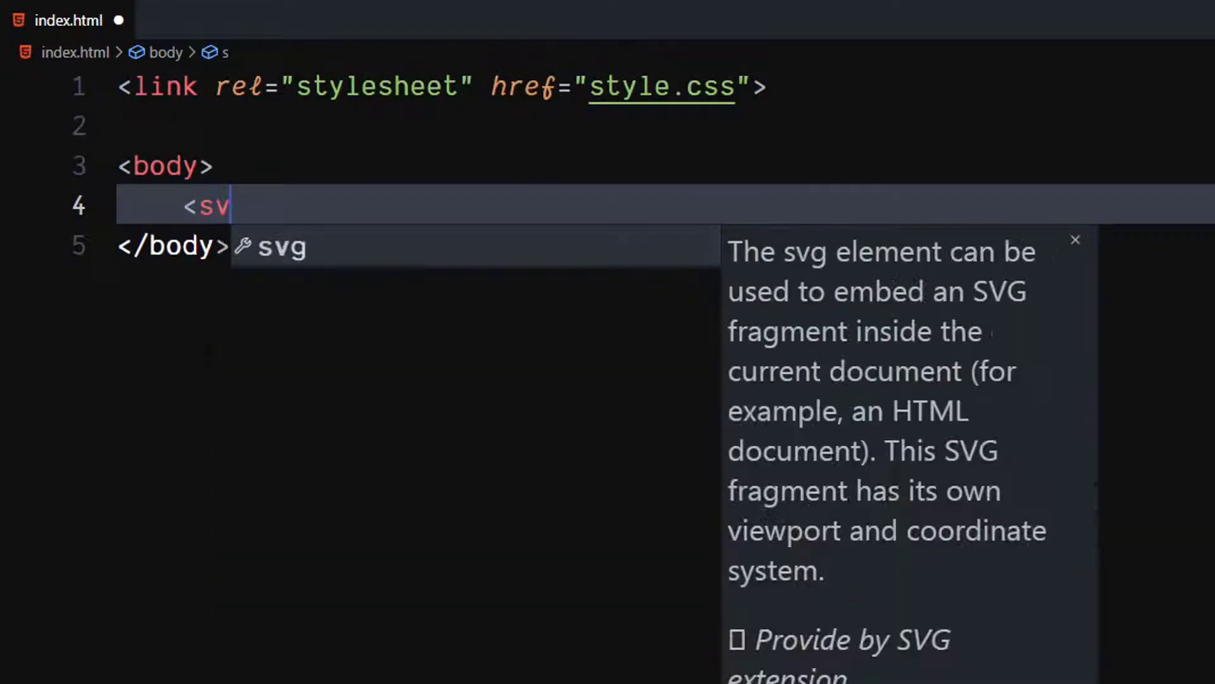
type("g view")
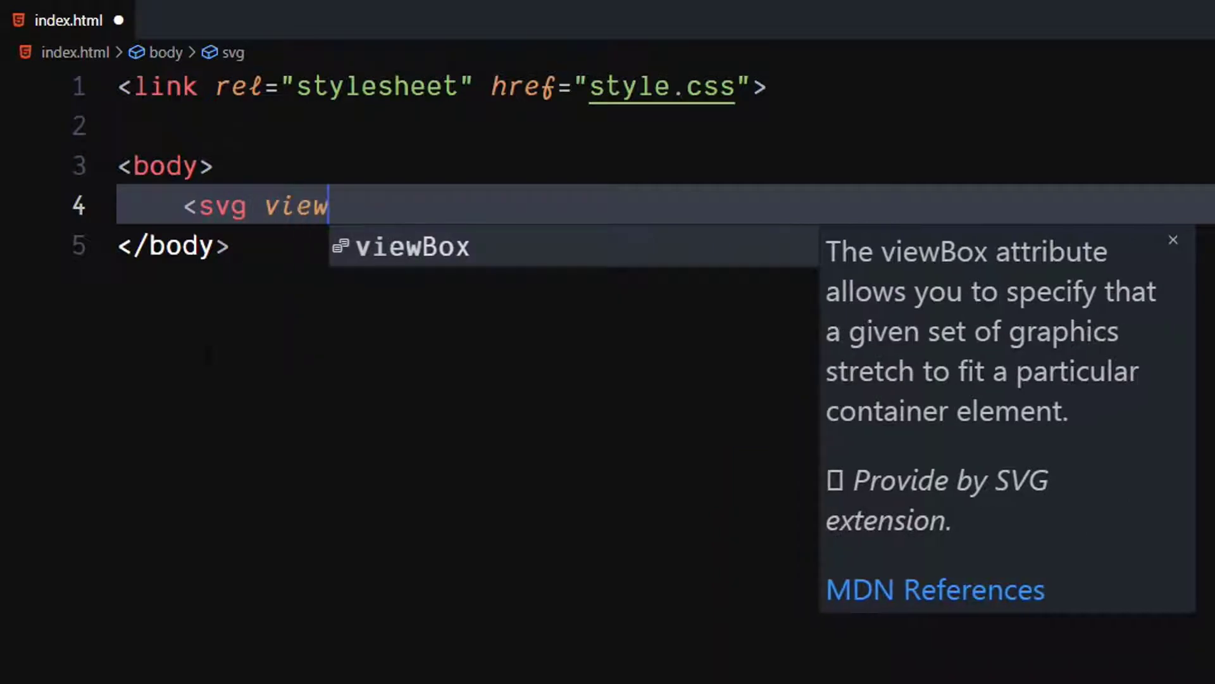
type("Box=\"0\"")
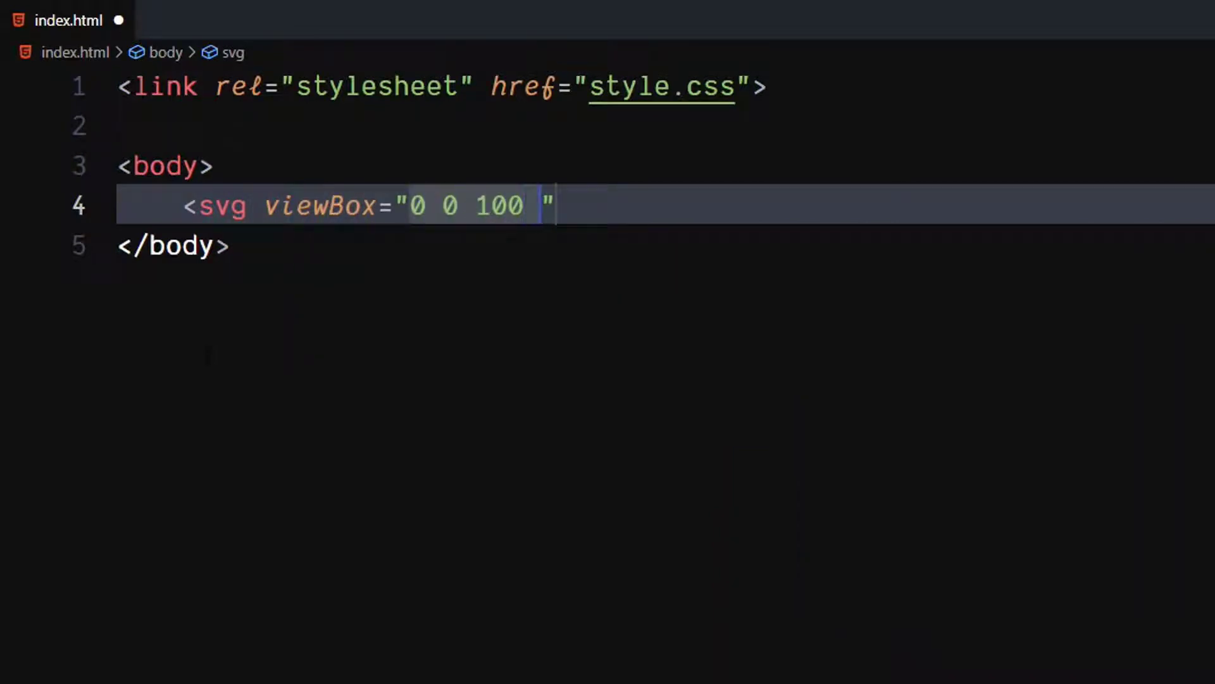
type("20")
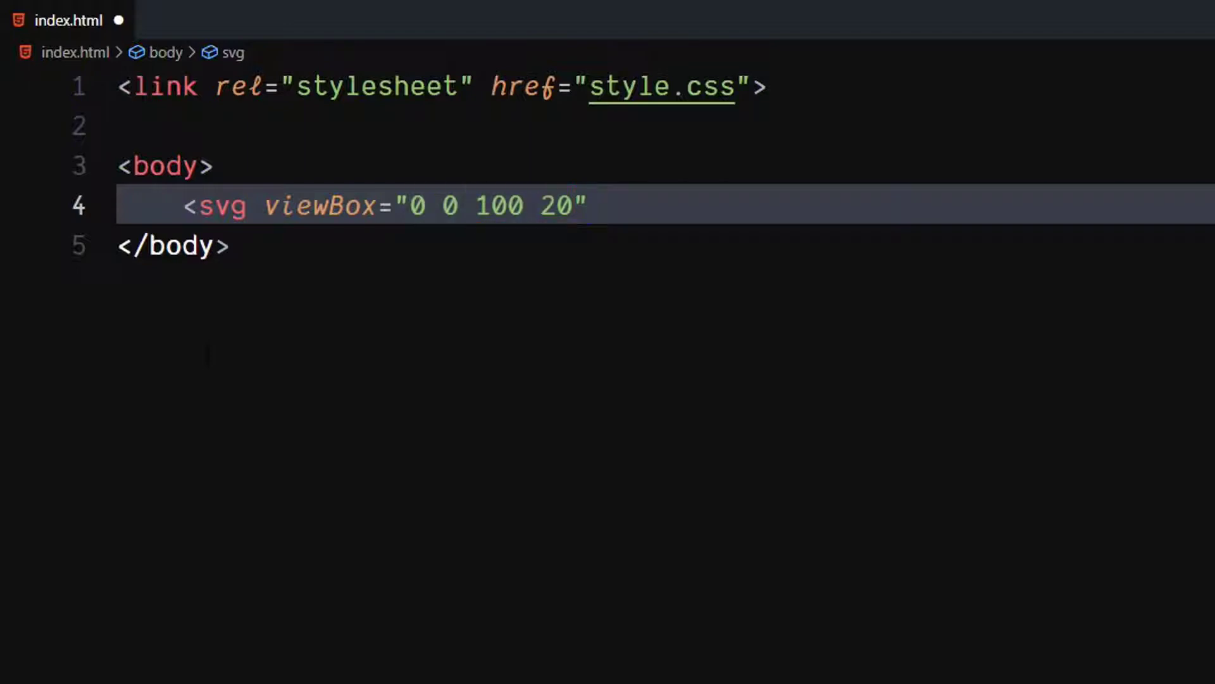
type(">")
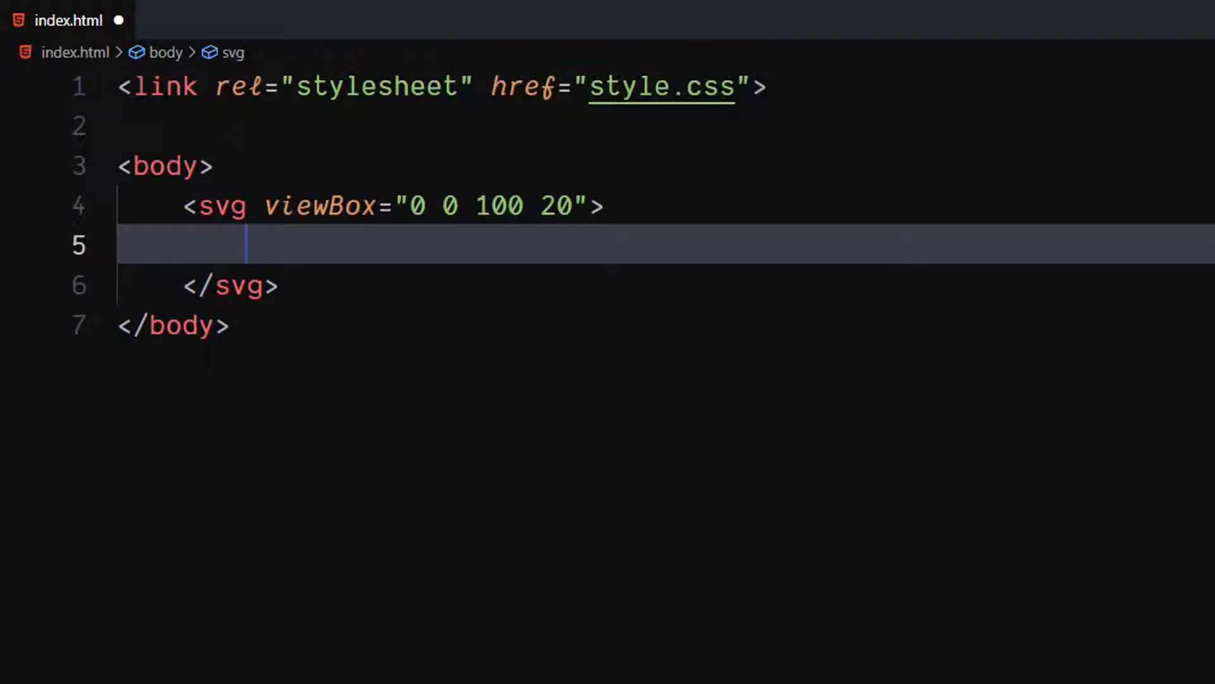
- Add a linearGradient element with id="gradient" inside the svg
type("<linearGradient")
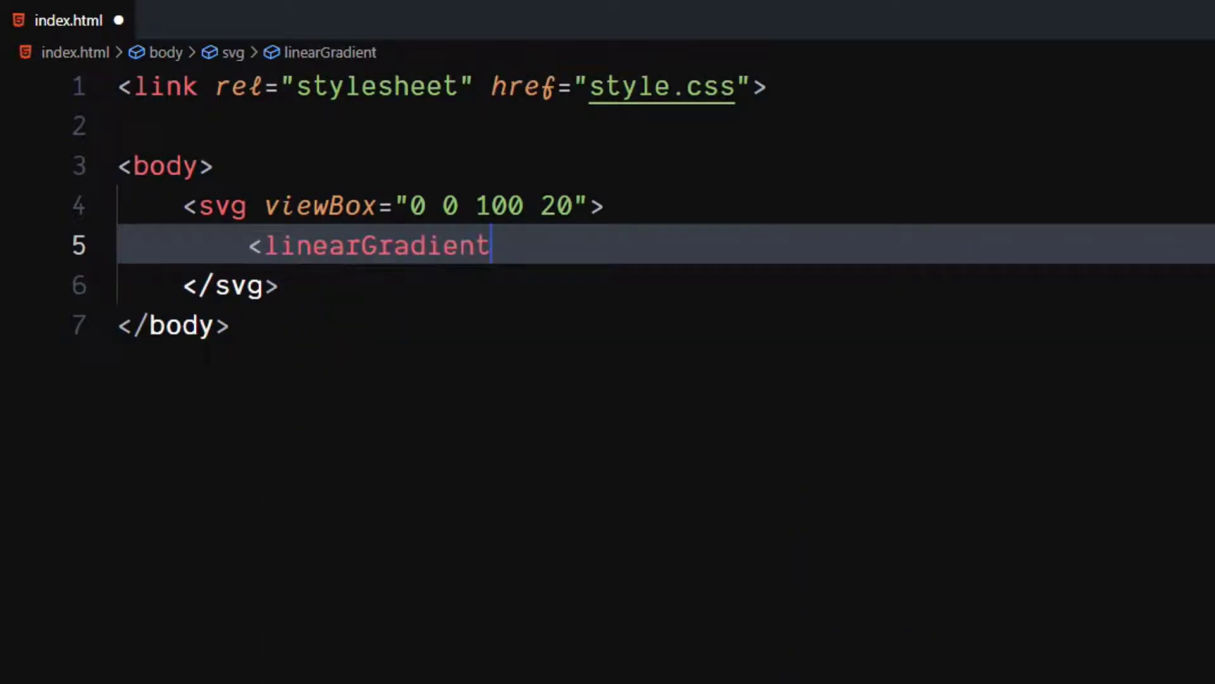
type("i")
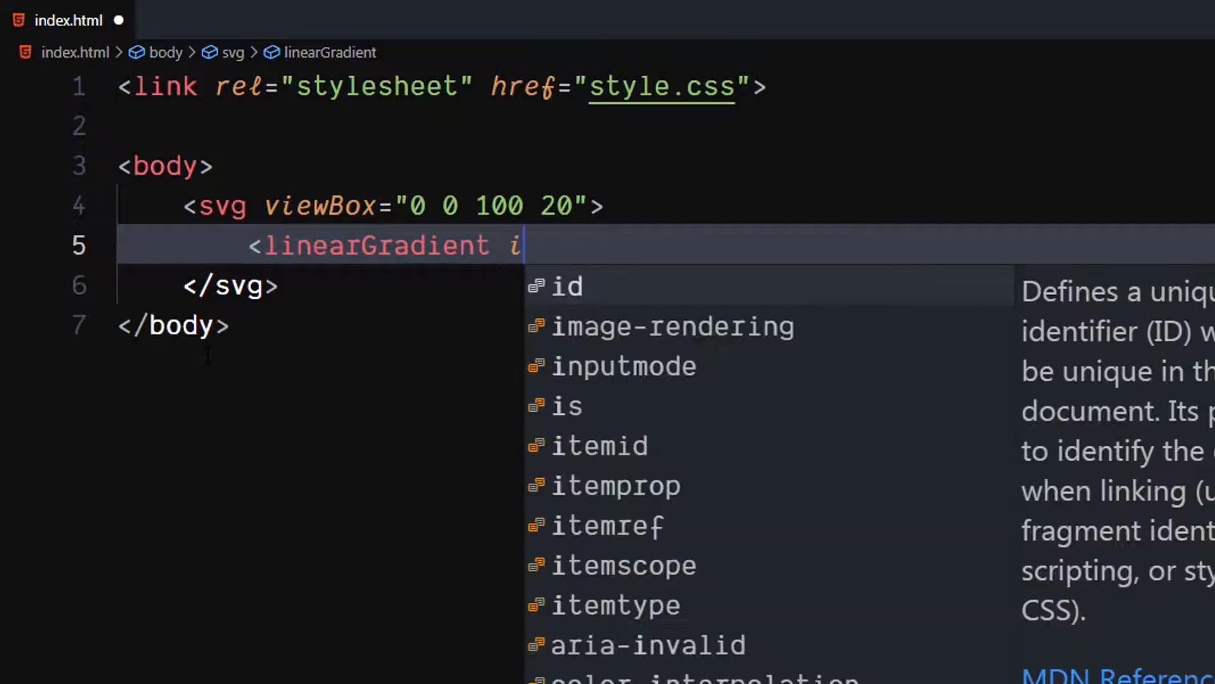
type("d=\"g\"")
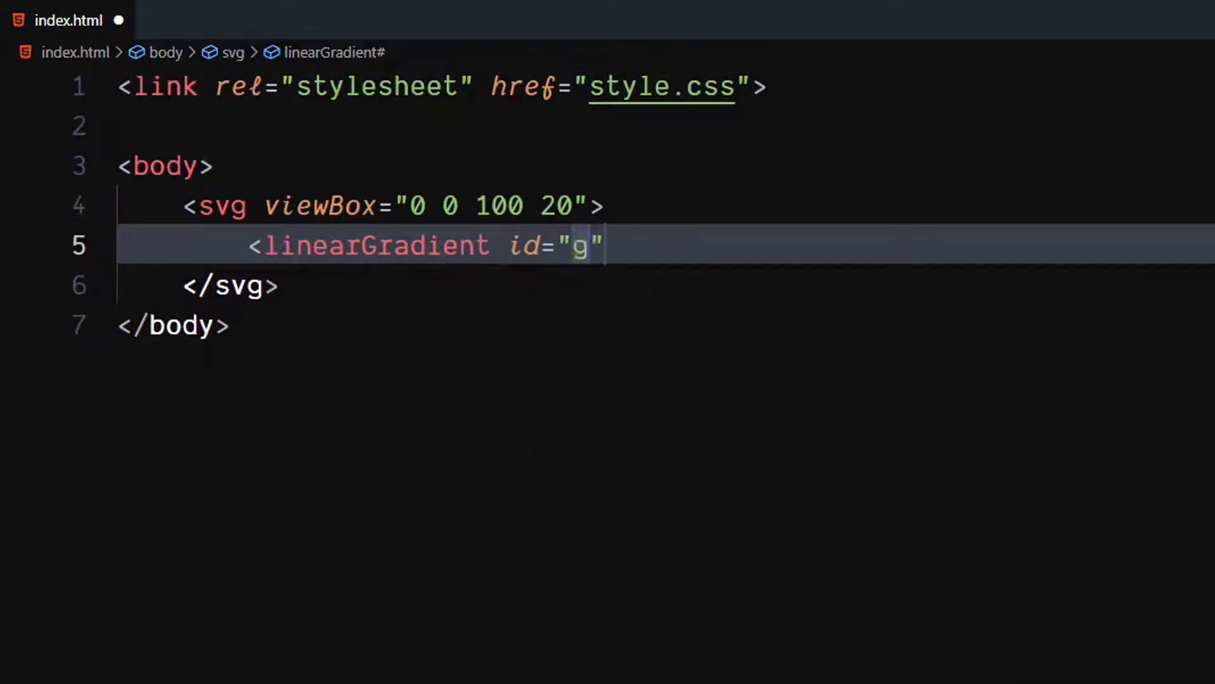
type("radien")
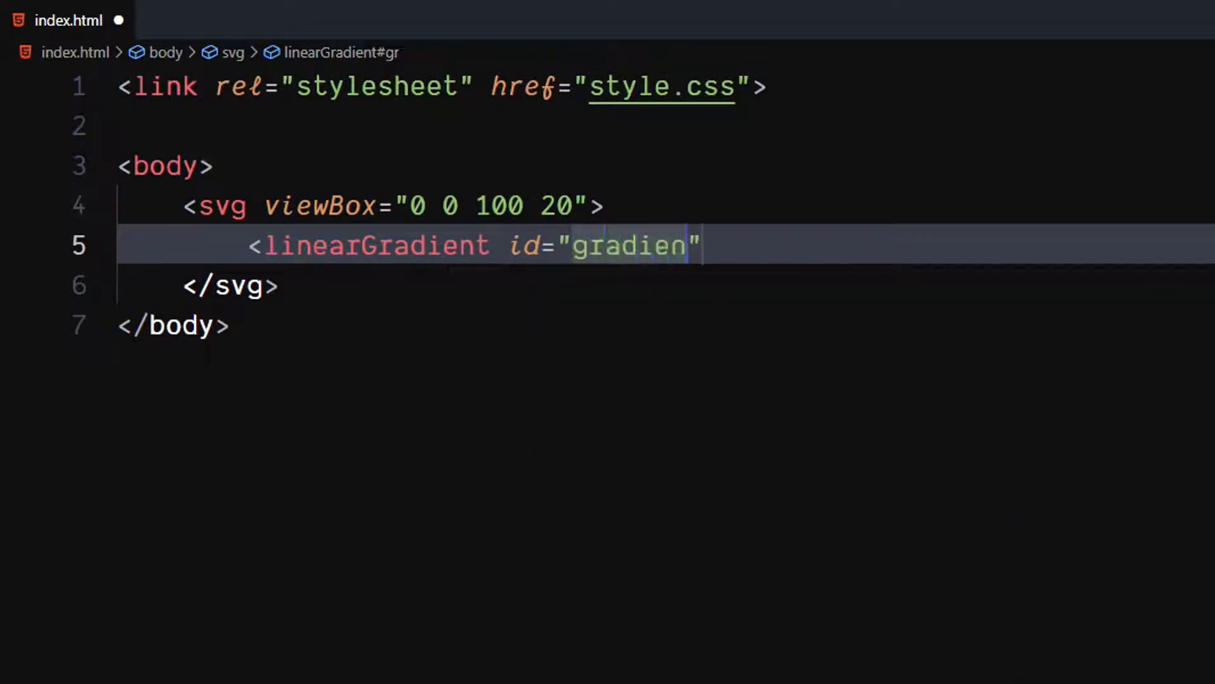
type("t>")
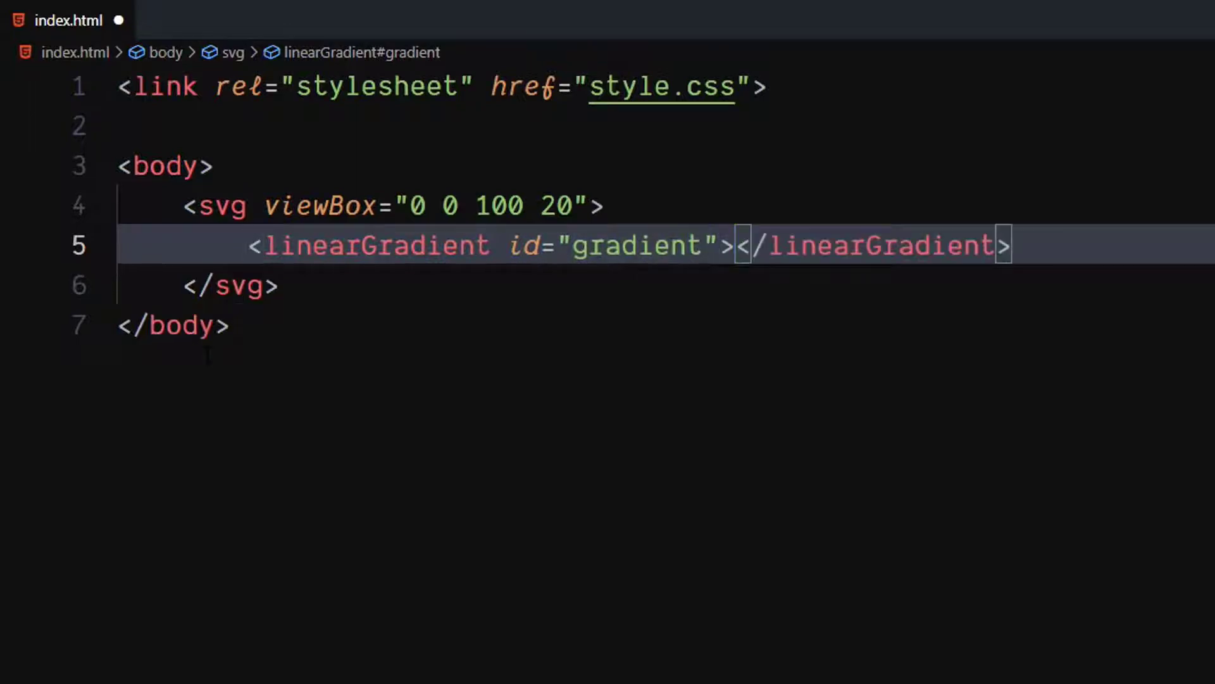
key("Enter")
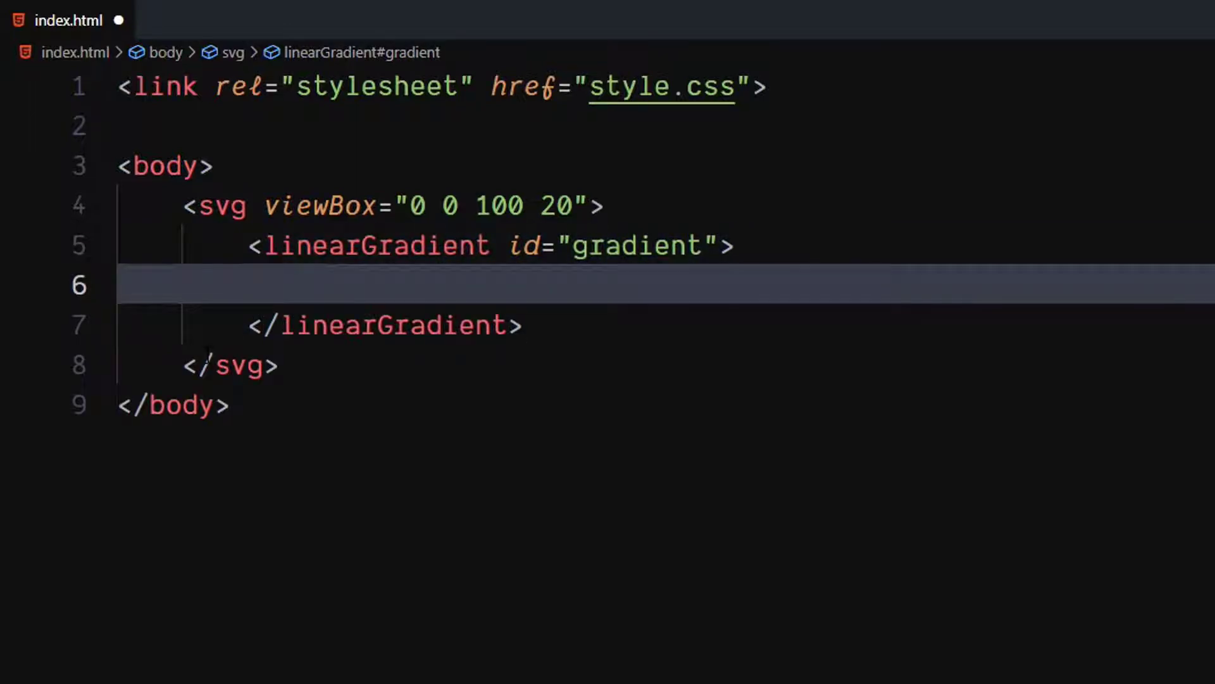
- Give the gradient a stop with stop-color #ff7129 and begin a pattern tag after it
type("<str")
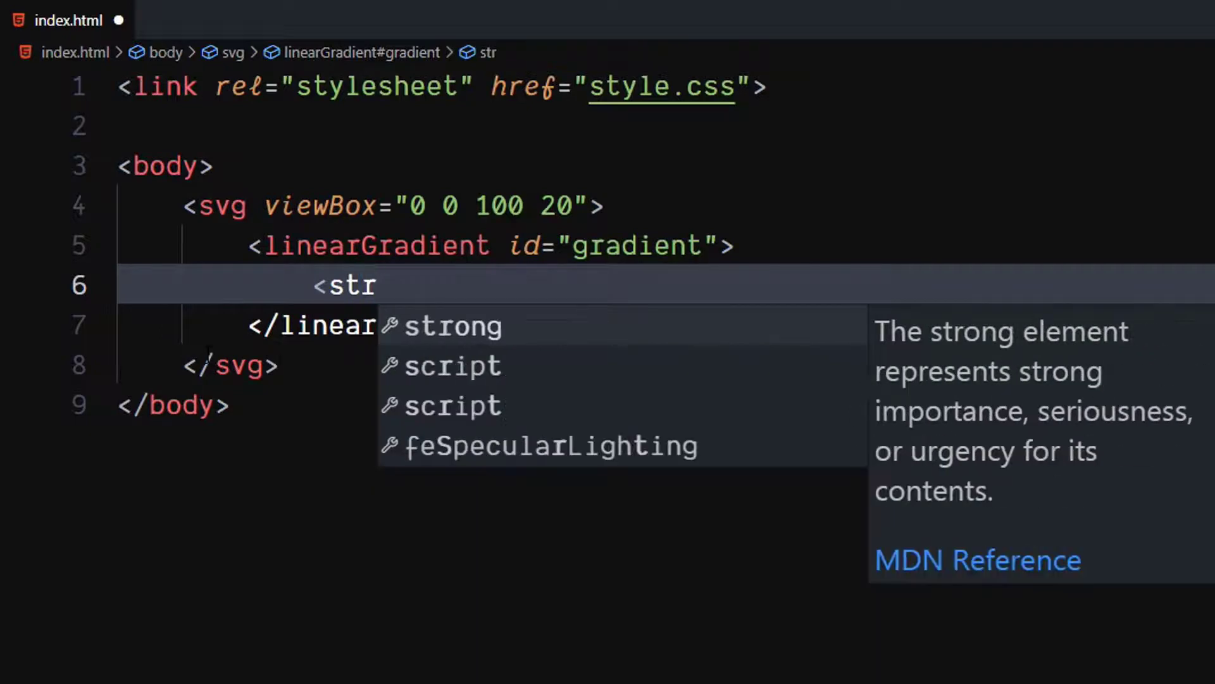
type("op></")
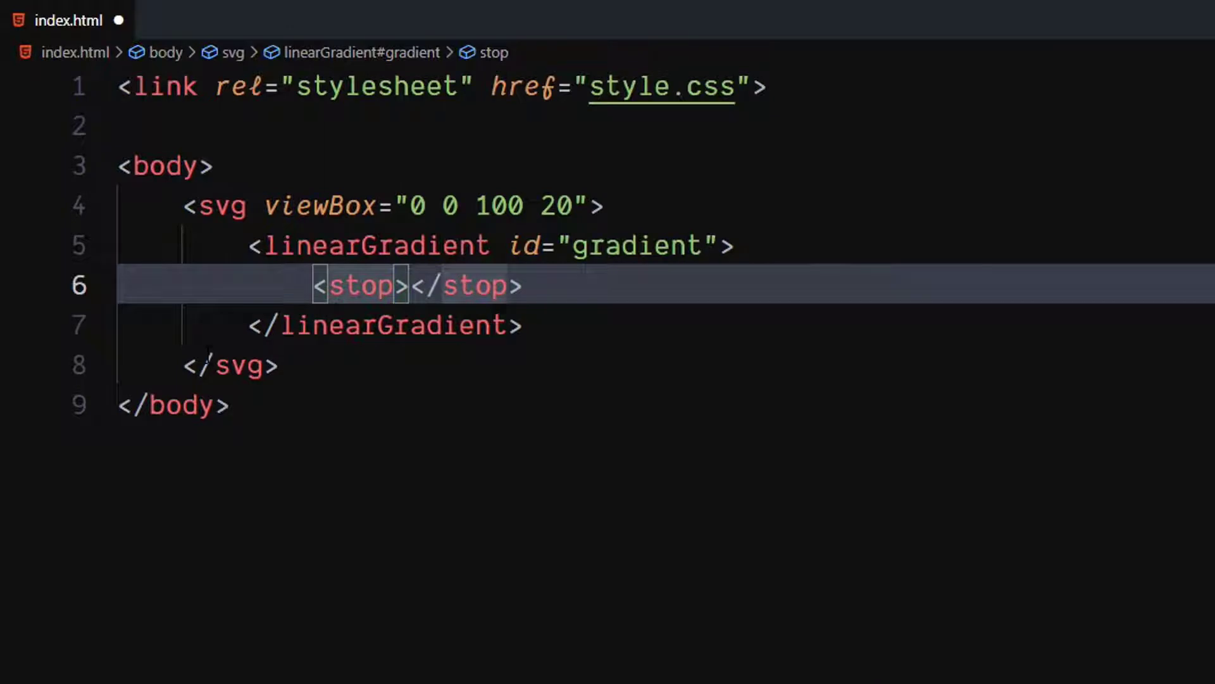
type("sto")
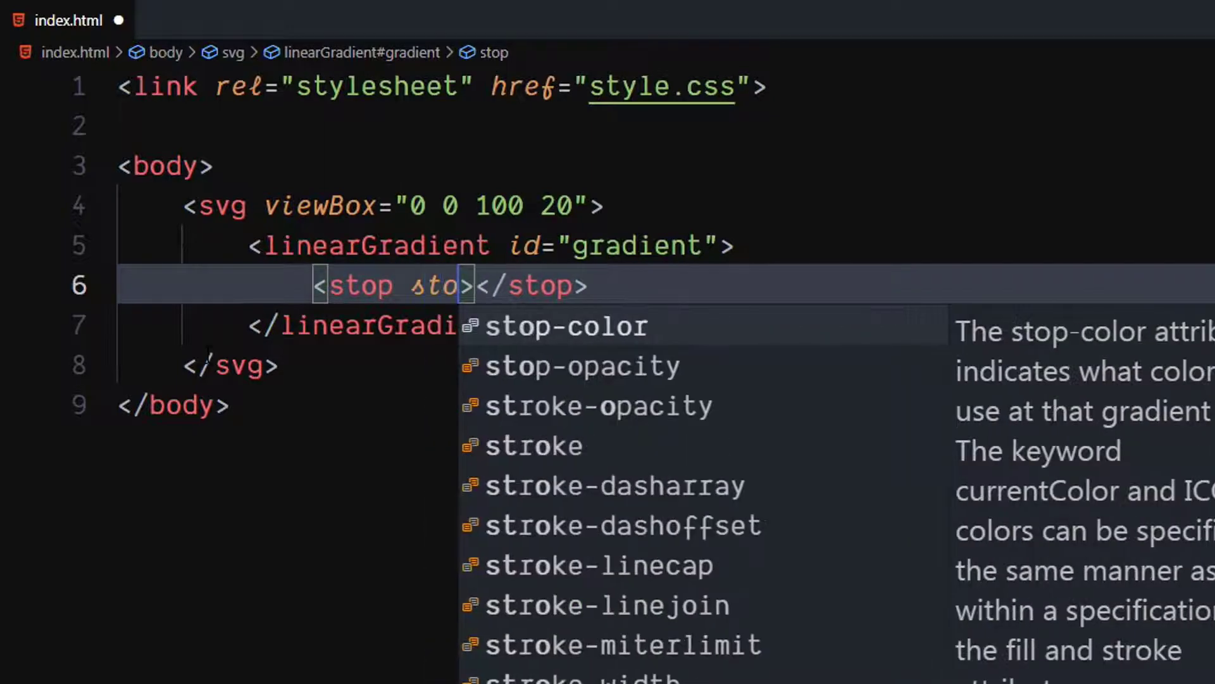
left_click(567, 325)
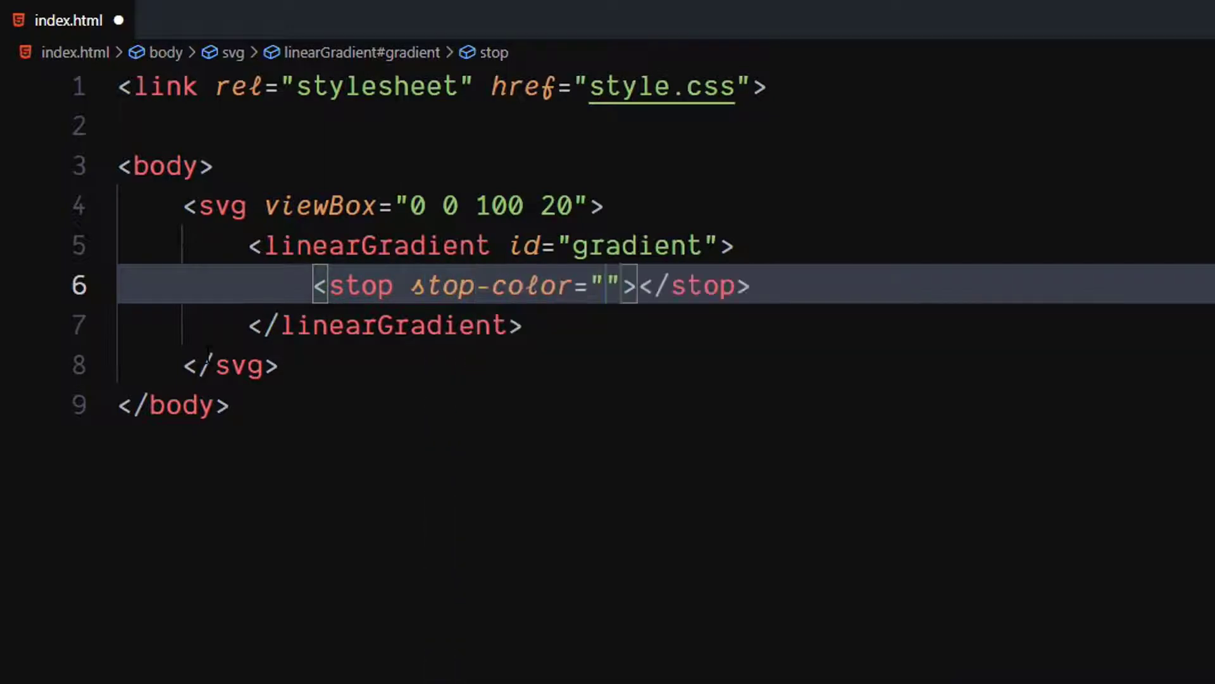
type("#")
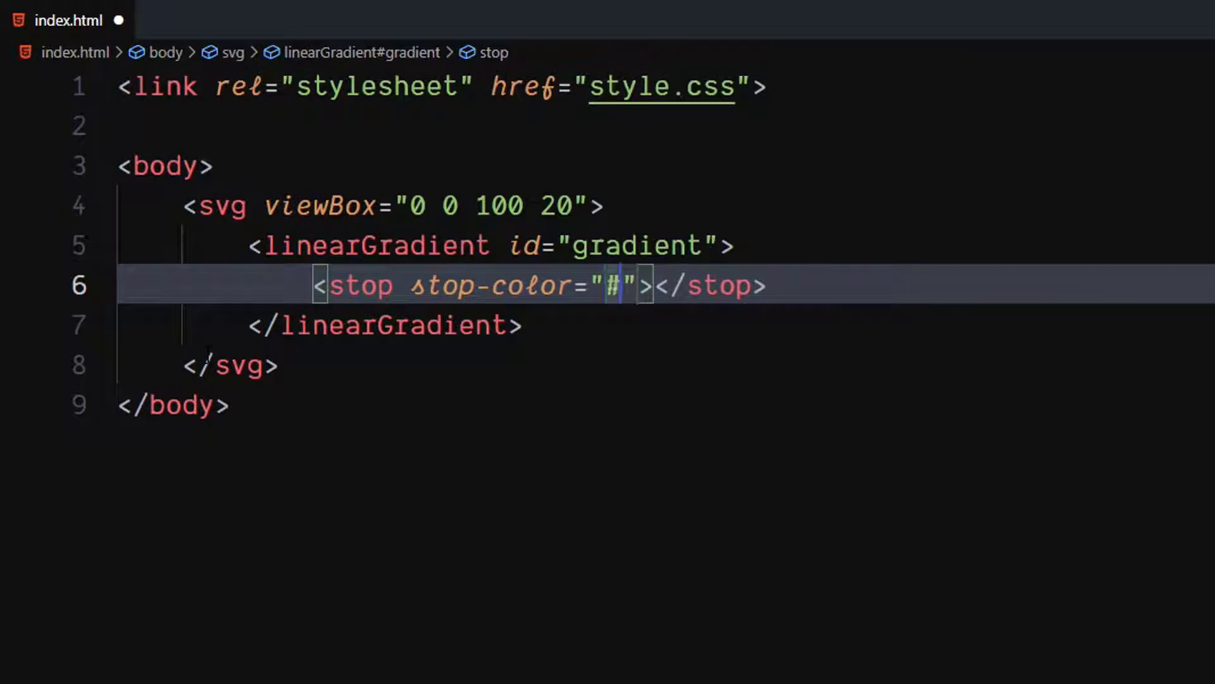
type("f")
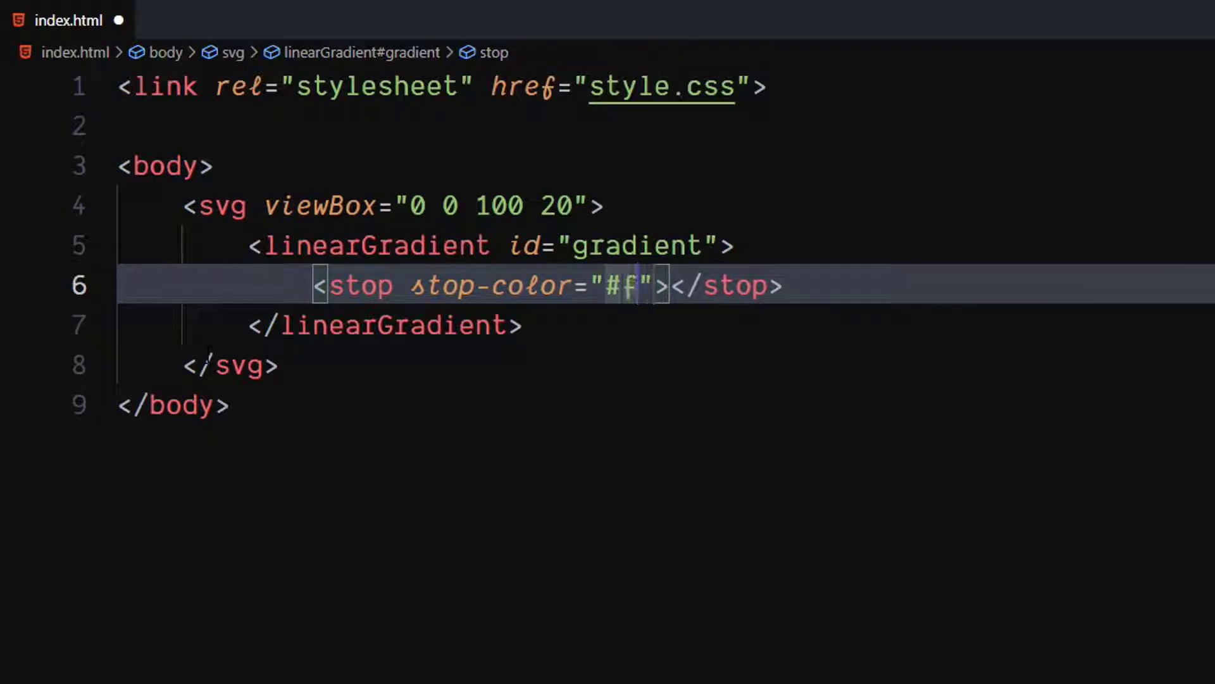
type("f71")
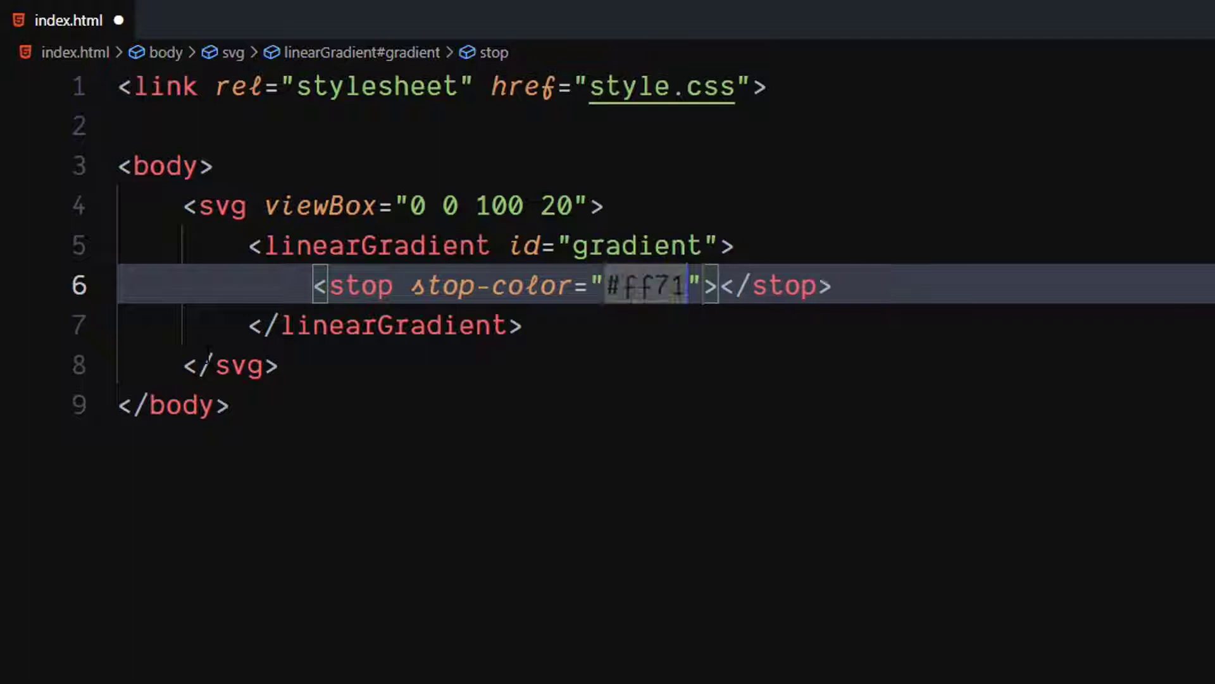
type("29")
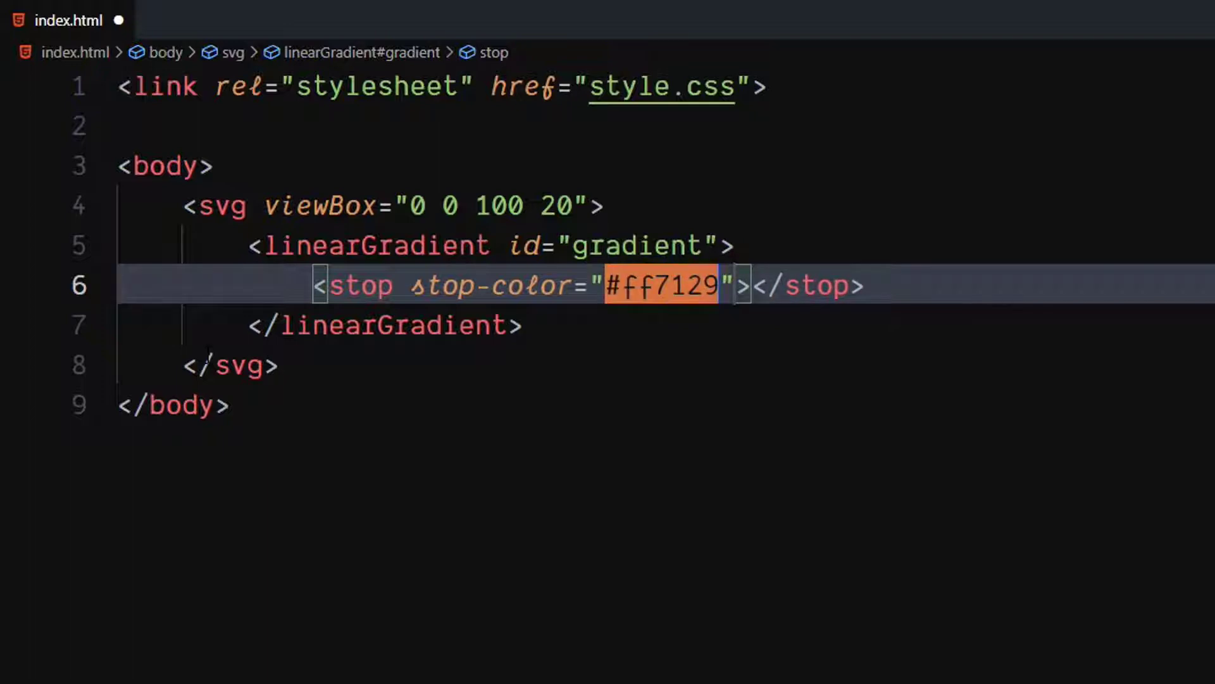
left_click(380, 325)
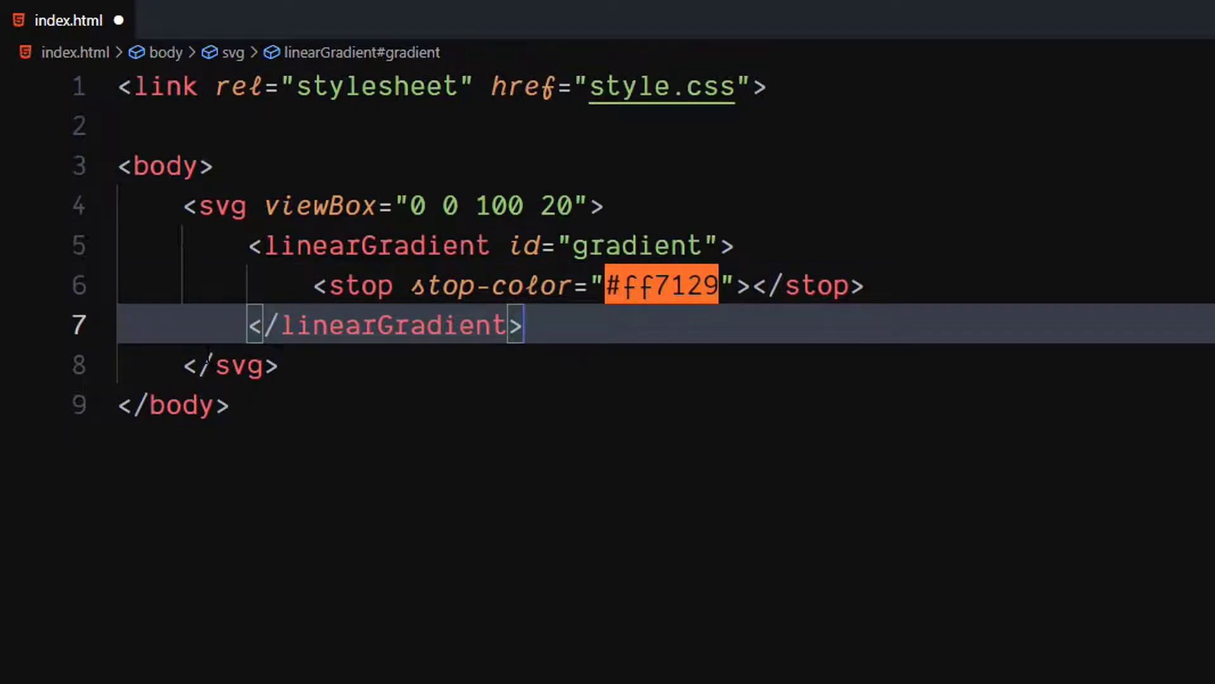
type("<pattern")
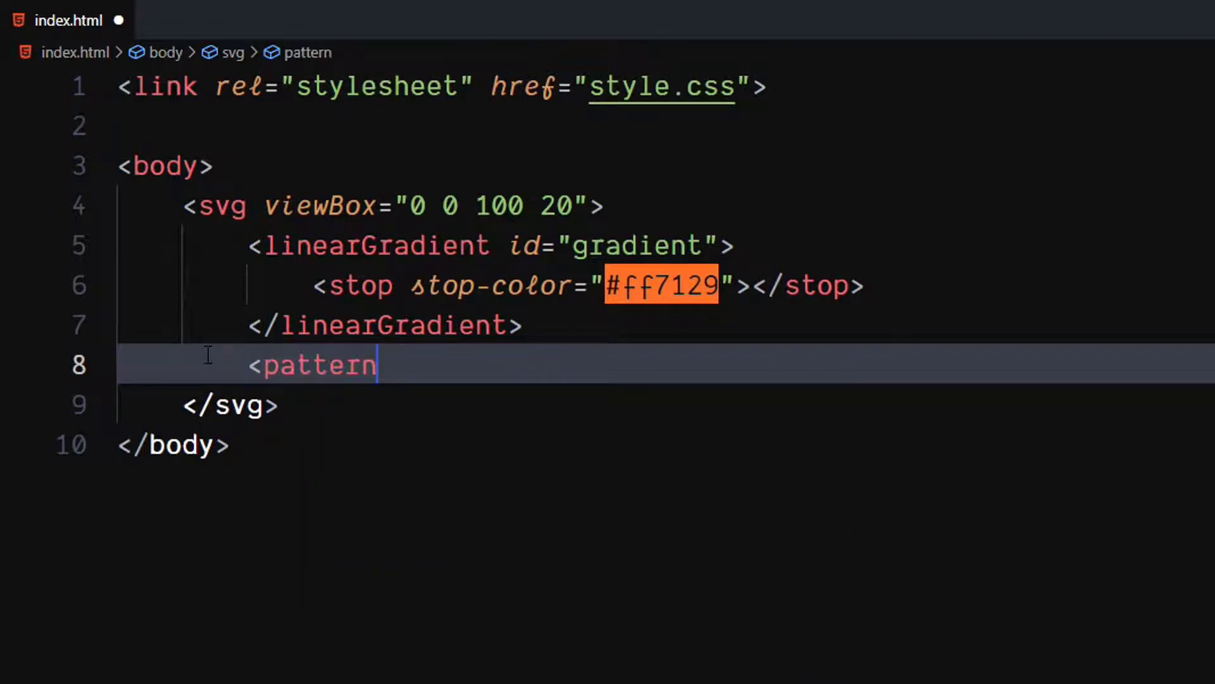
- Set the pattern's id to wave, x 0, y -0.5, width and height 100%
type("id=\"")
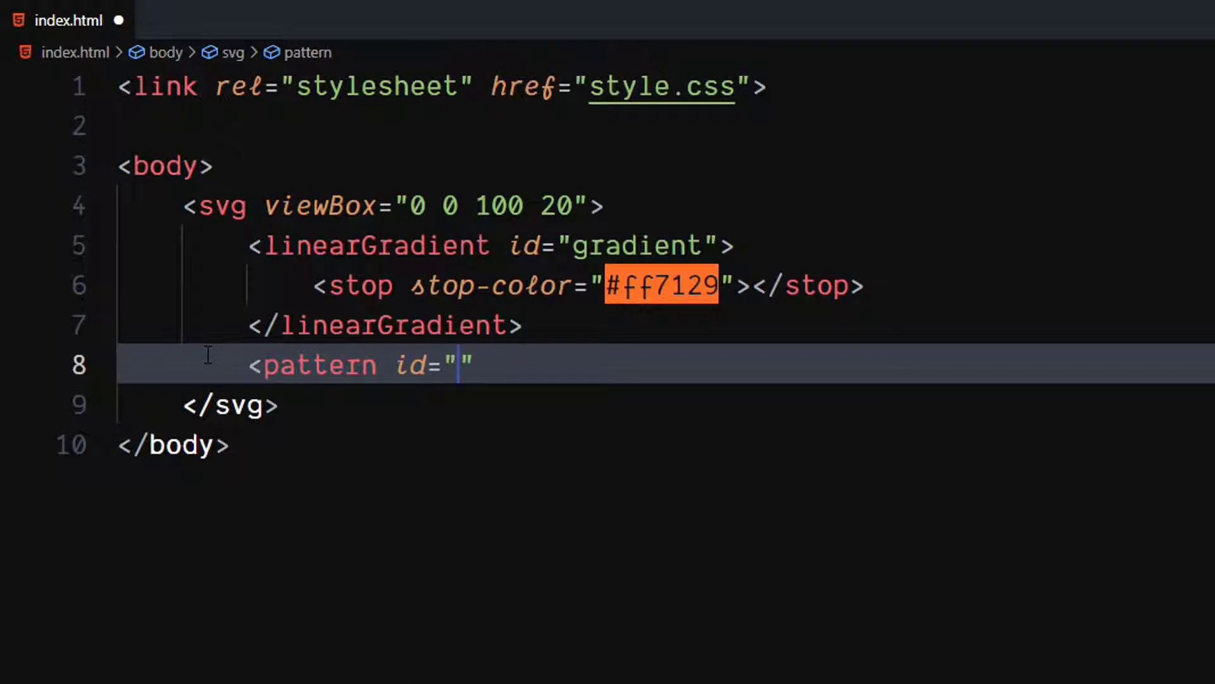
type("wave")
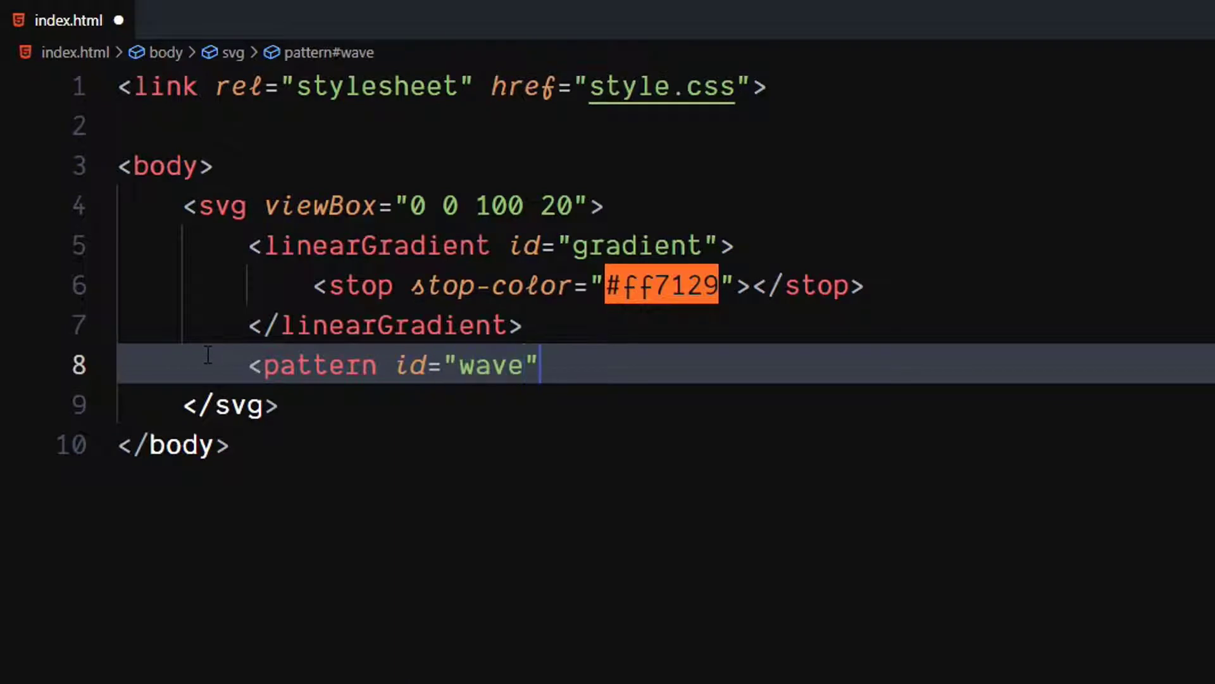
type("x")
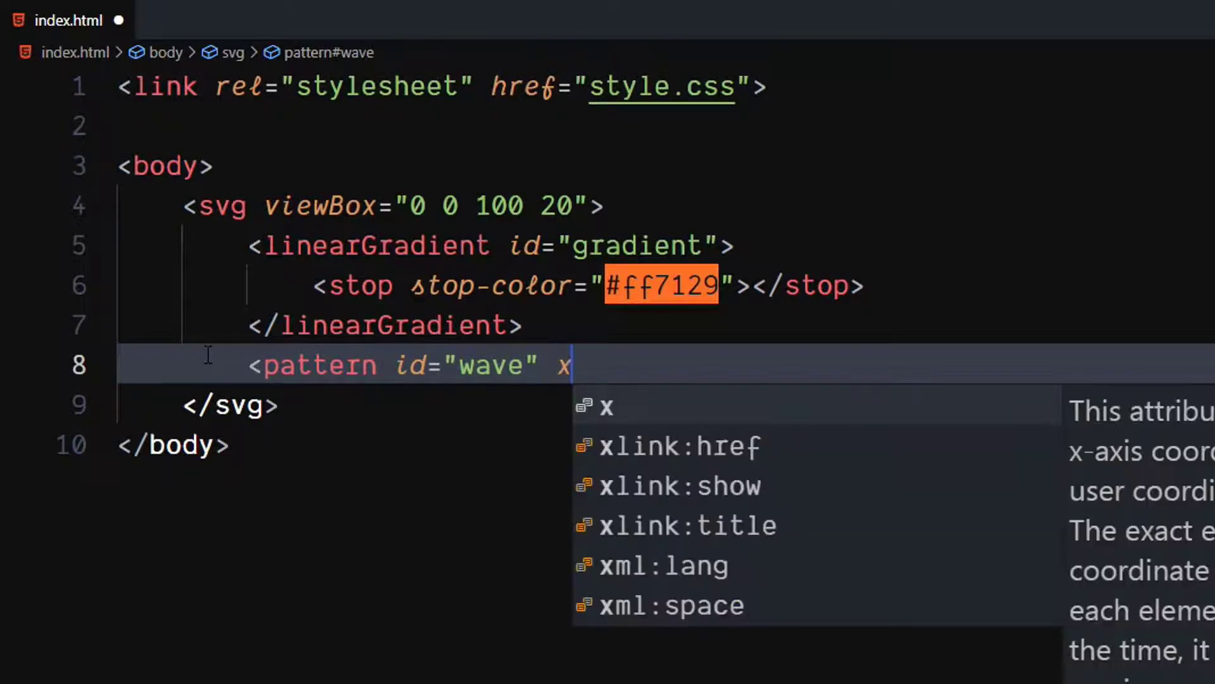
type("=\"0\"")
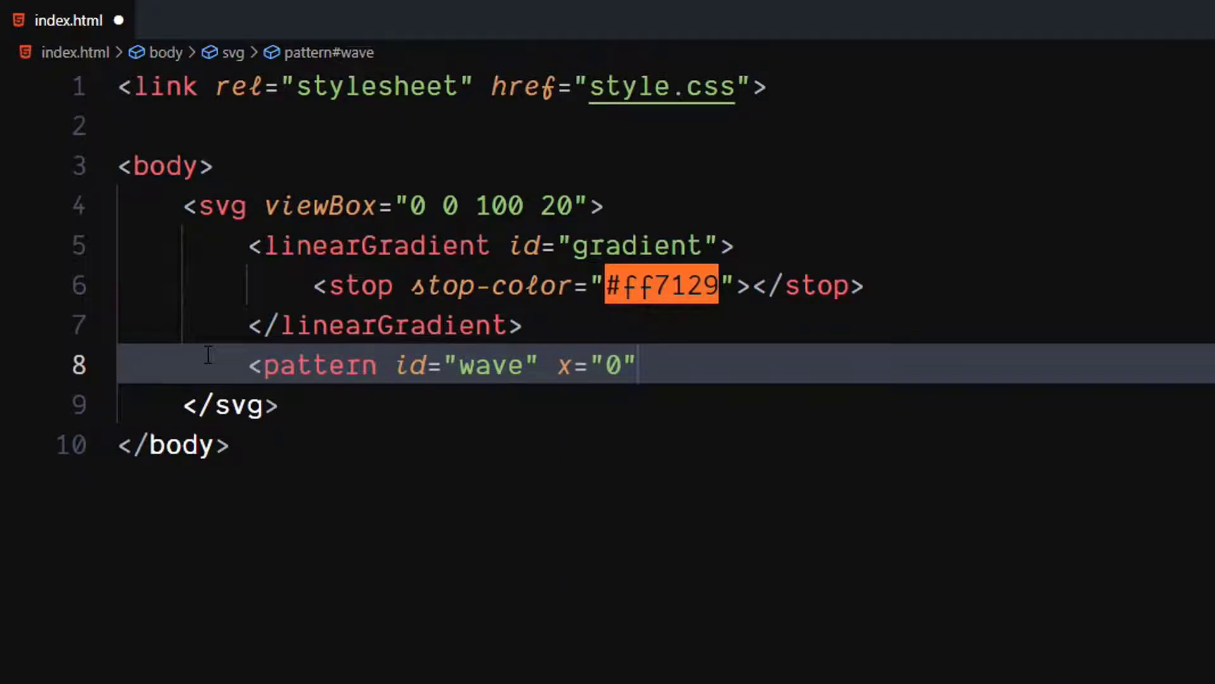
type("y=\"\"")
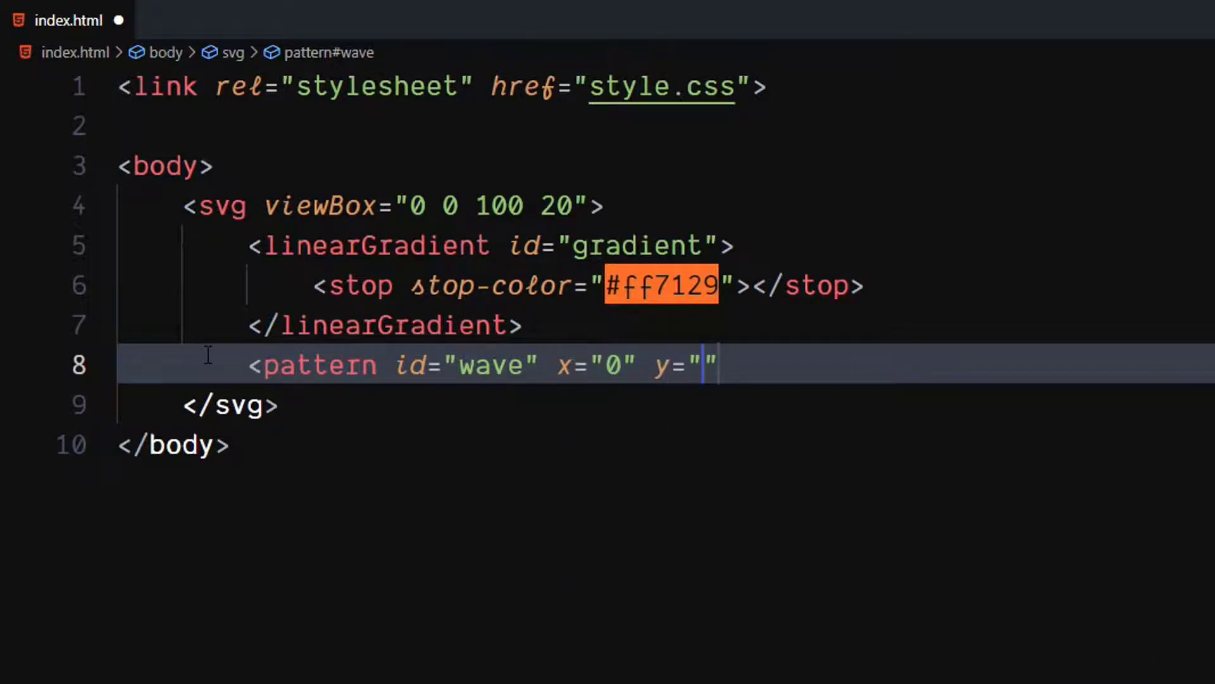
type("-0.5")
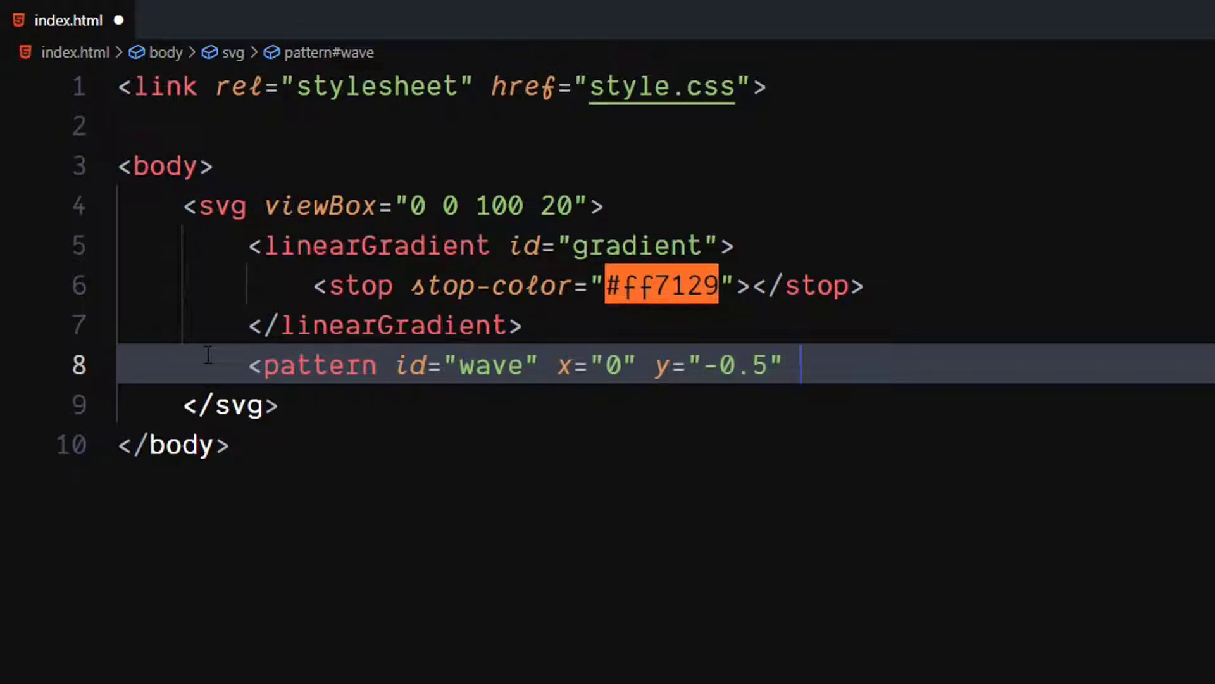
type("width=\"\"")
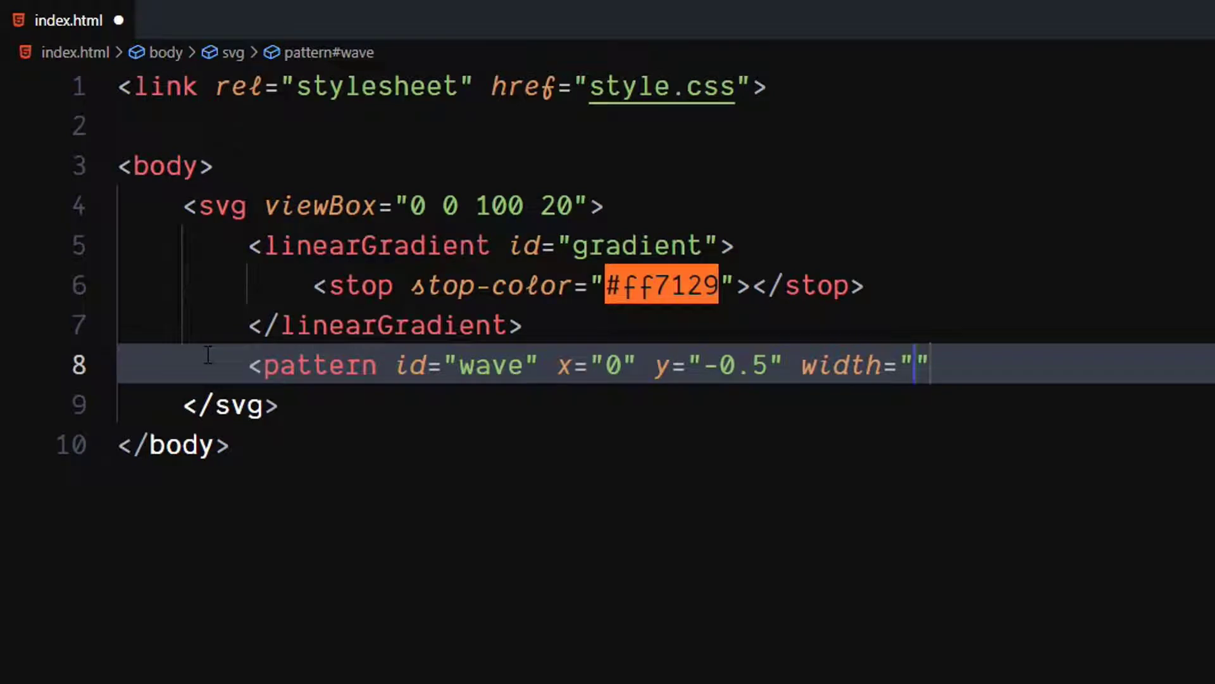
type("100%")
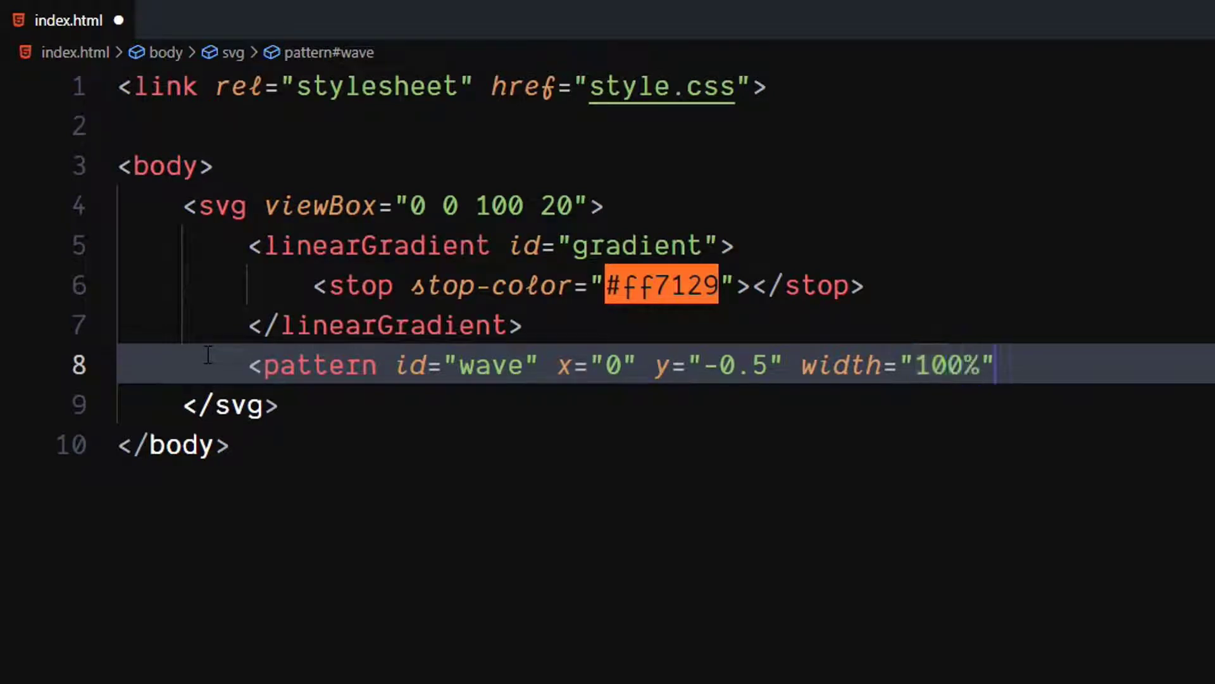
type("height=\"\"")
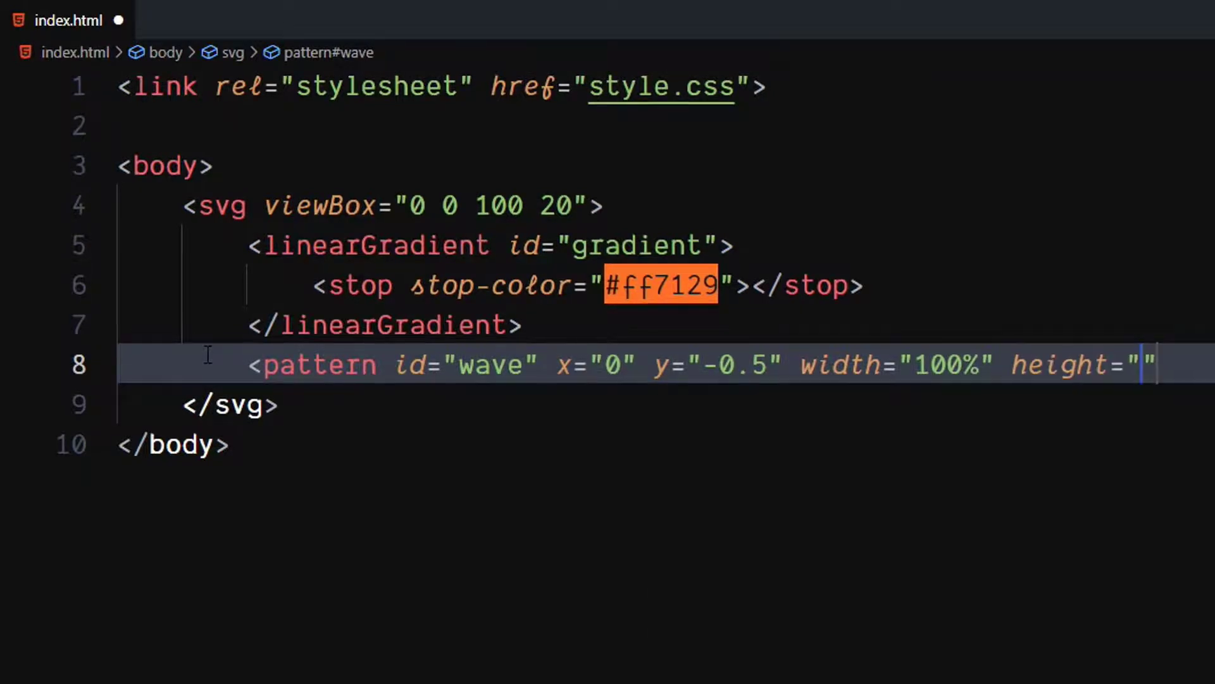
type("100%")
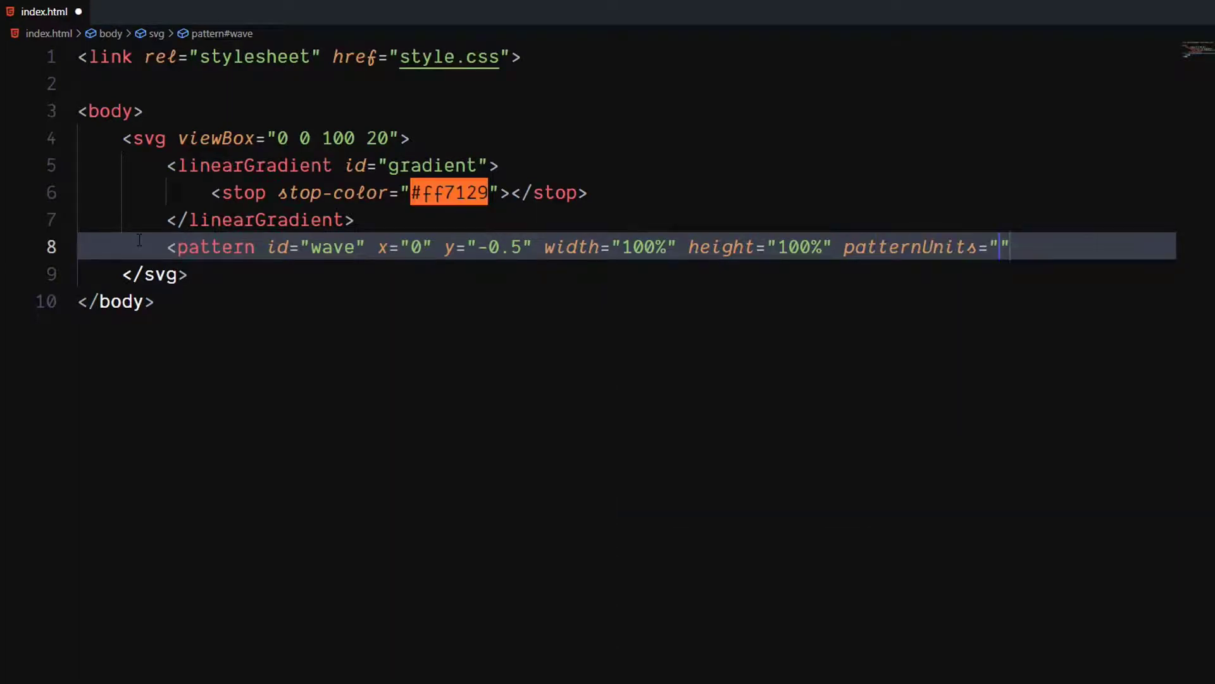
- Set patternUnits to userSpaceOnUse and finish the pattern's opening tag
type("userS")
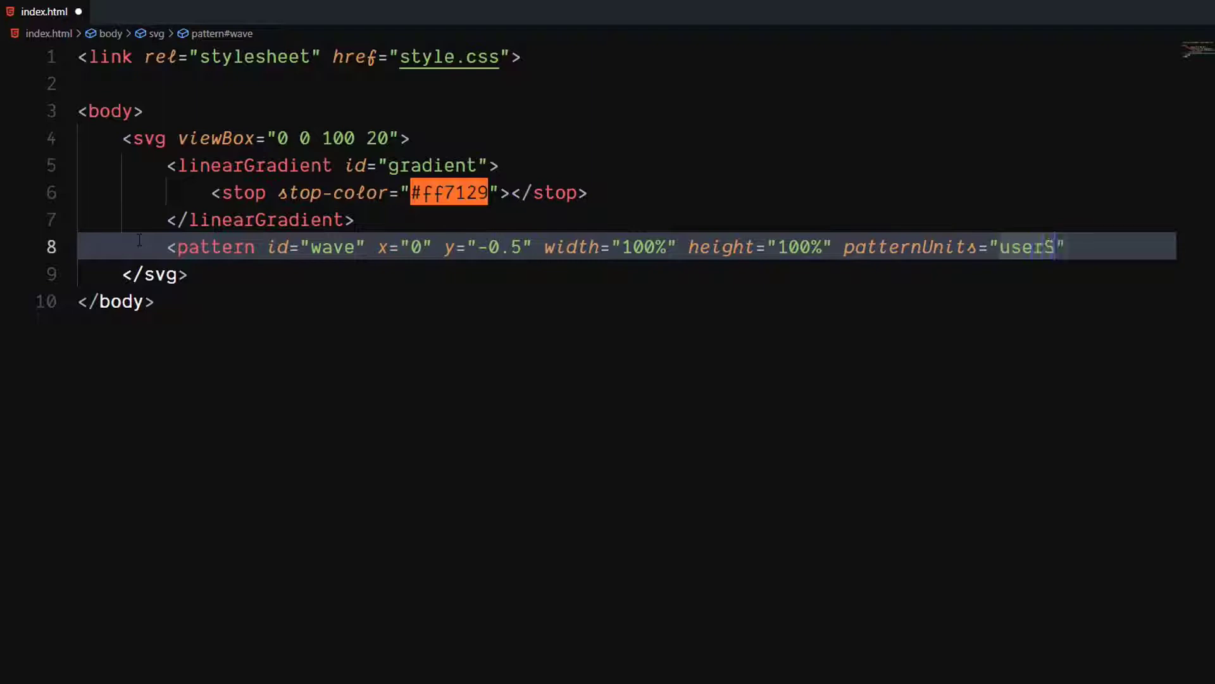
type("pace")
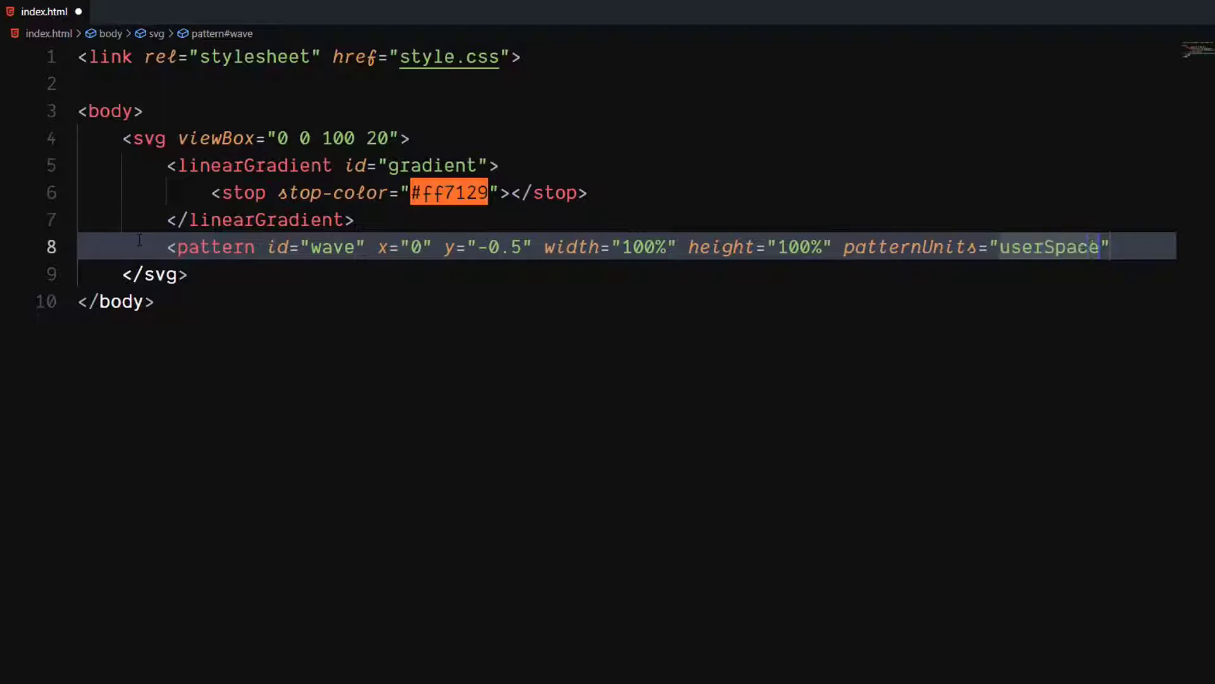
type("0")
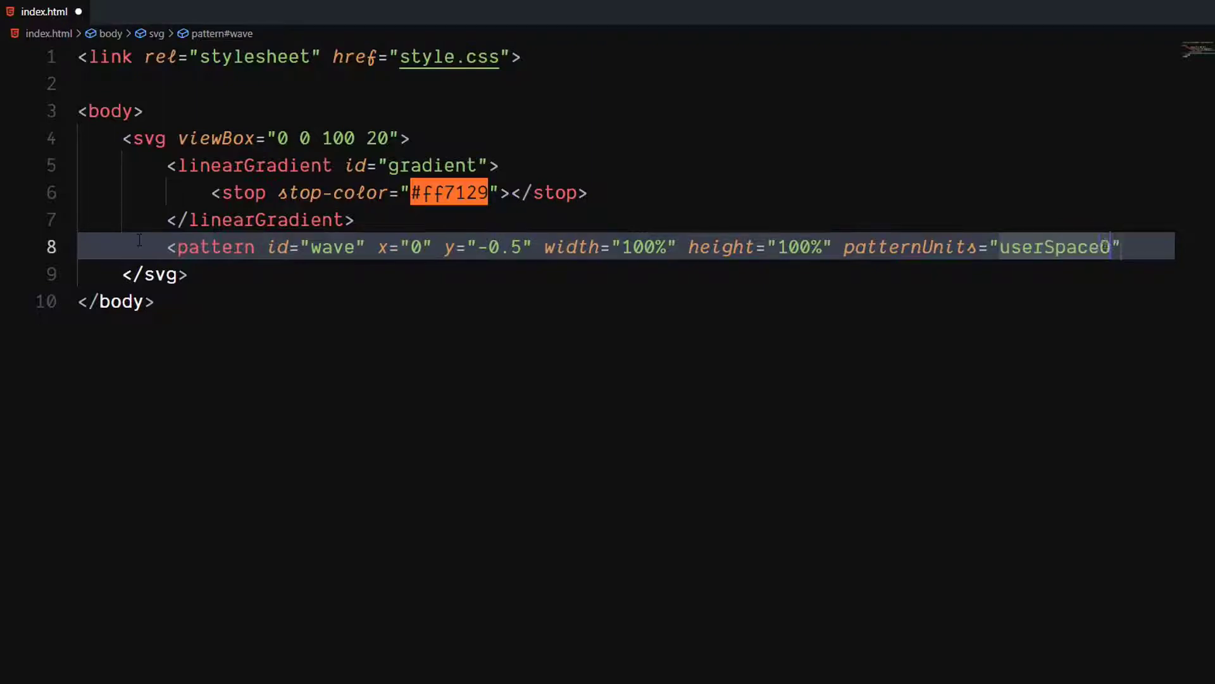
type("nUse")
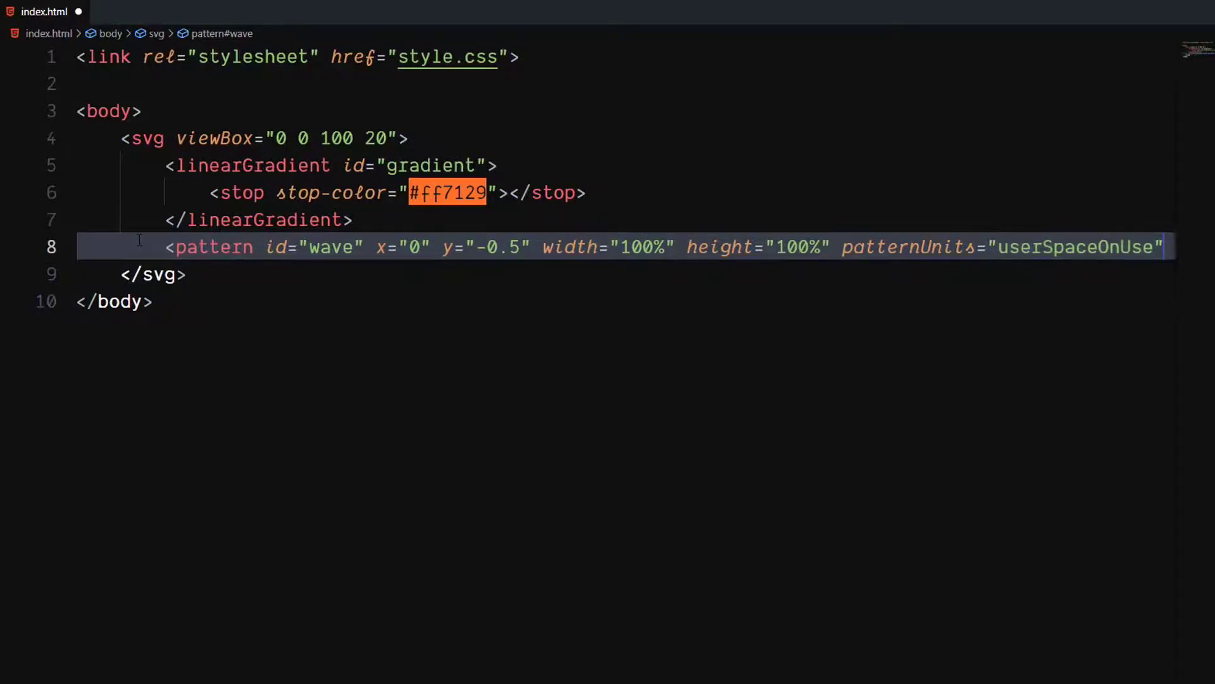
key("Enter")
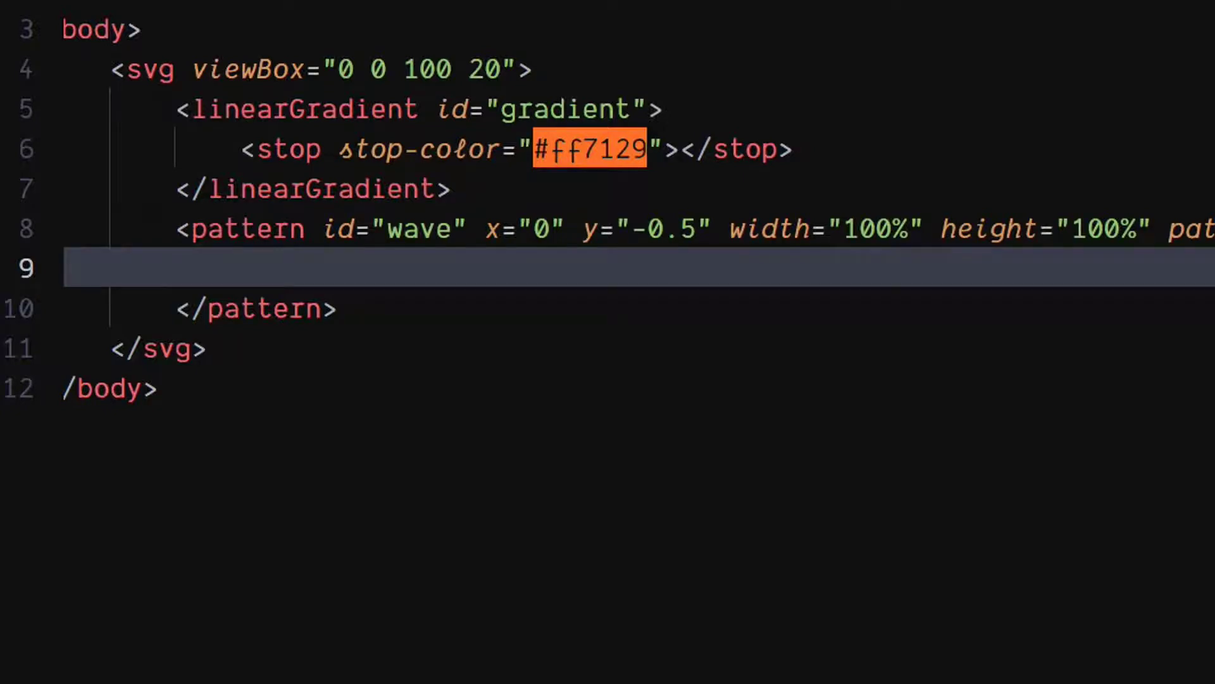
- Begin a path element with id="wavePath" inside the wave pattern
type("p")
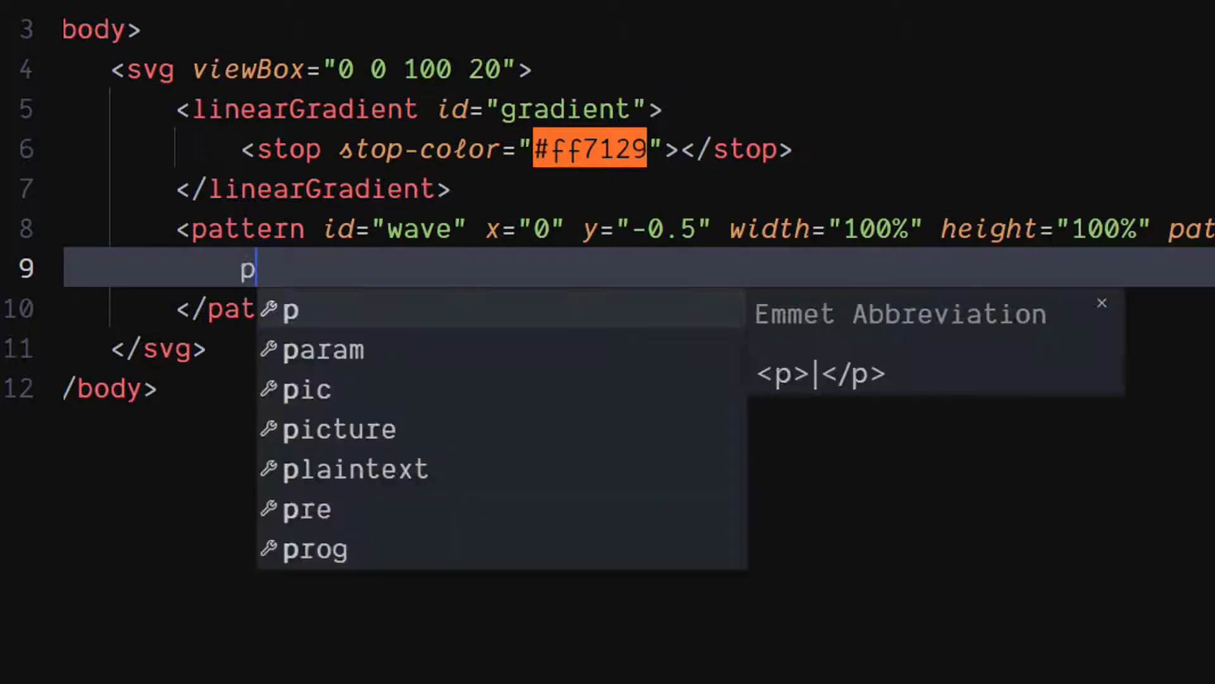
type("ath i")
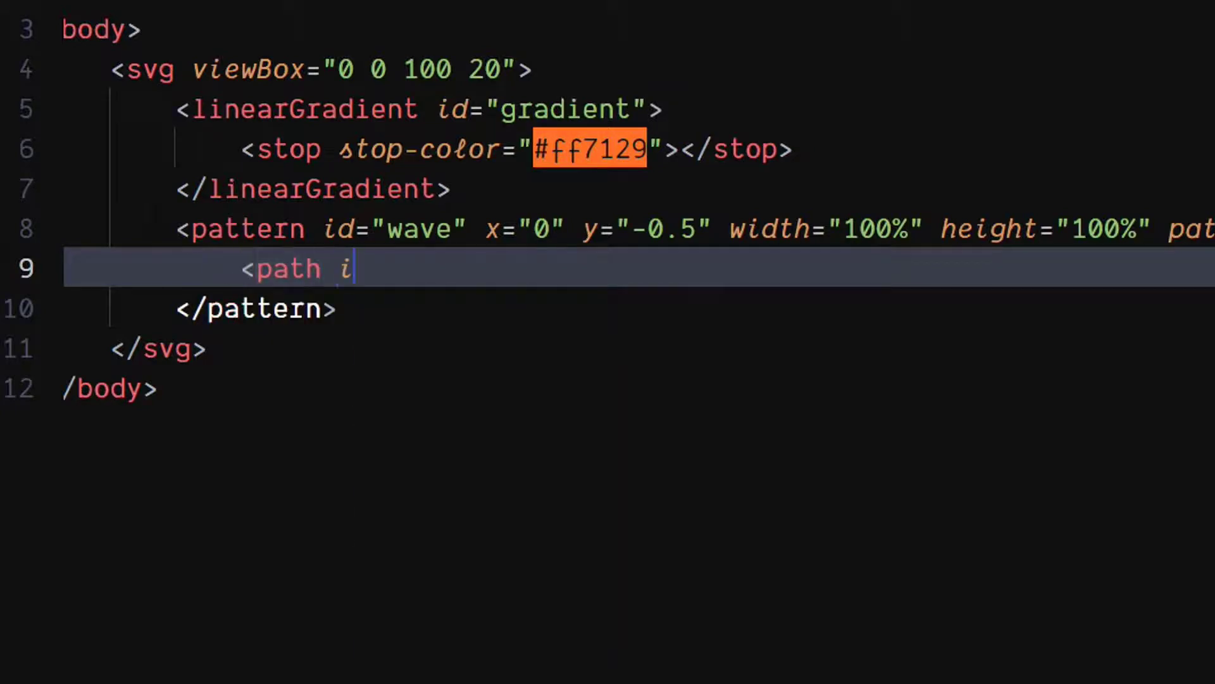
type("d=\"\"")
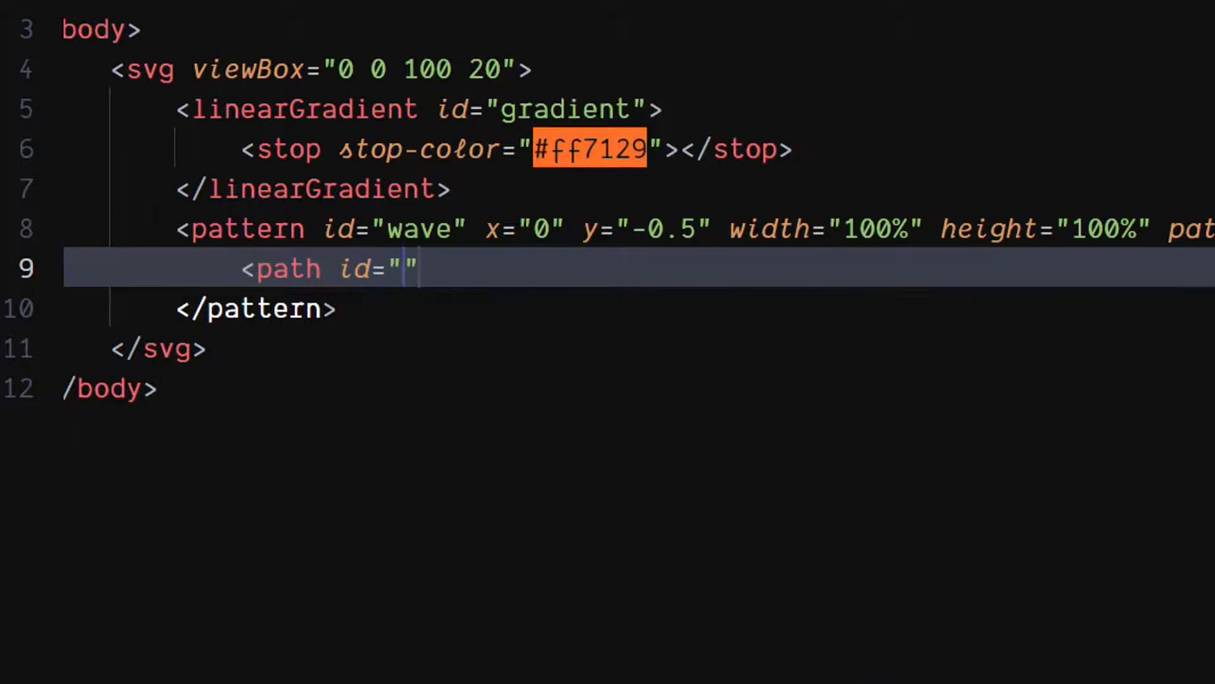
type("wavePat")
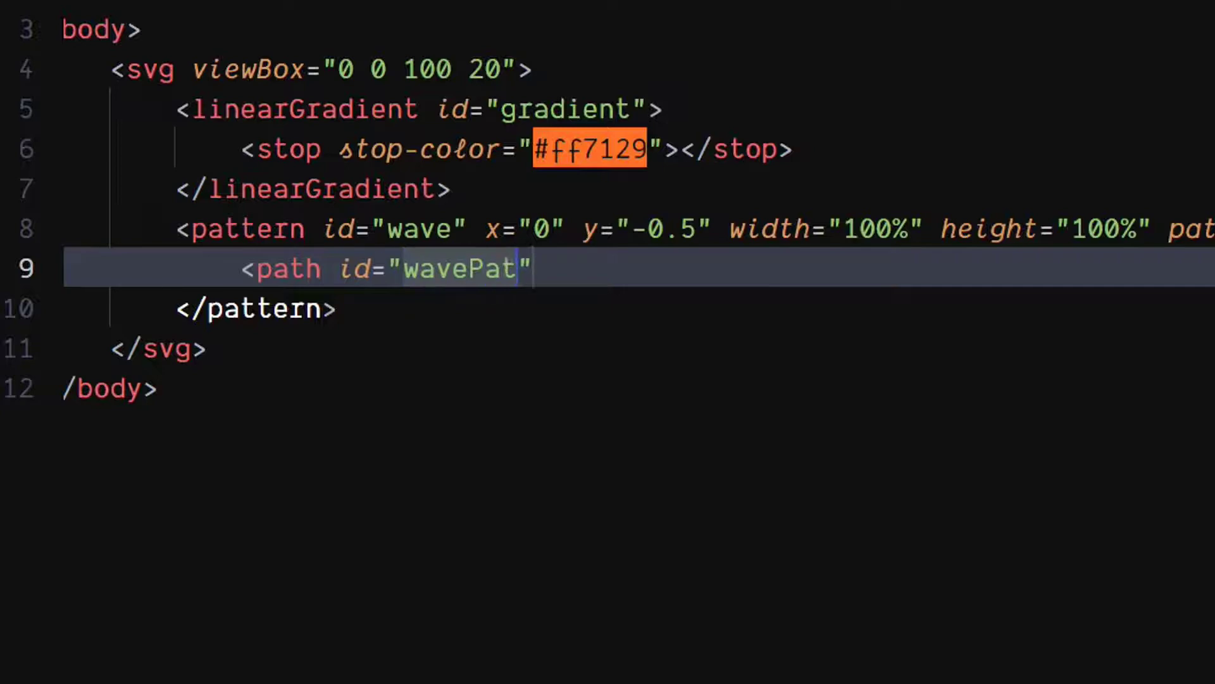
type("h")
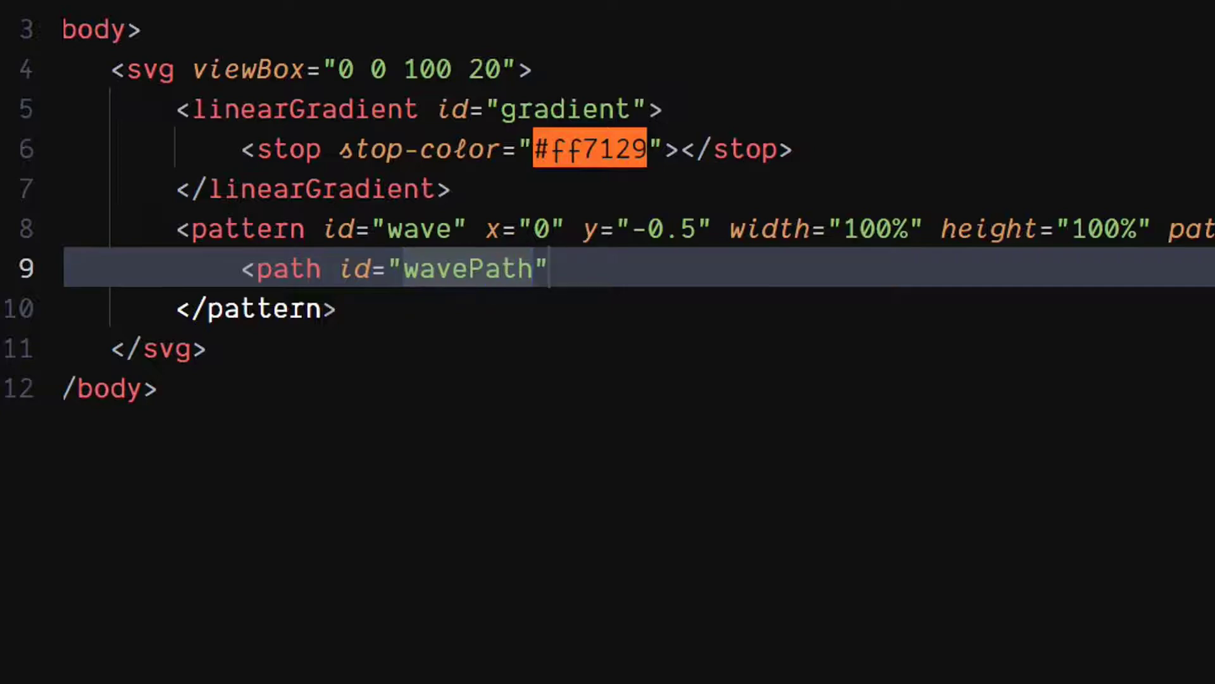
key("enter")
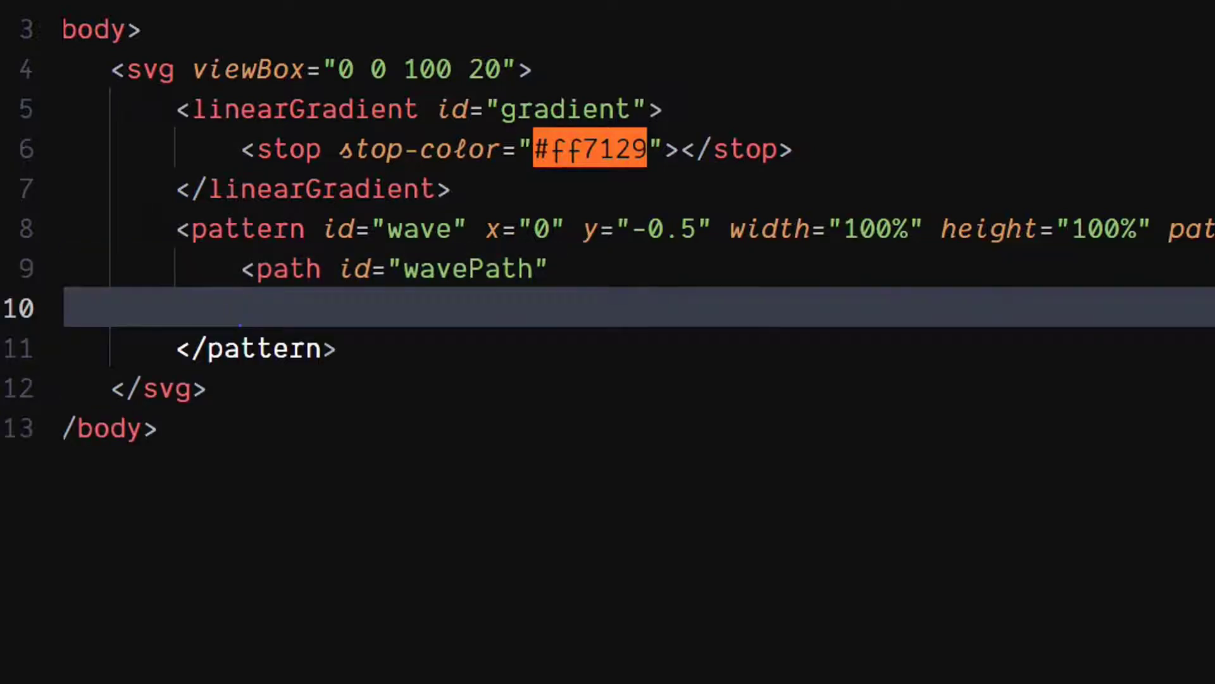
- Start the path data with M-40 9 Q-30 7 -20 9 T0 9 T20 9
type("d=\"")
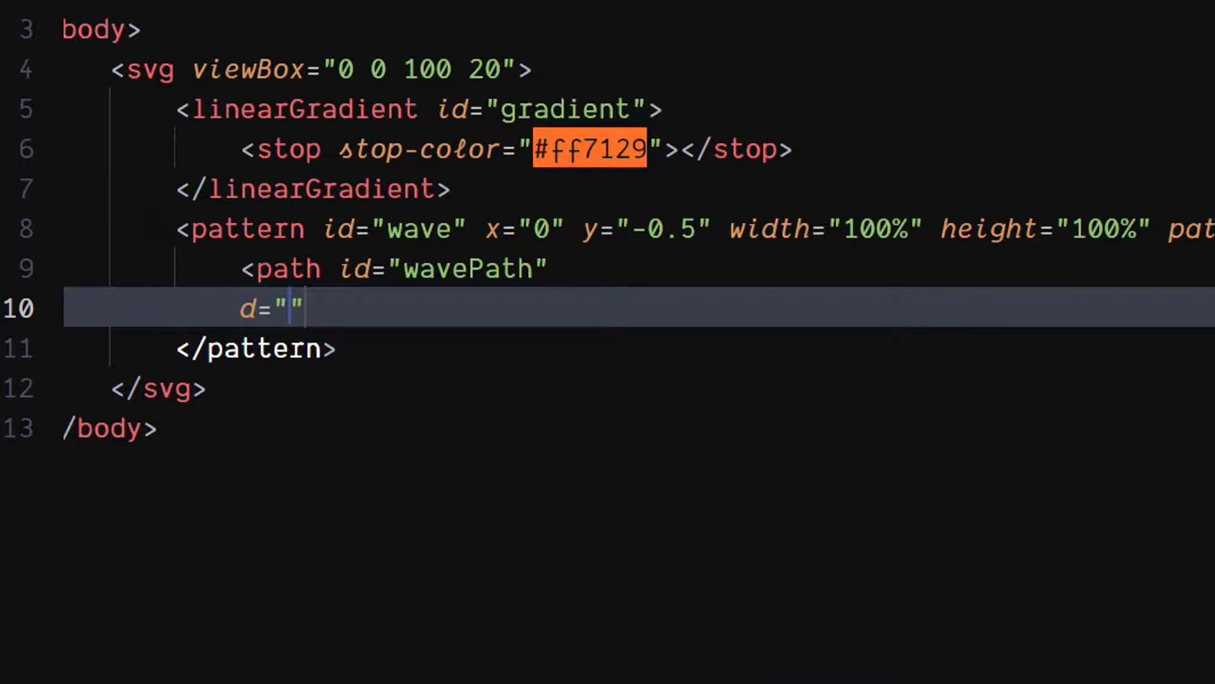
type("M")
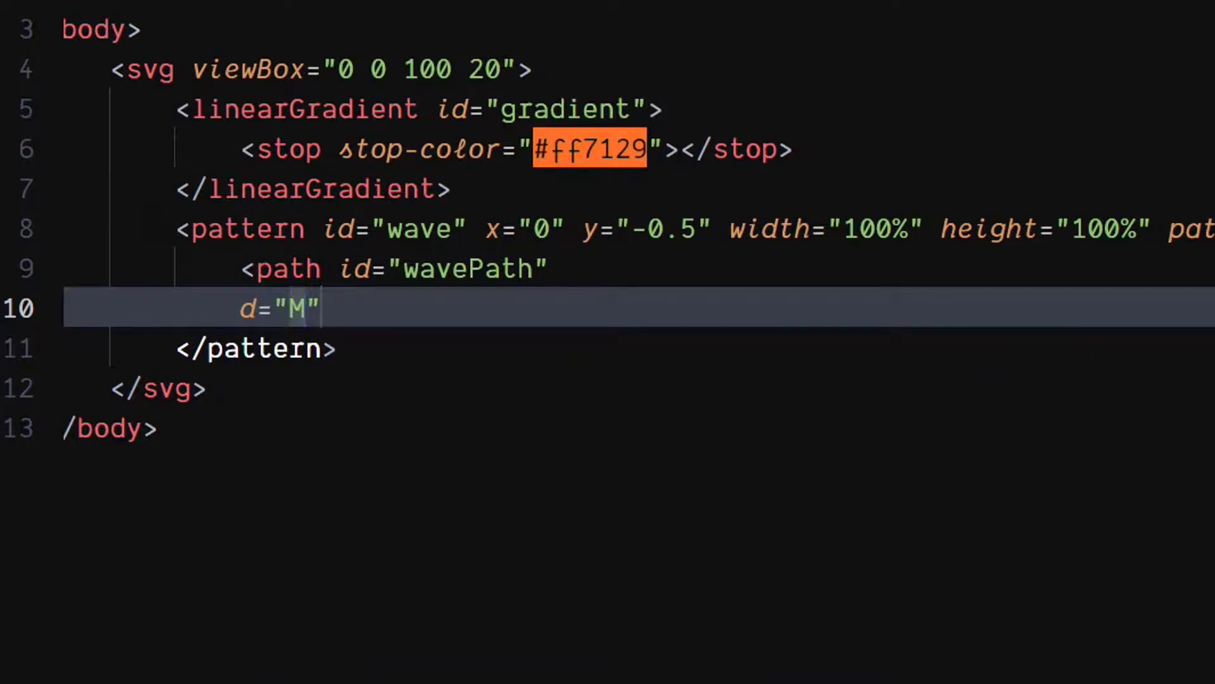
type("-40")
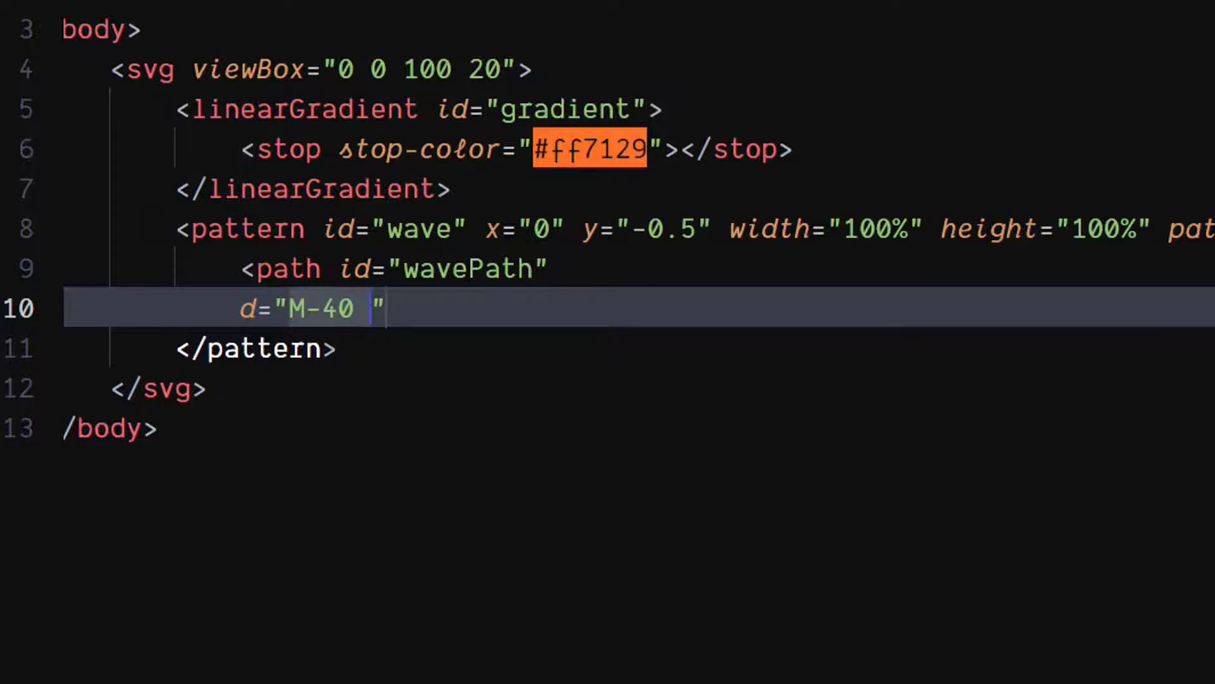
type("9")
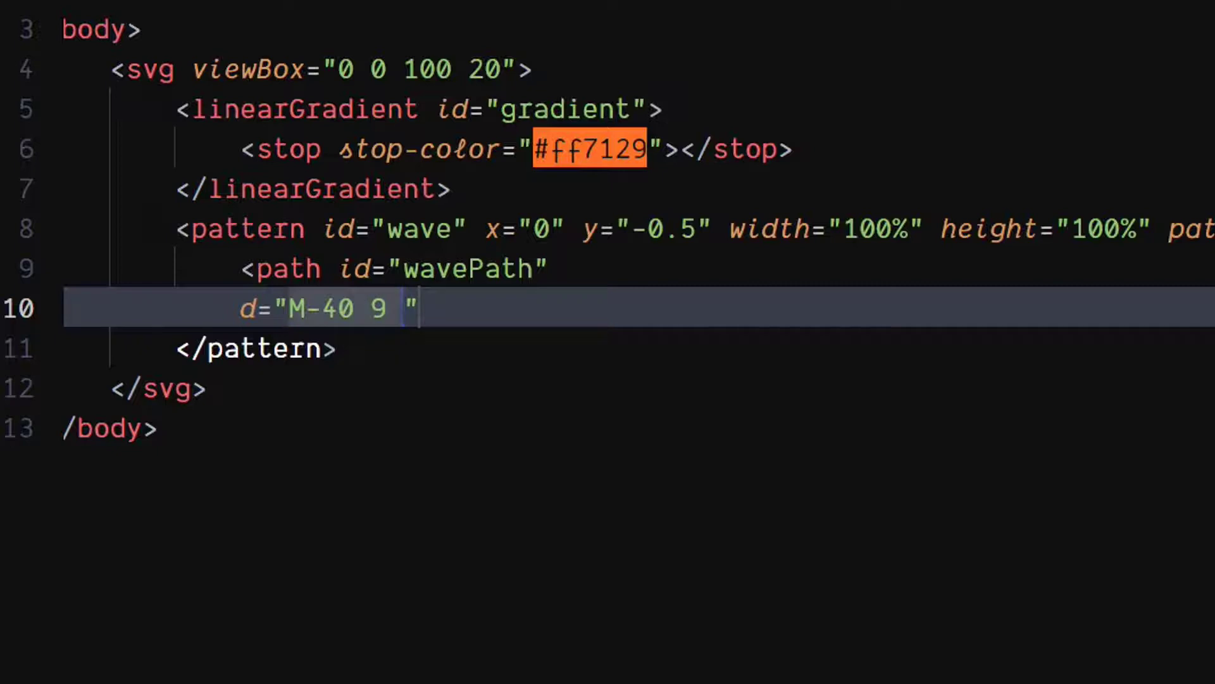
type("Q-30")
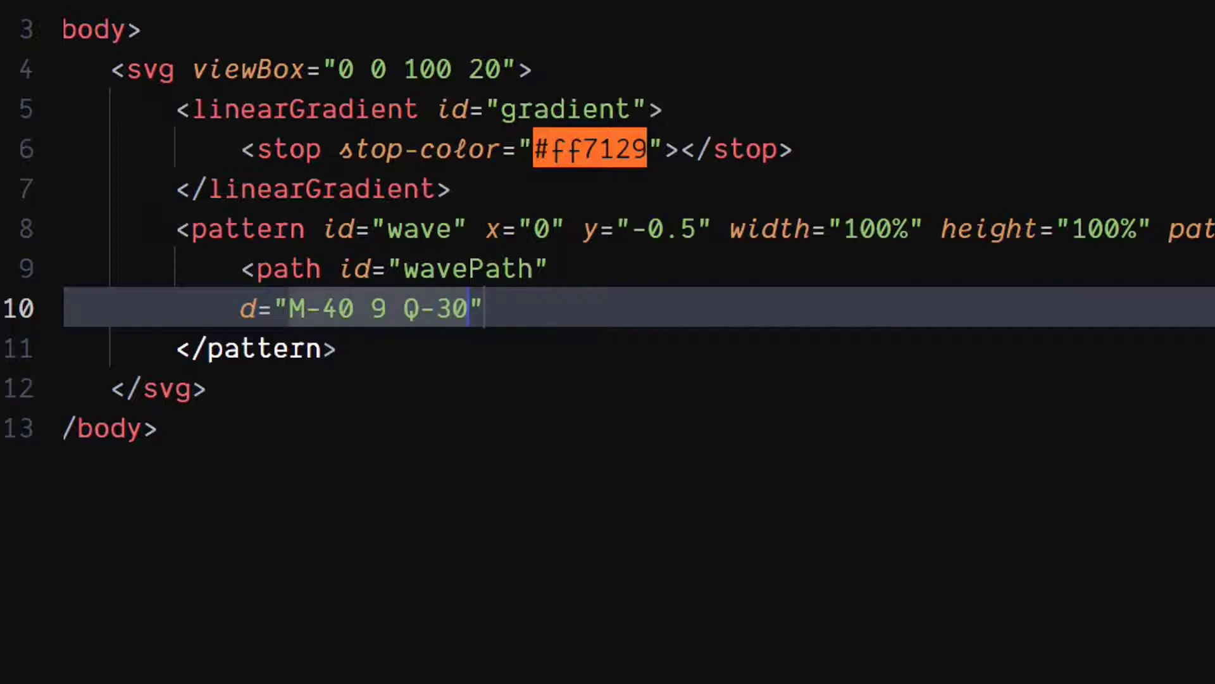
type("\" \"")
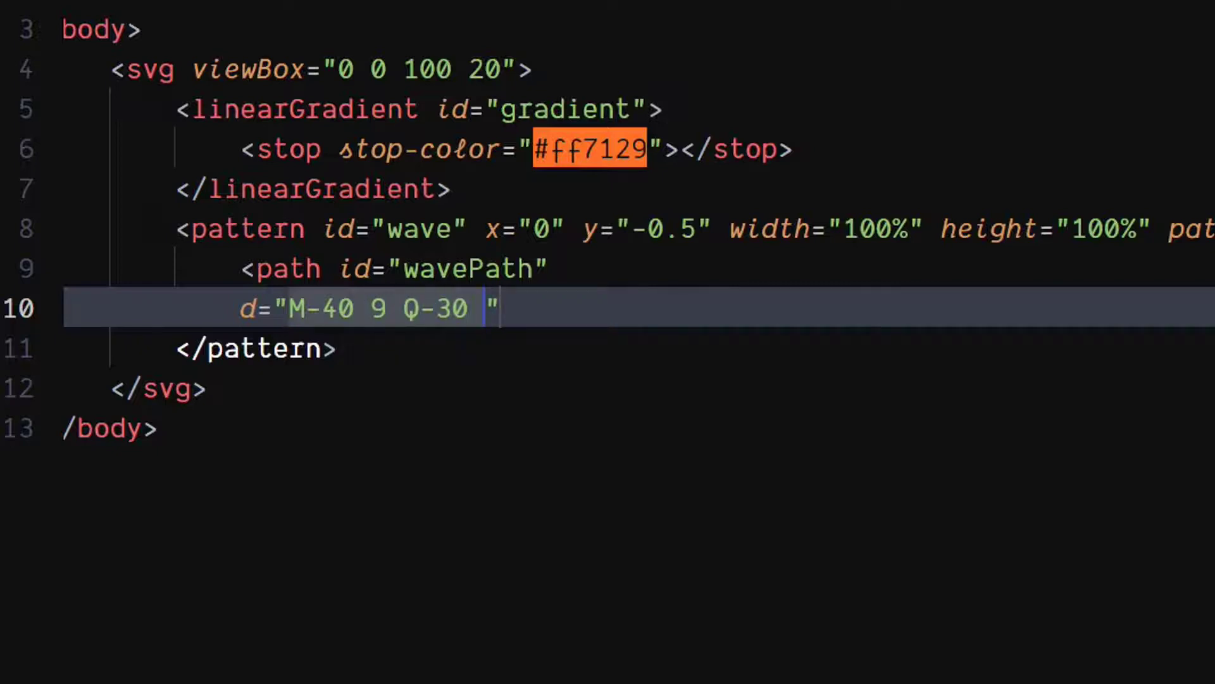
type("7 -20")
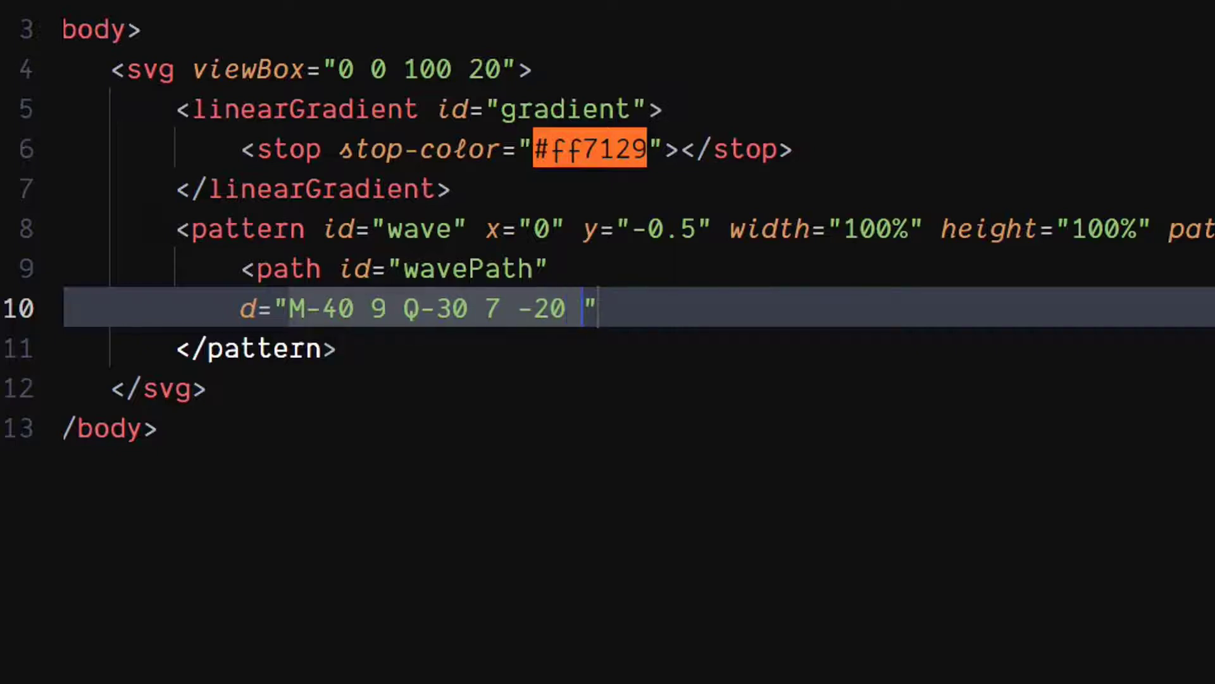
type("9")
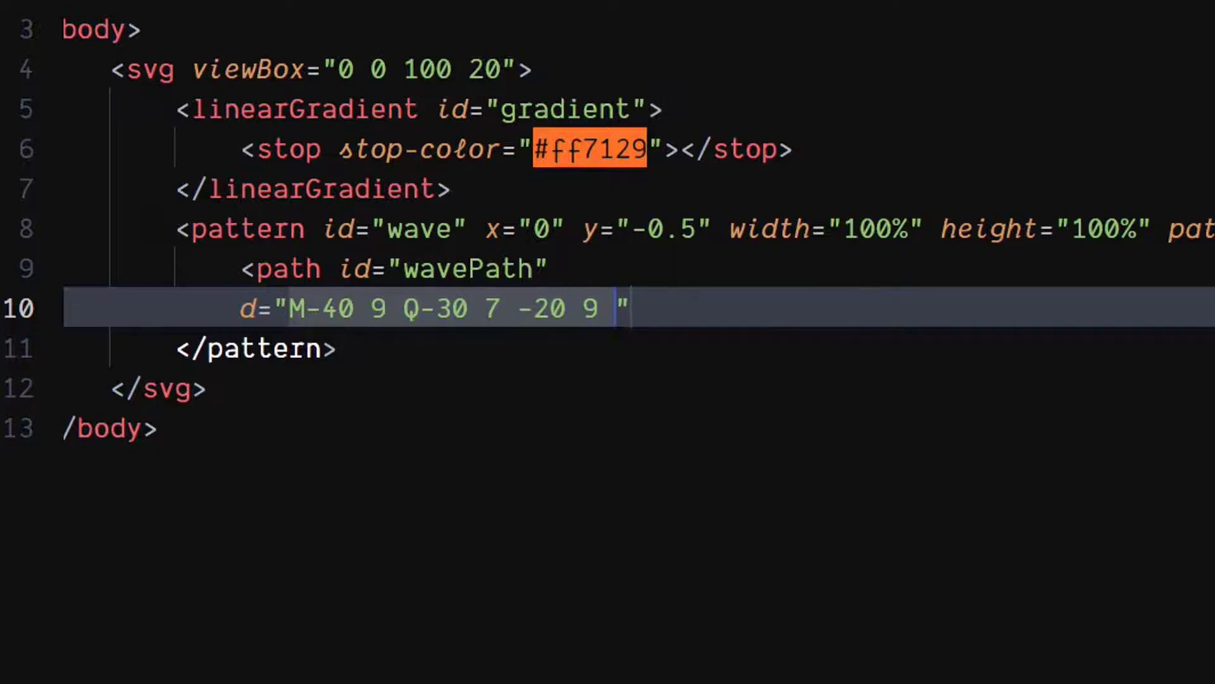
type("T0")
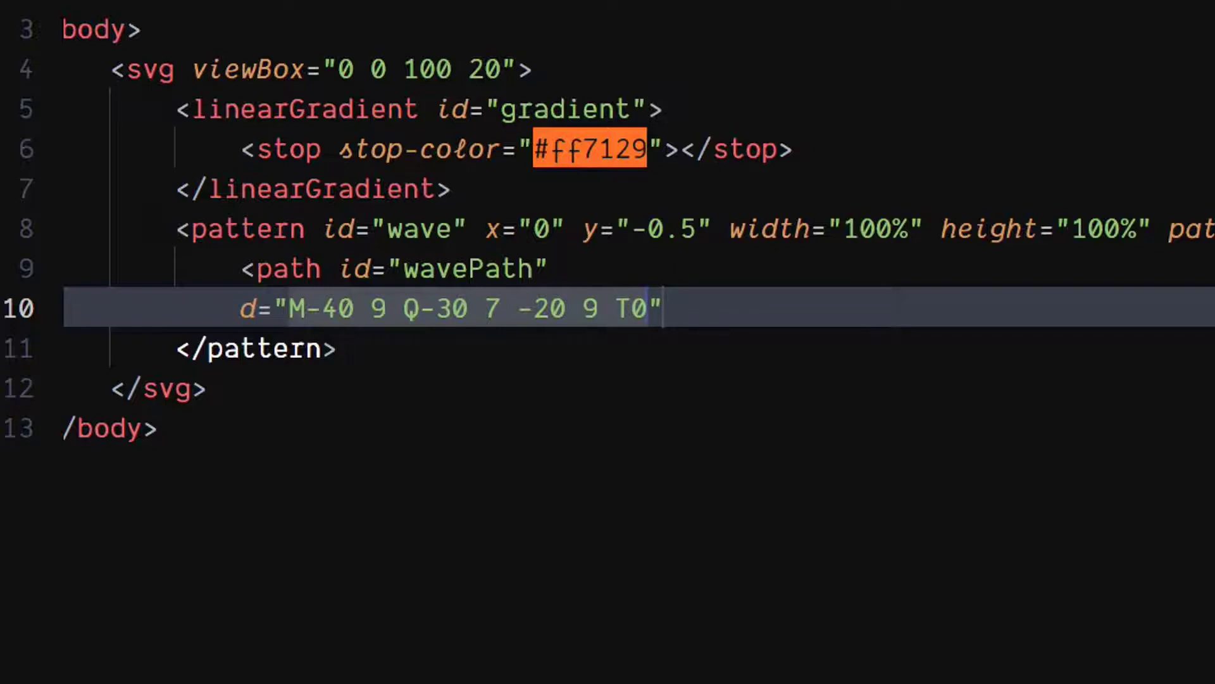
type("9")
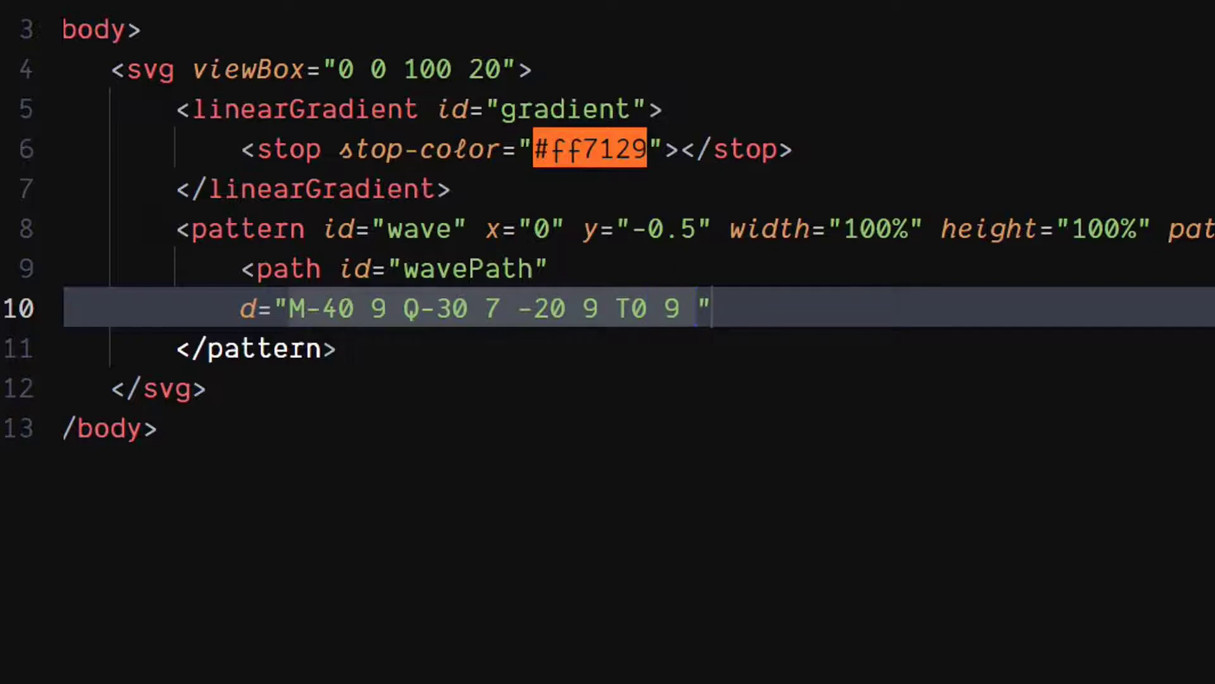
type("T20 9")
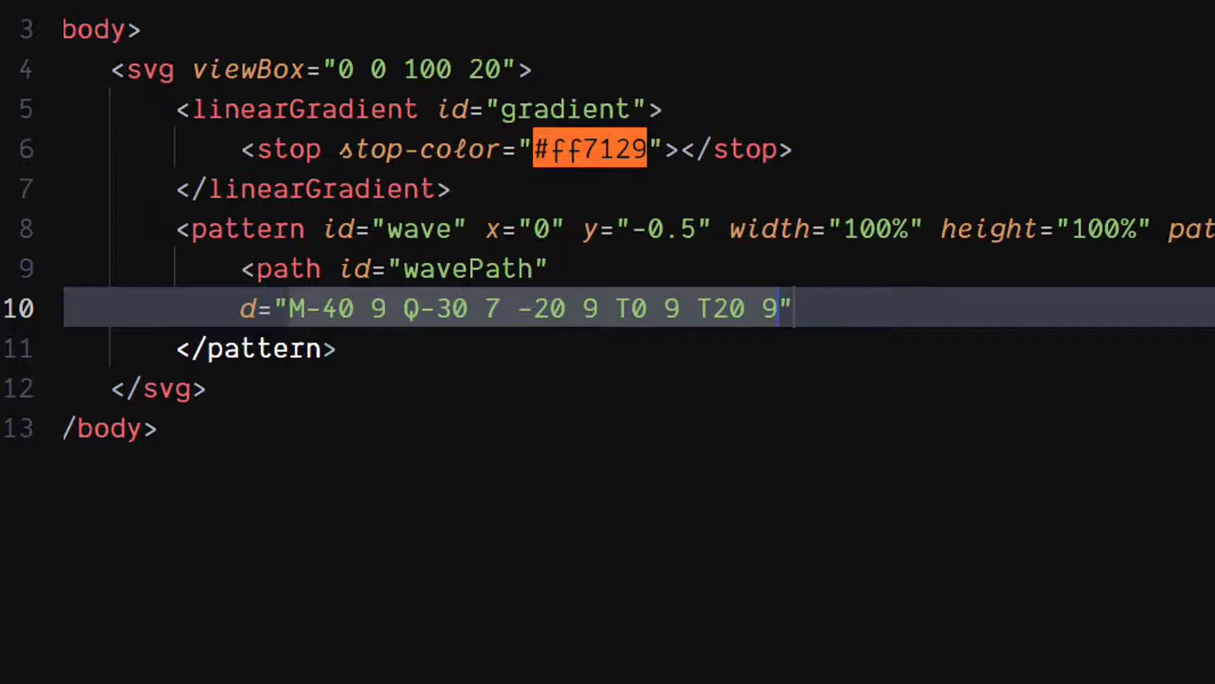
- Continue the wave through T40 9 … T120 9 and close it with V20 H-40z
type("T40")
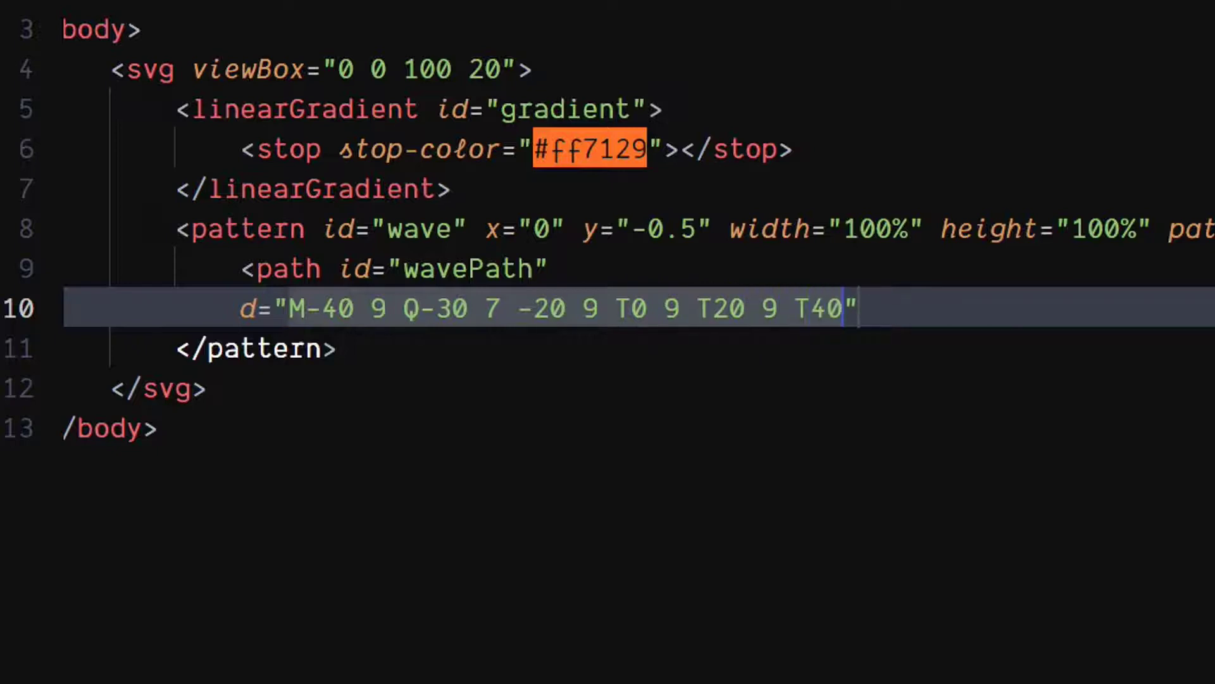
type("9")
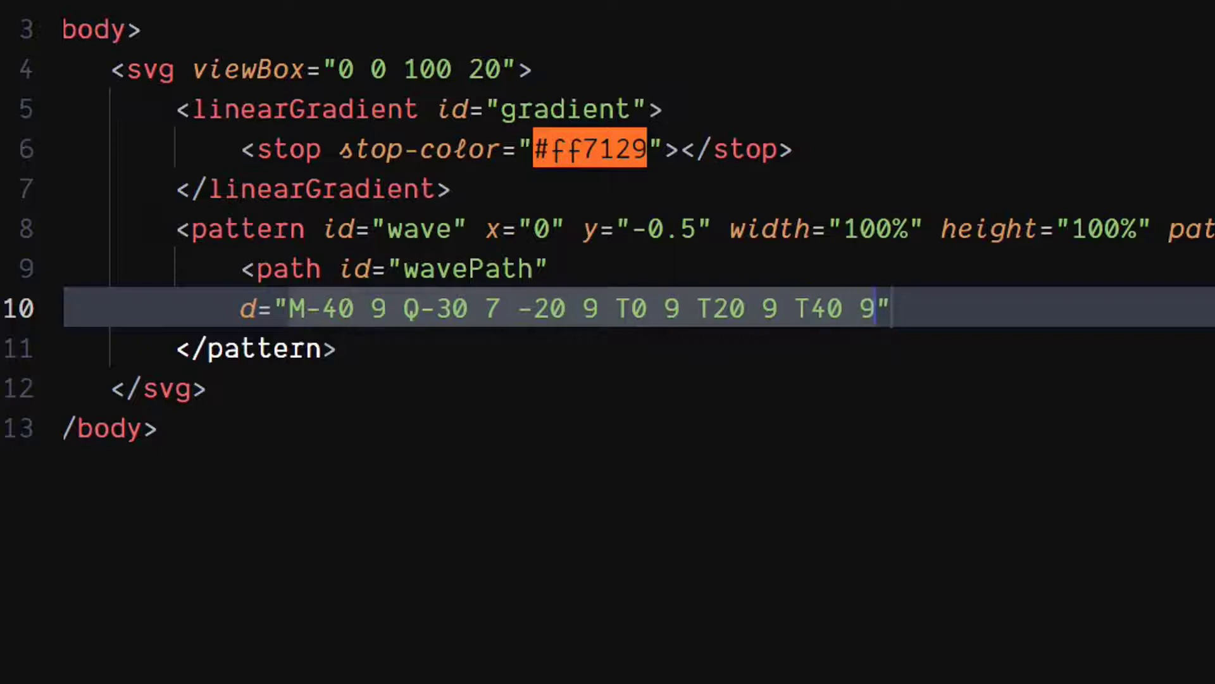
type("T60")
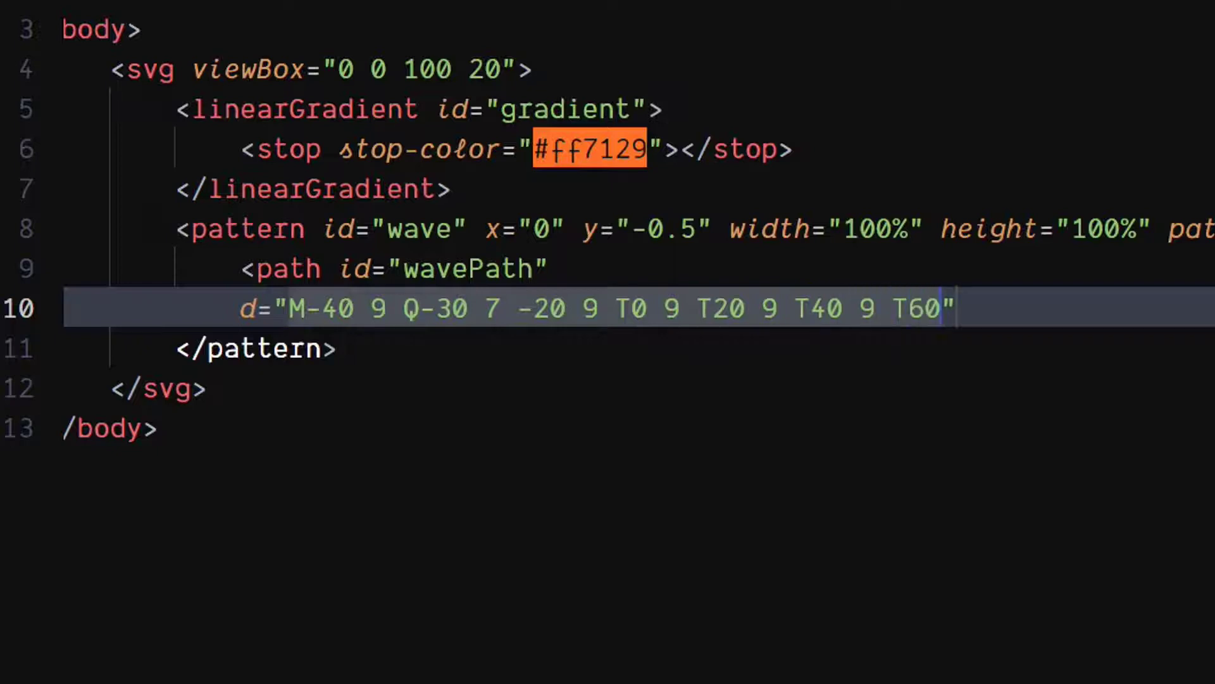
type("9")
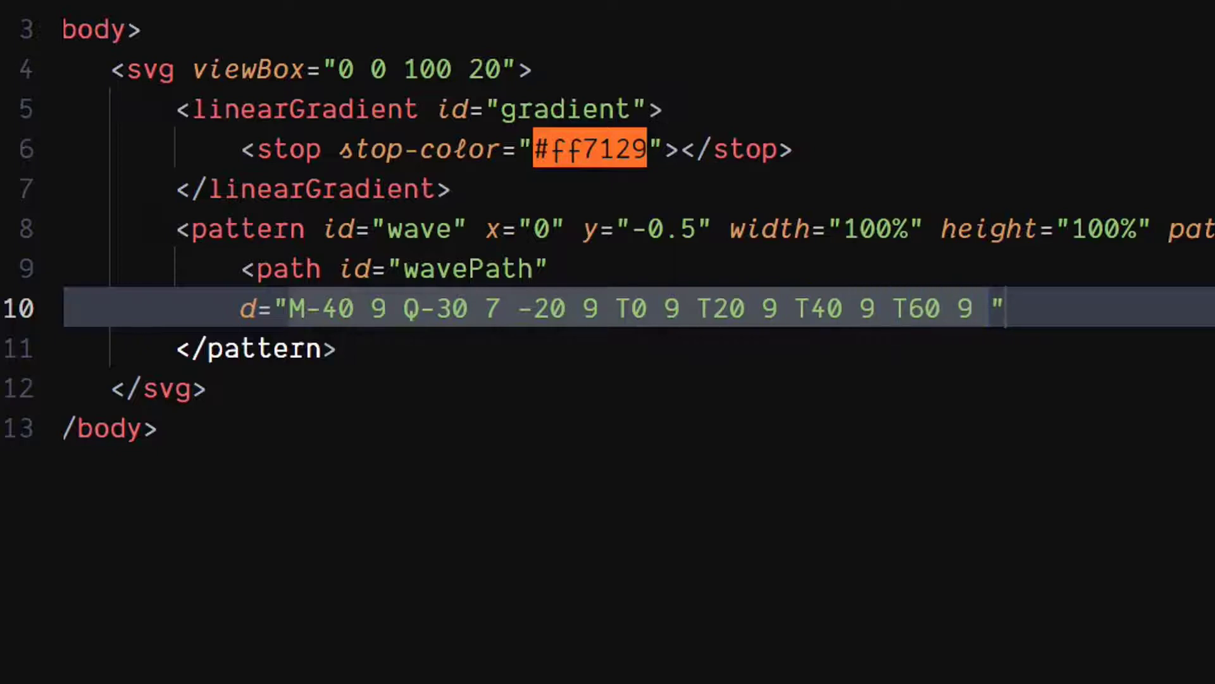
type("T80 9")
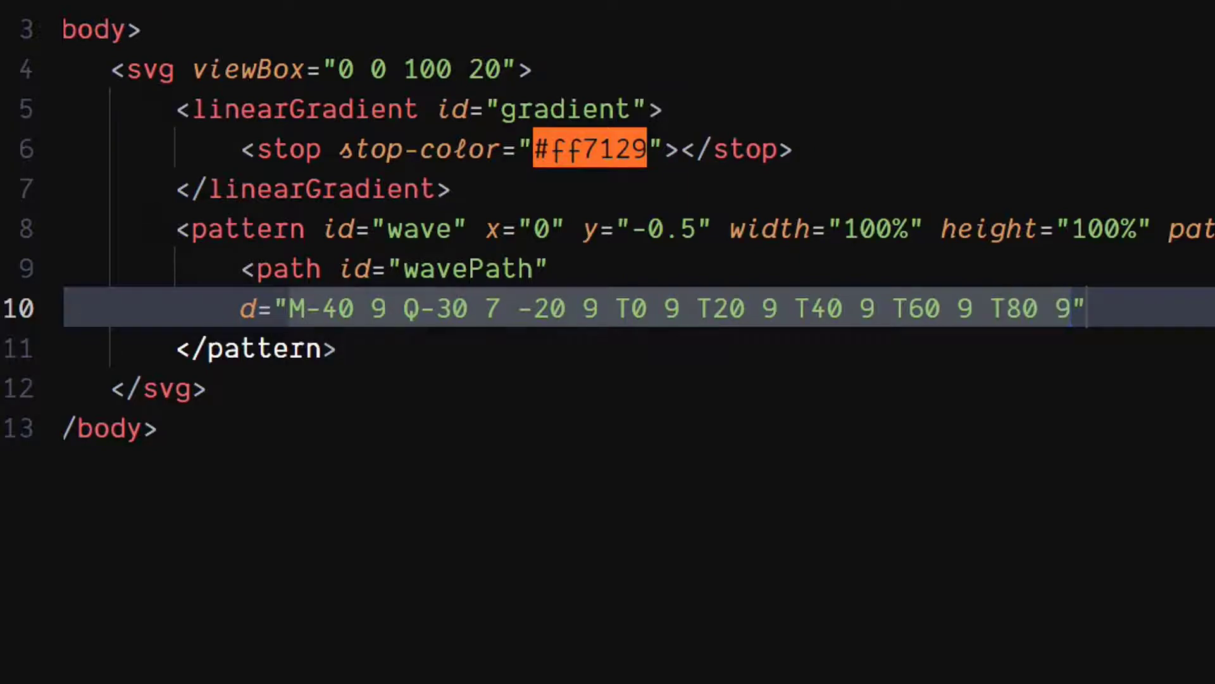
type("T100")
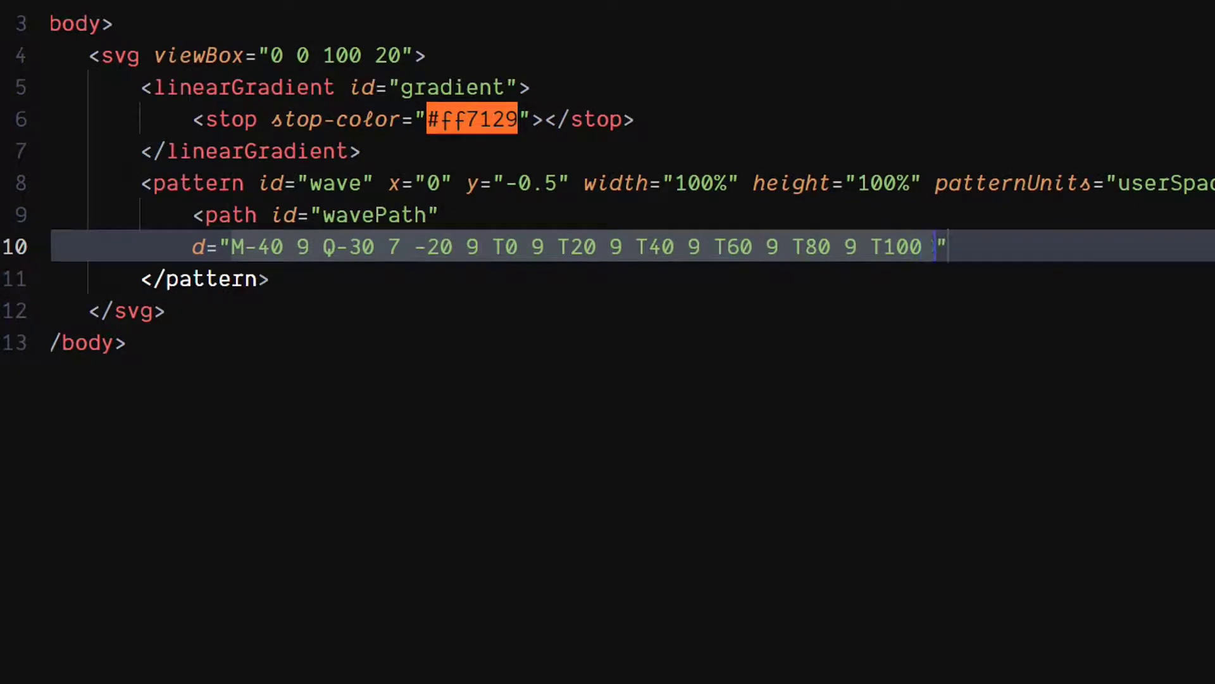
type("9")
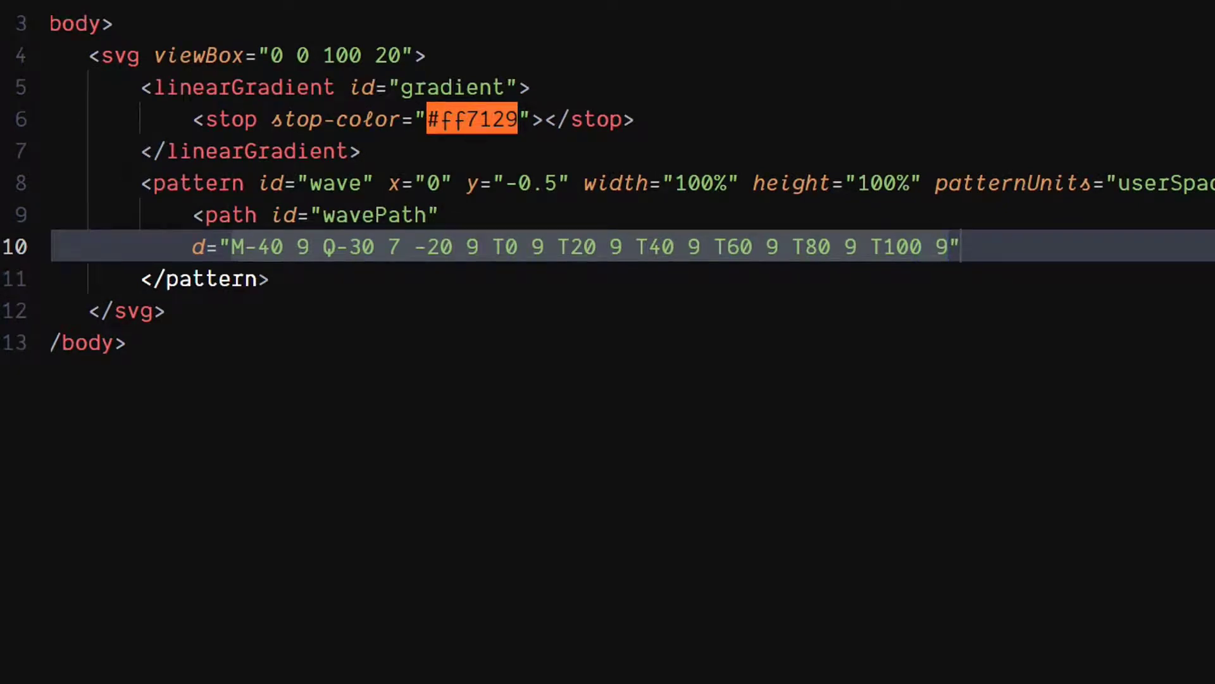
type("T1")
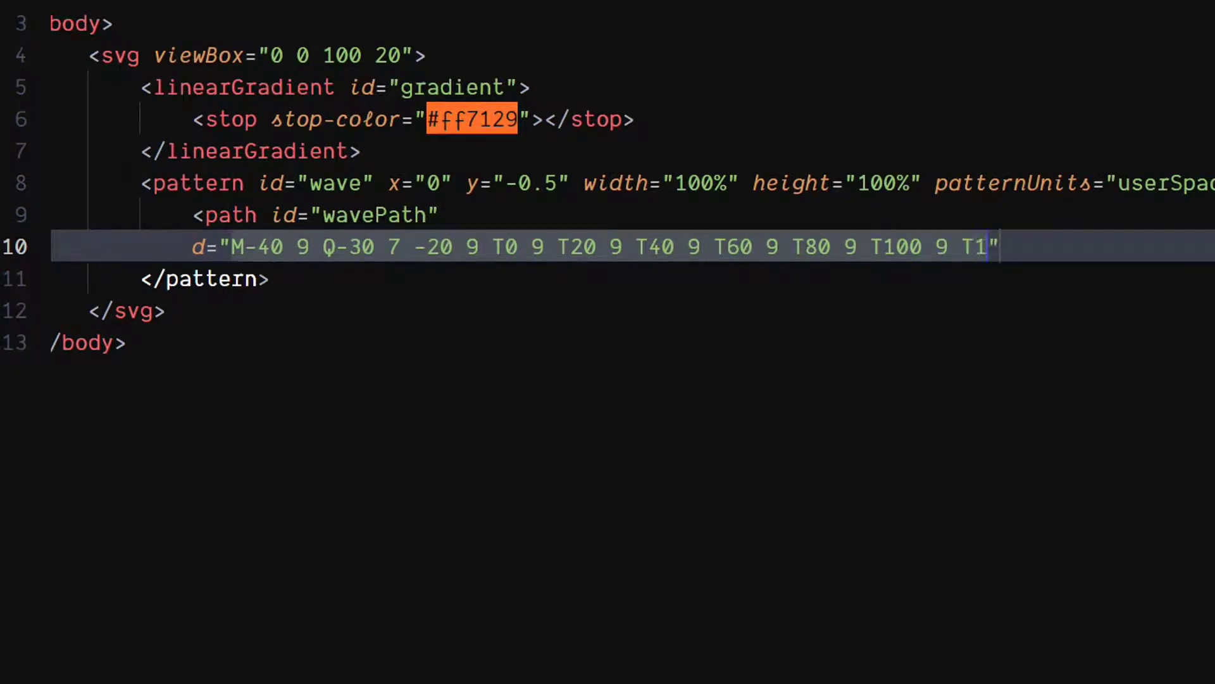
type("20")
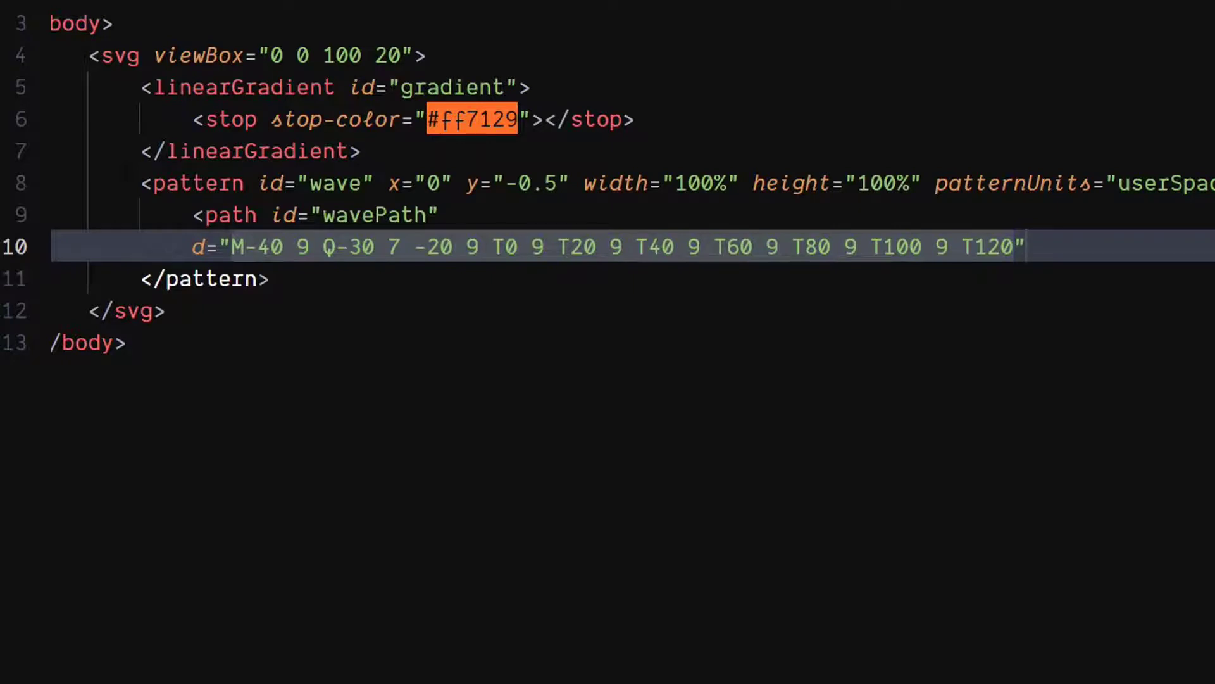
type("9")
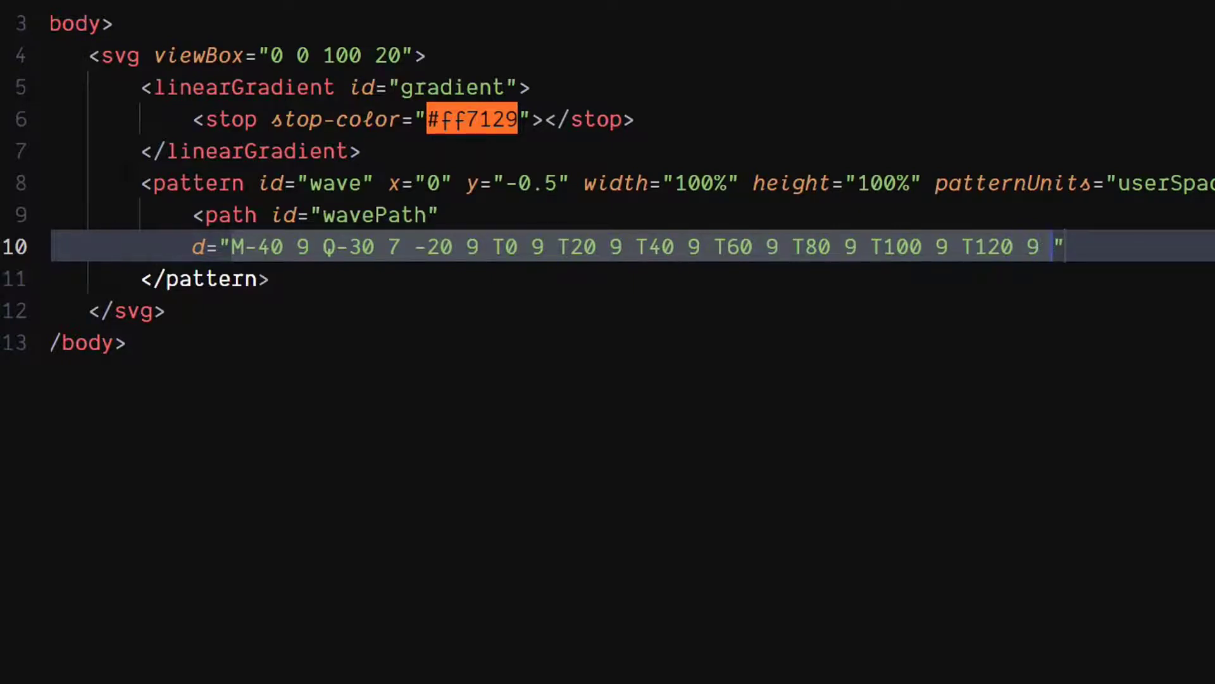
type("V")
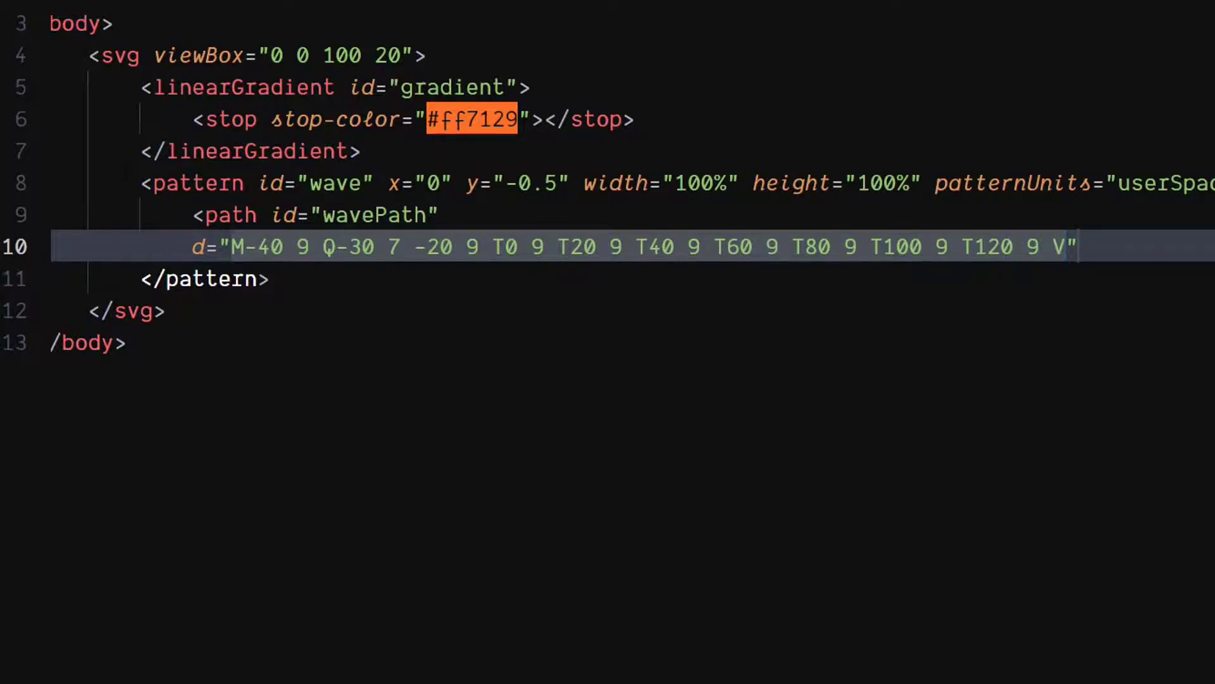
type("20")
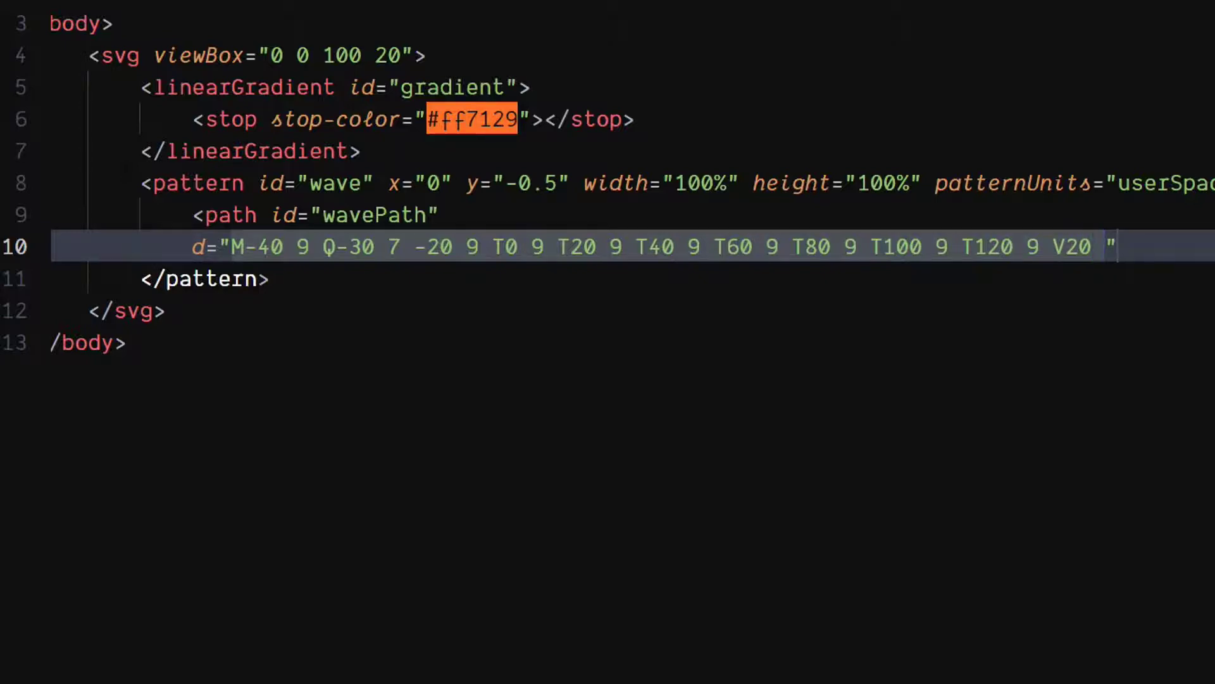
type("H-40")
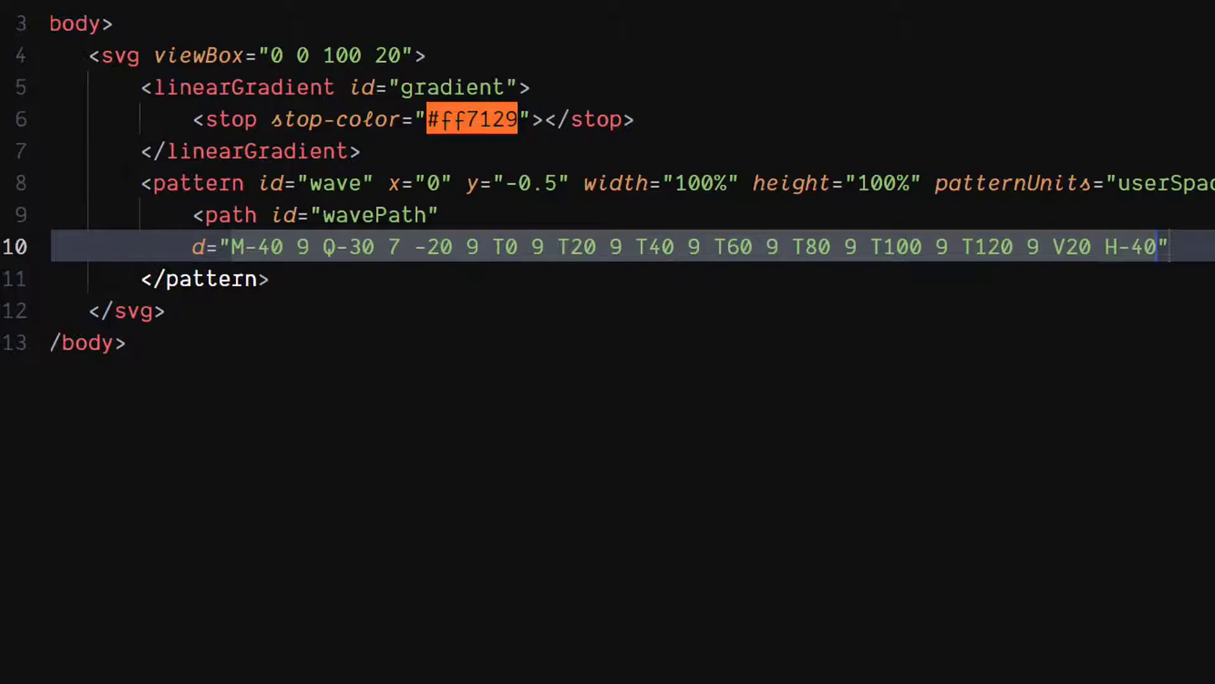
type("z")
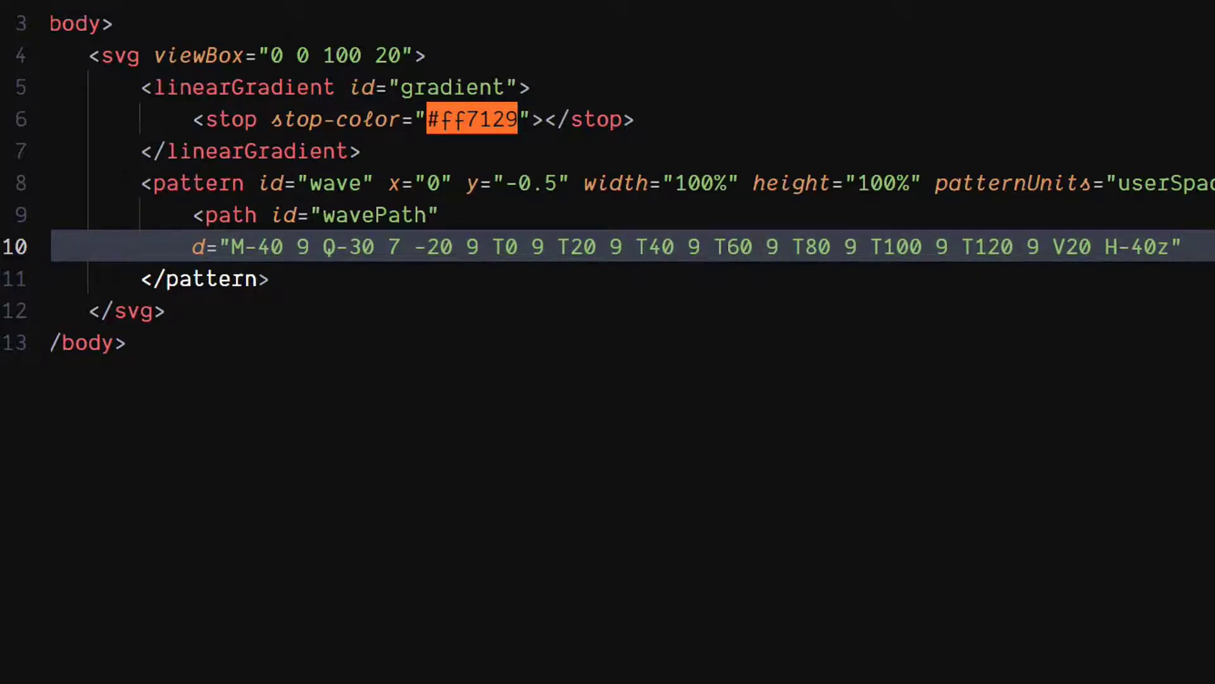
- Fill the wave path with url(#gradient)
type("f")
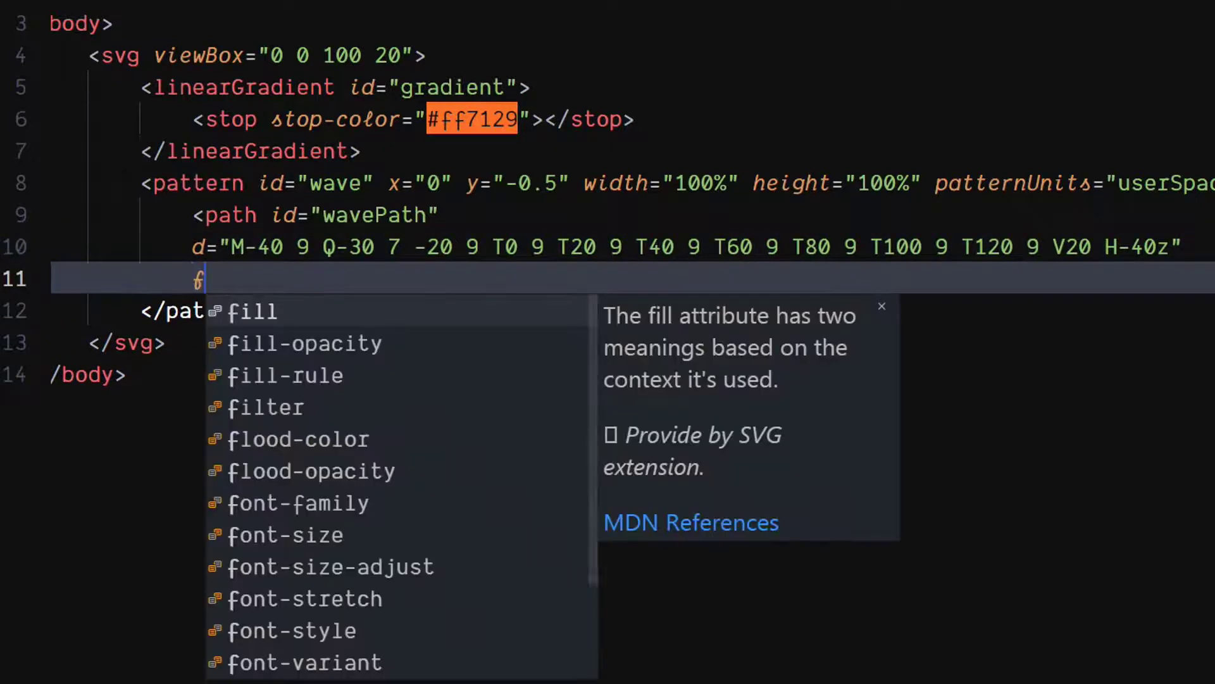
type("i")
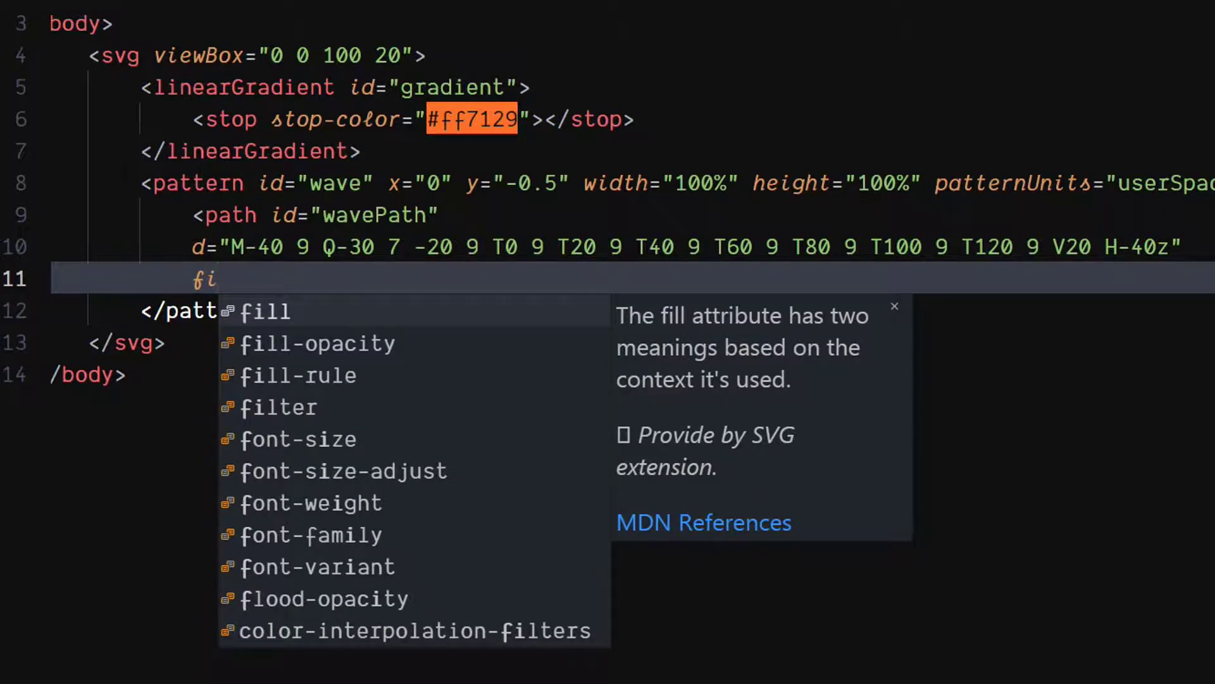
type("=\"u\"")
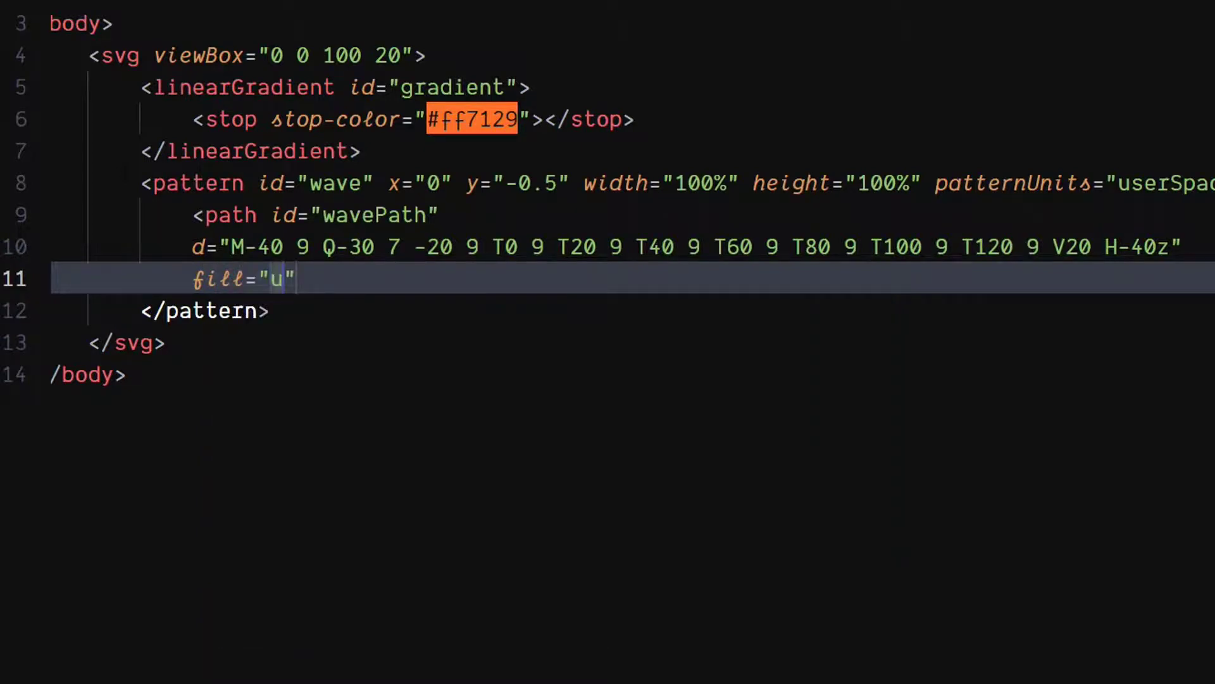
type("rl(")
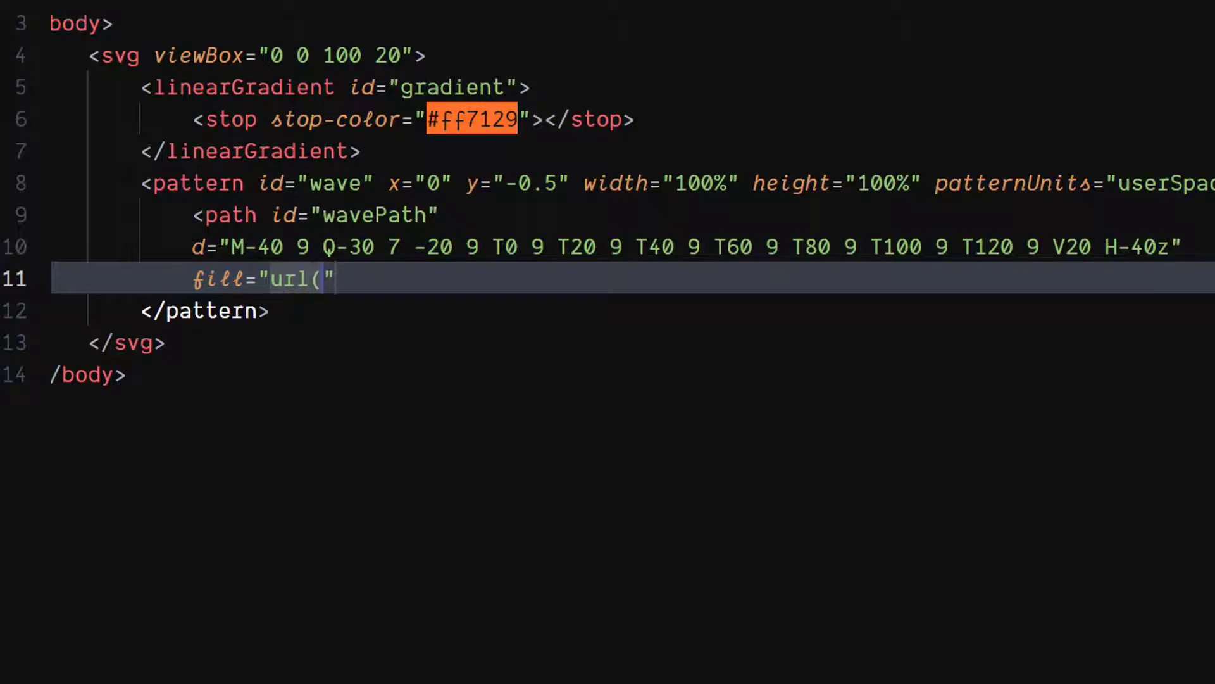
type("#")
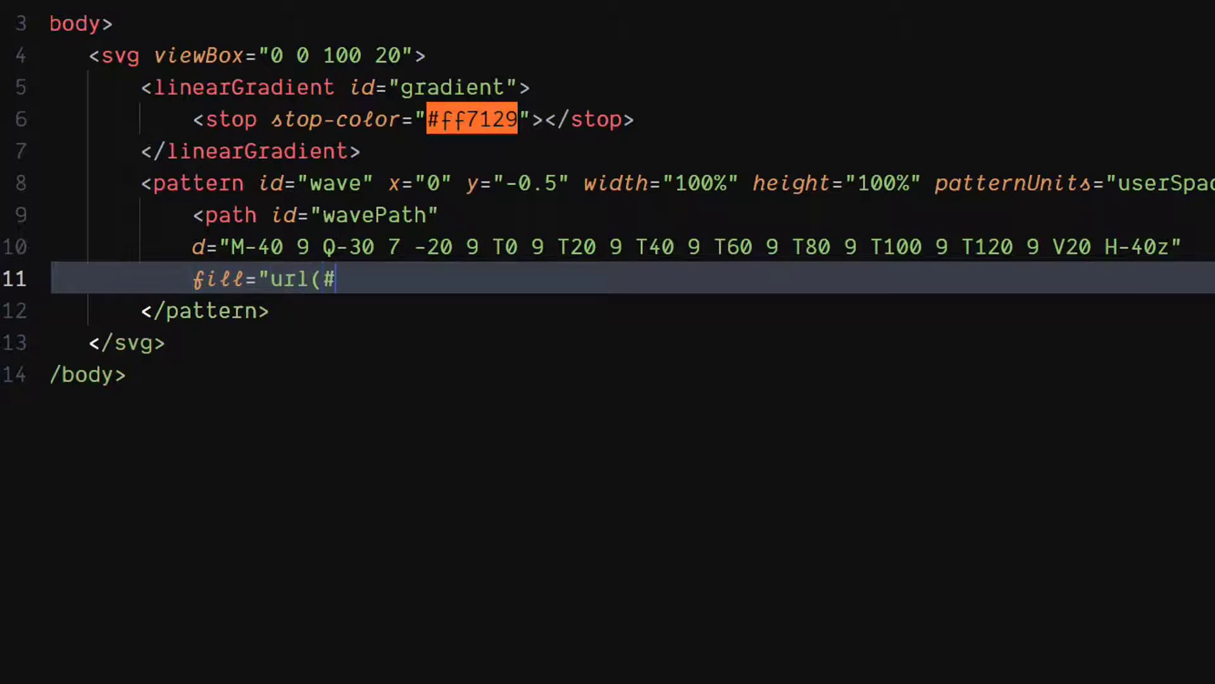
type("gradient\">")
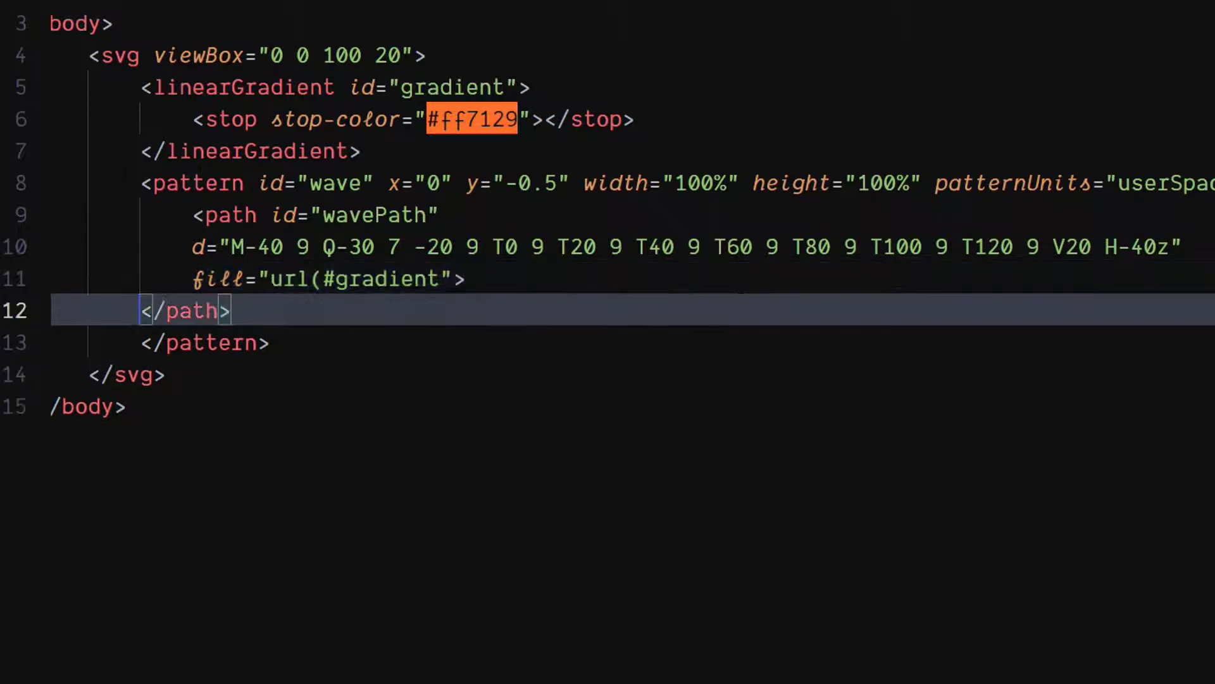
- Add an animateTransform on the transform attribute with begin 0s and dur 1.5s
type("animateTransform")
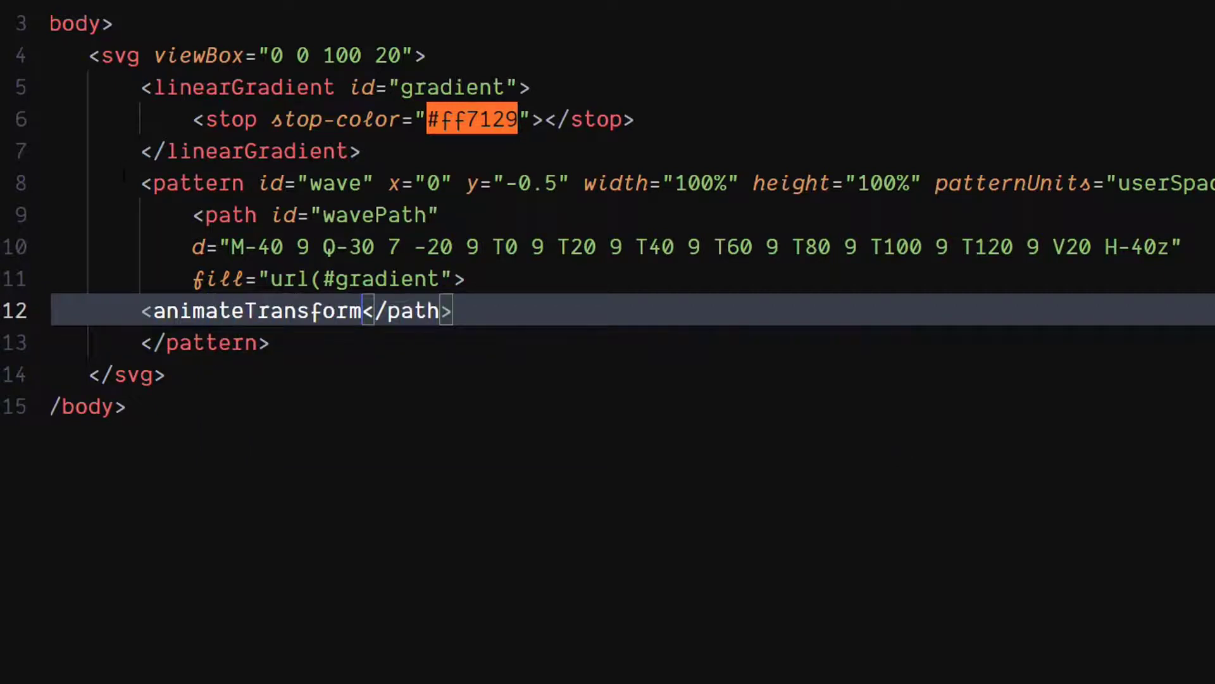
type("/>")
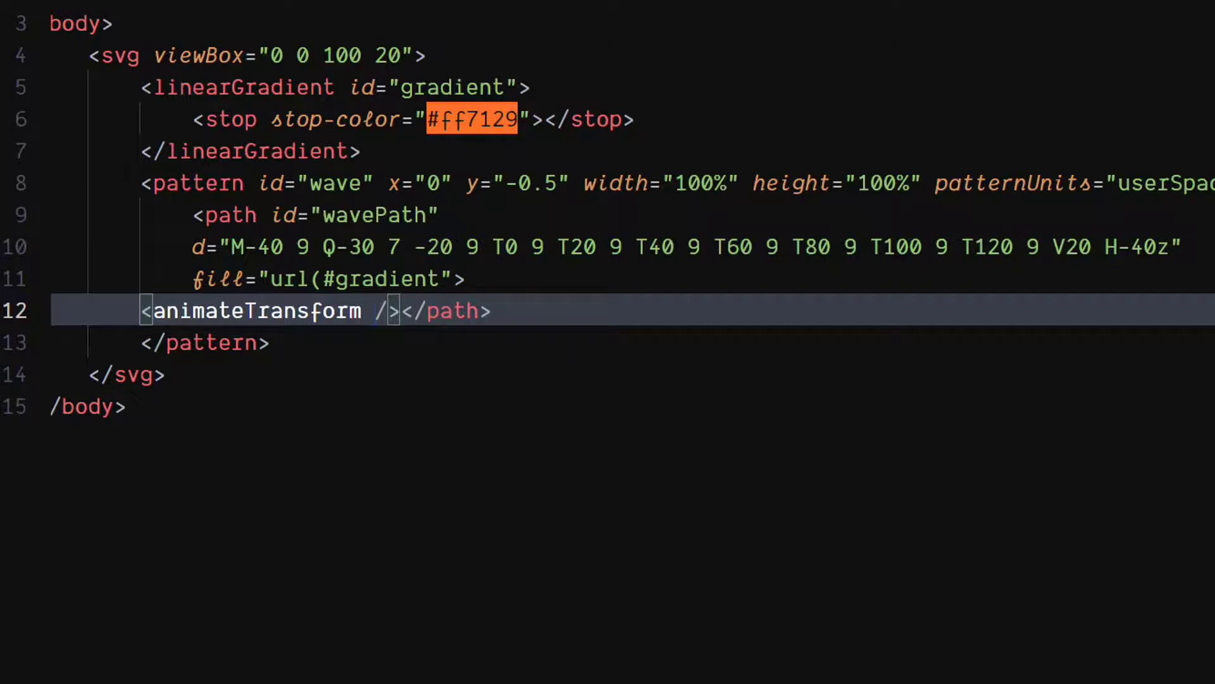
type("a")
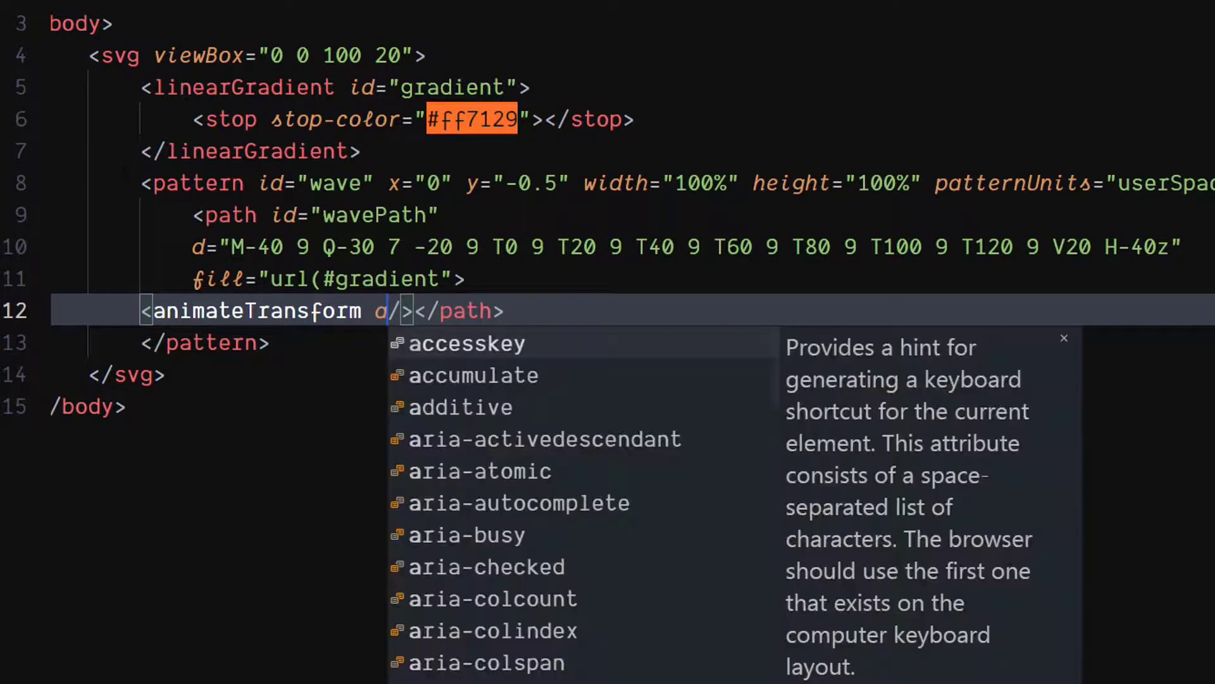
type("attributeName=\"\"")
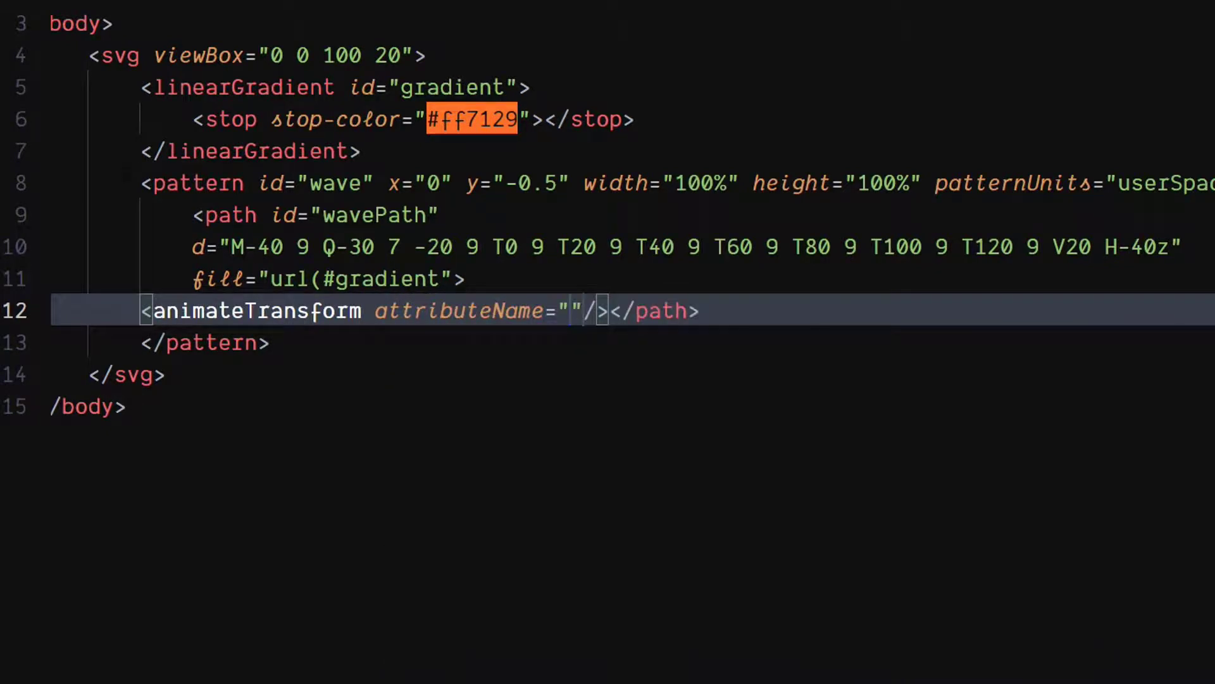
type("tra")
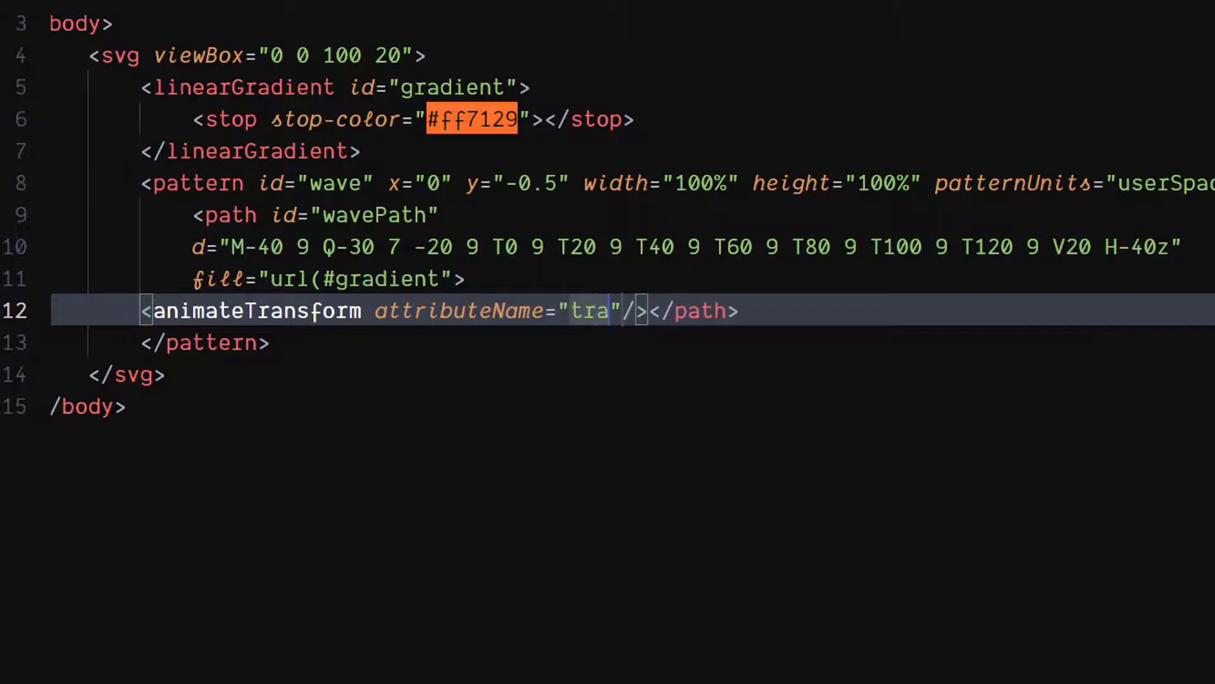
type("nsform")
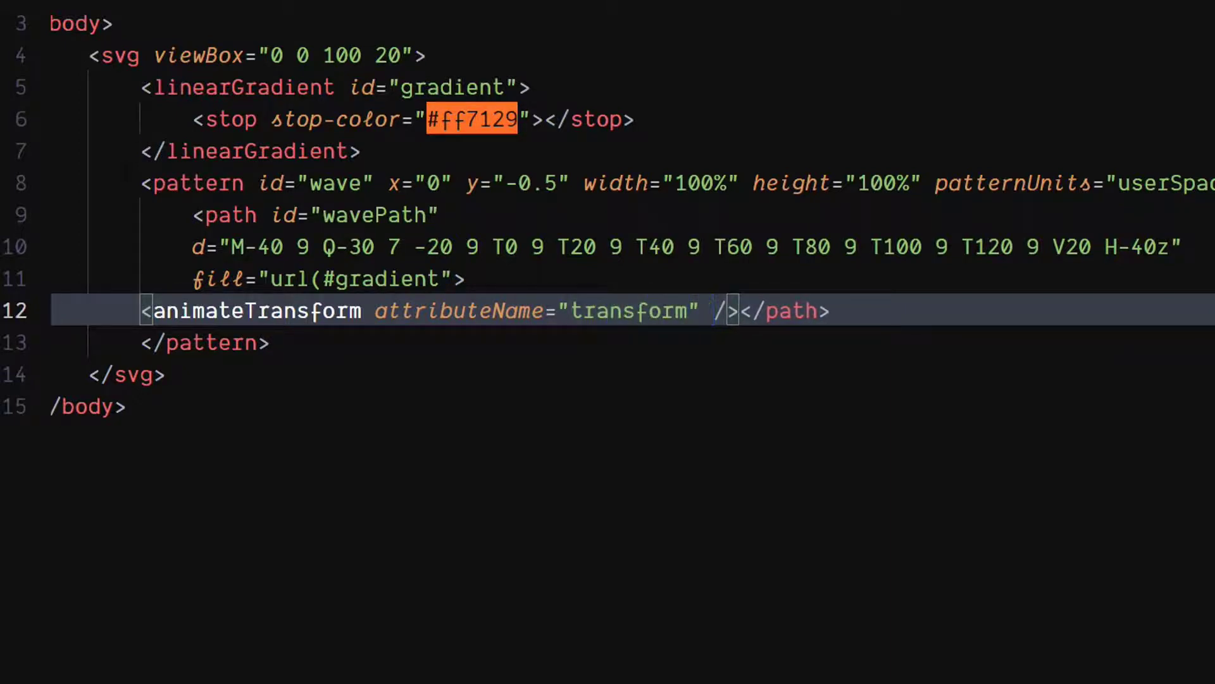
type("begin=\"\"")
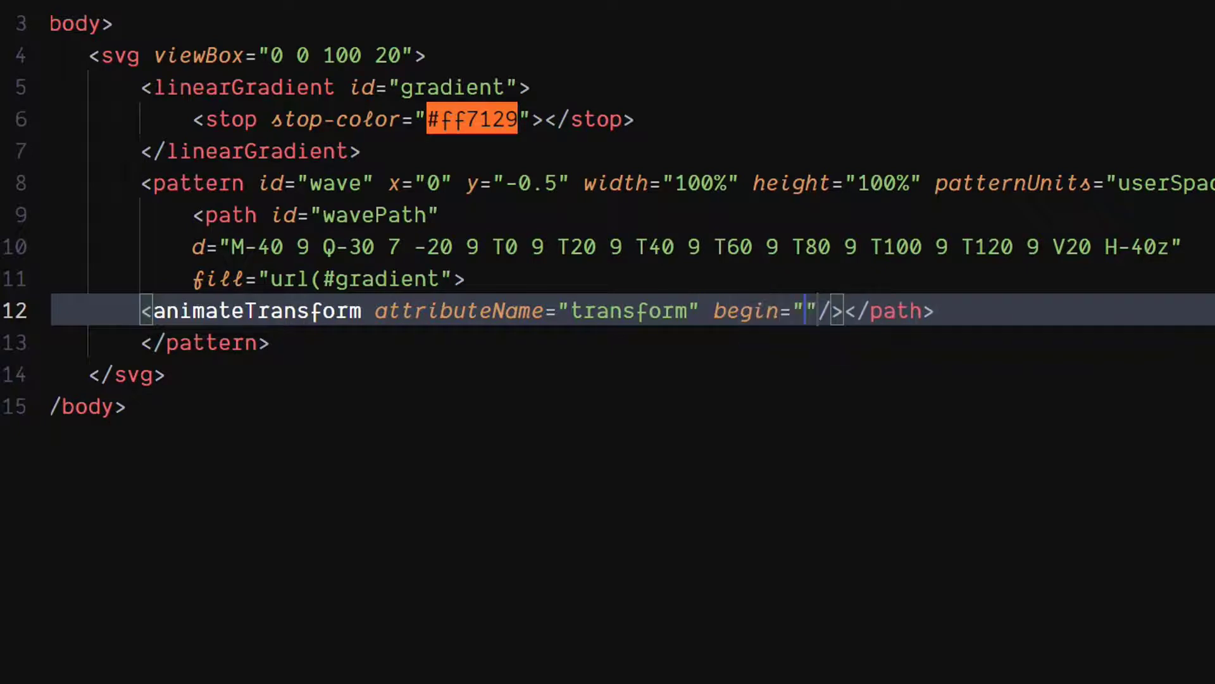
type("0s")
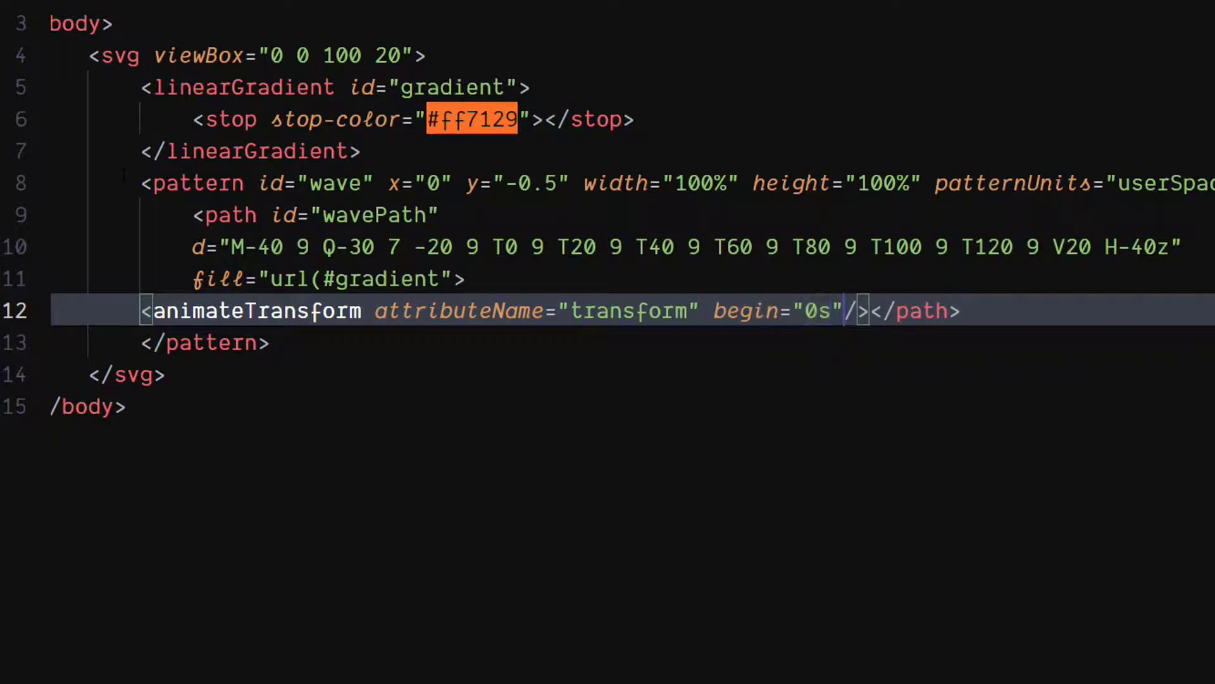
type("dur=\"\"")
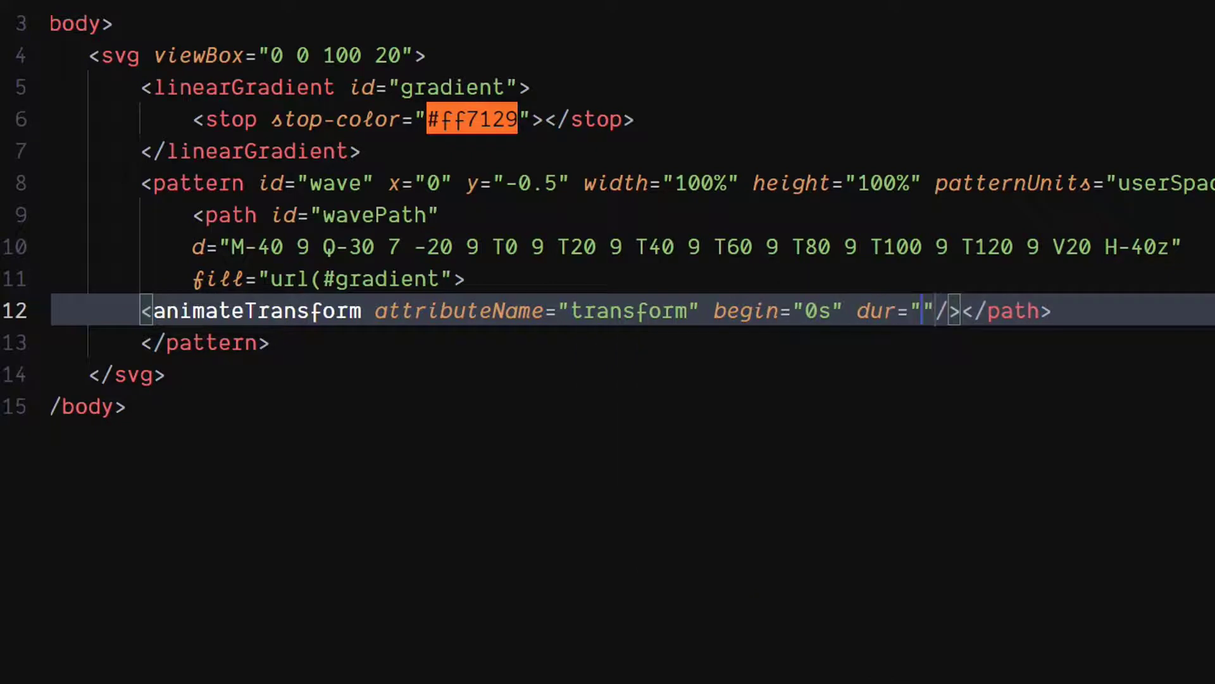
type("1.5")
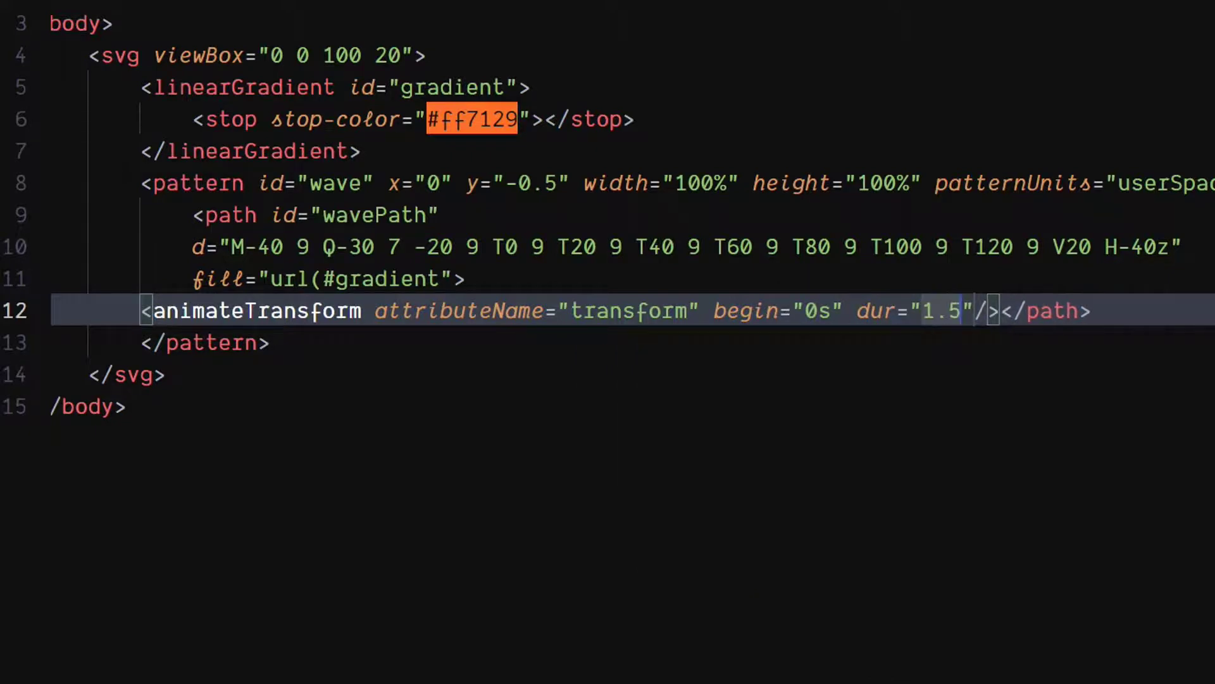
type("s")
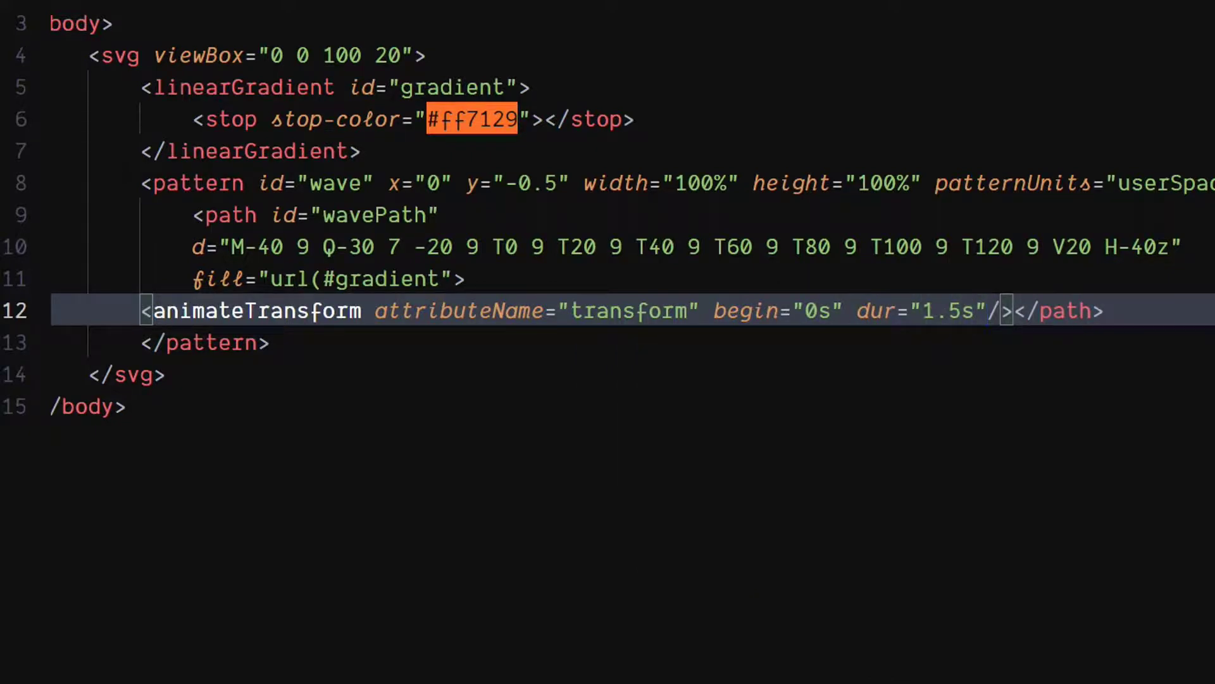
key("Enter")
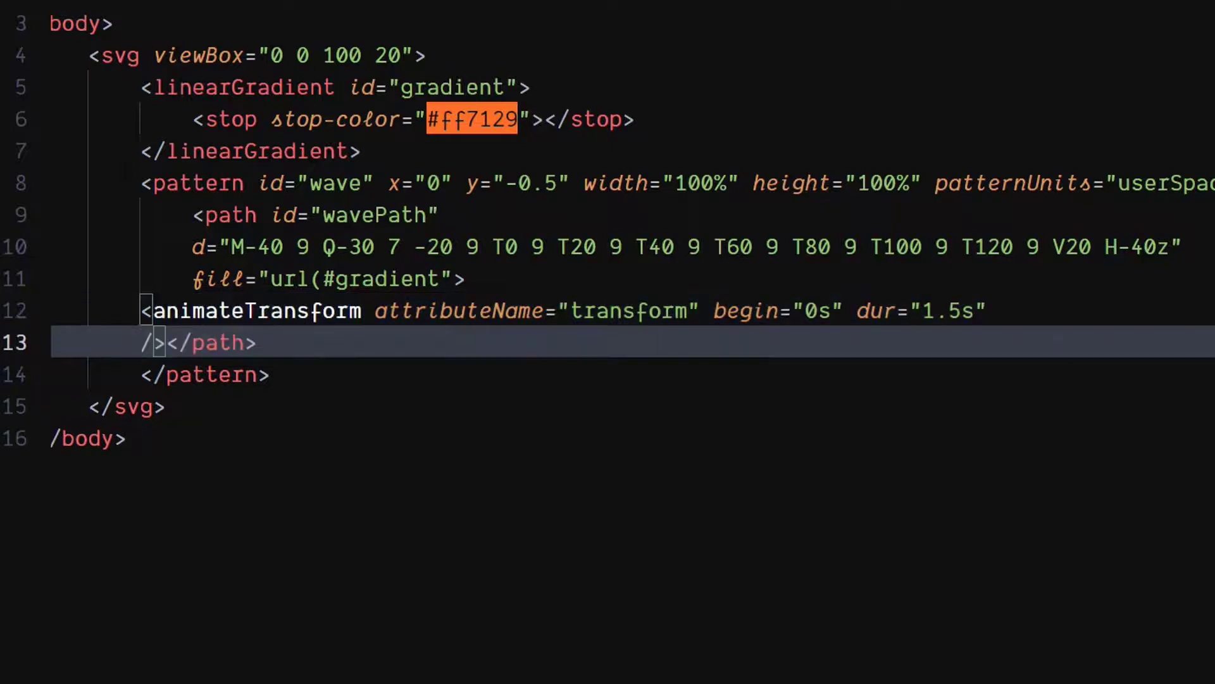
- Make the animation a translate from 0 to 40 with repeatCount indefinite
type("type=\"\"")
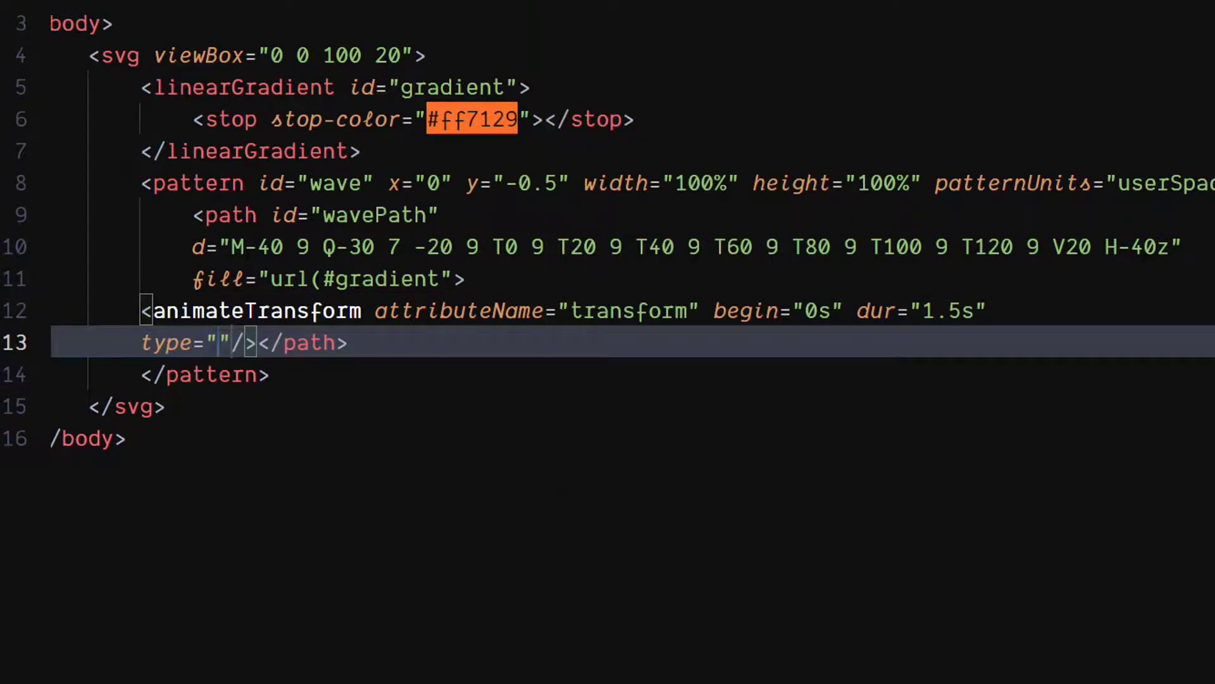
type("reanslate")
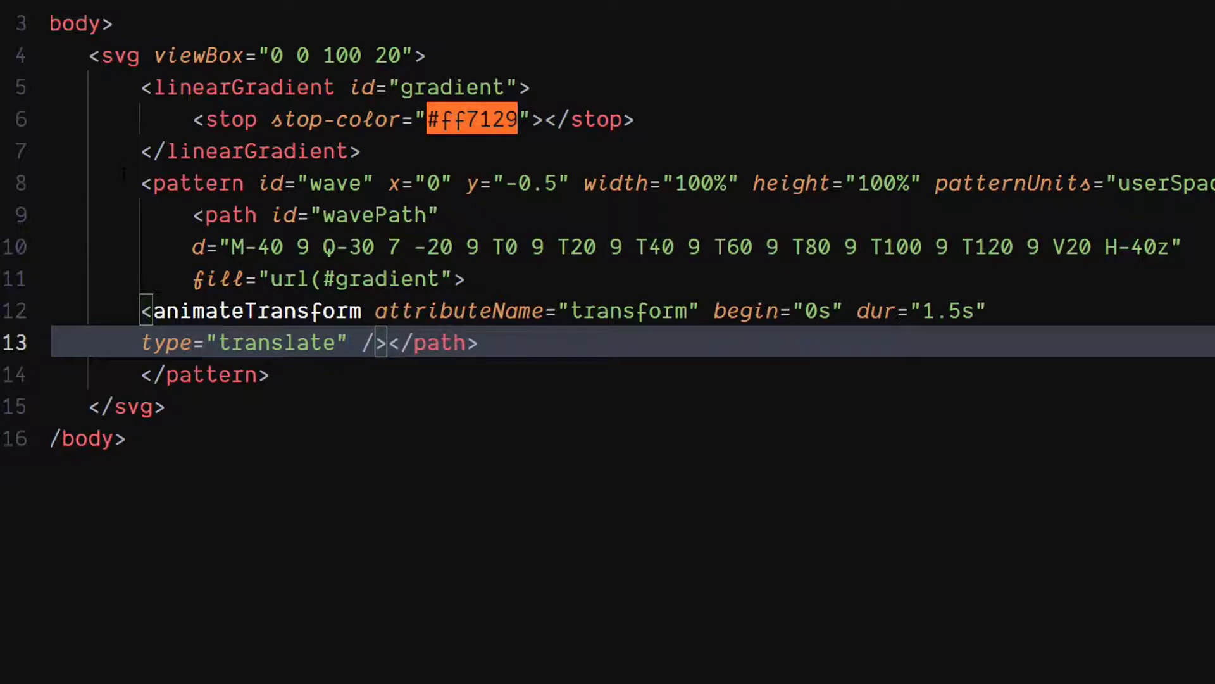
type("from=\"0\"")
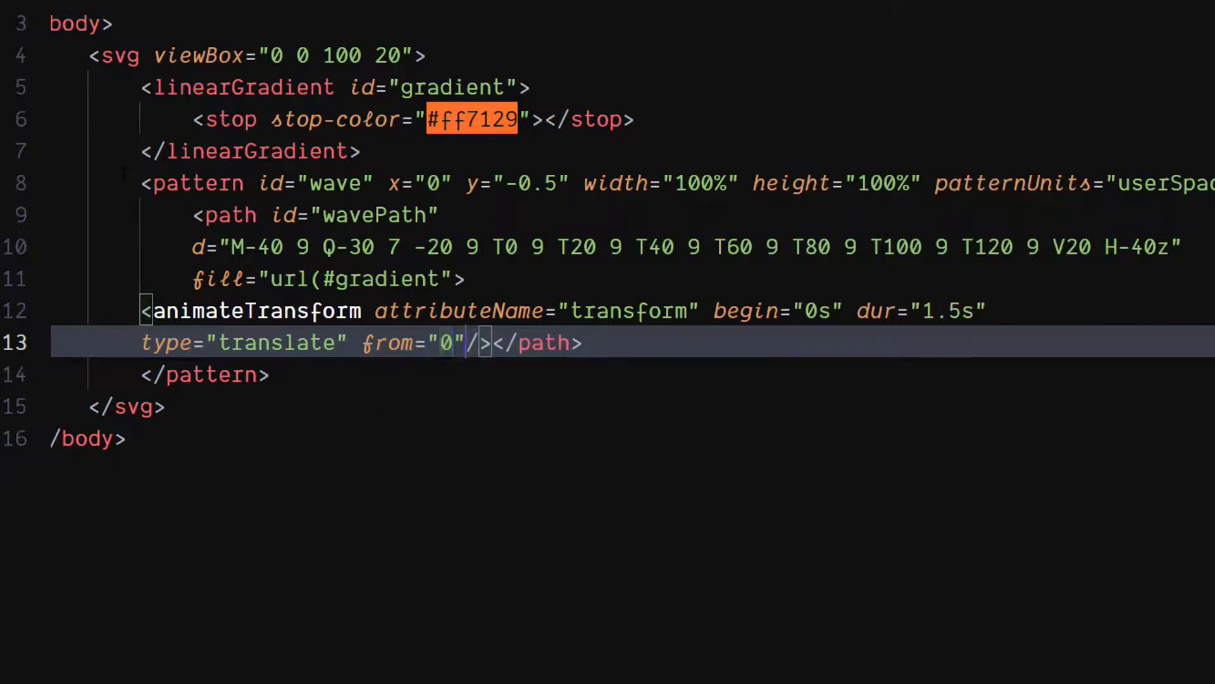
type("to=\"\"")
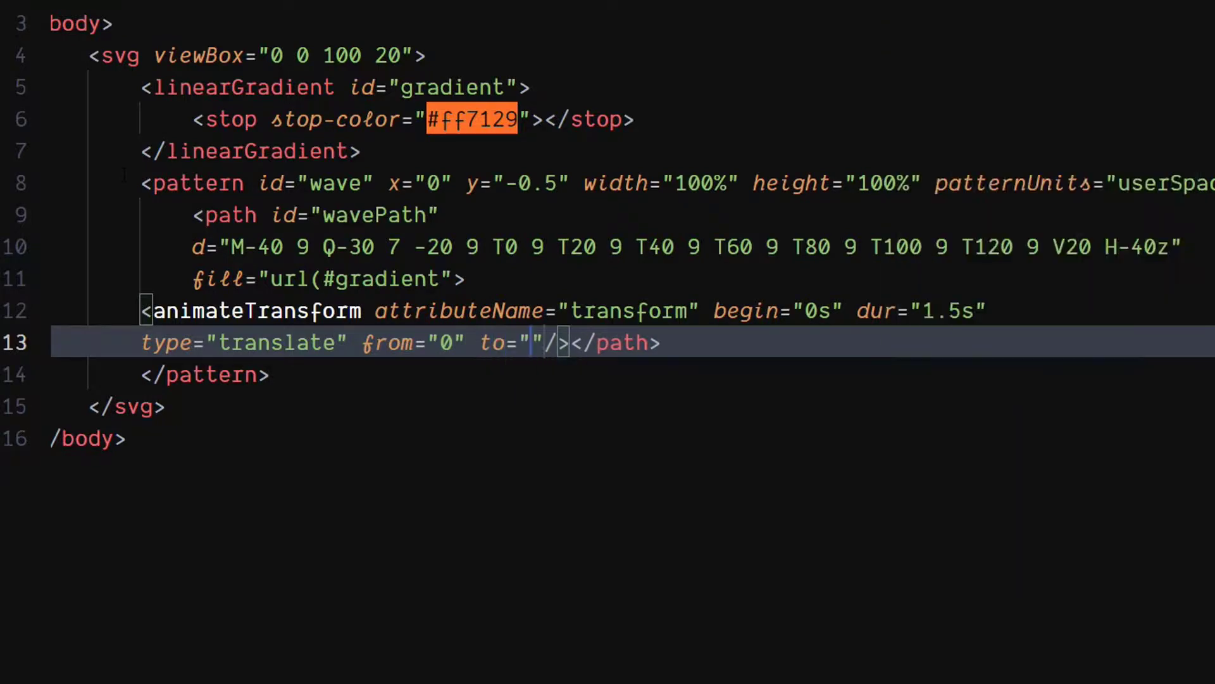
type("40")
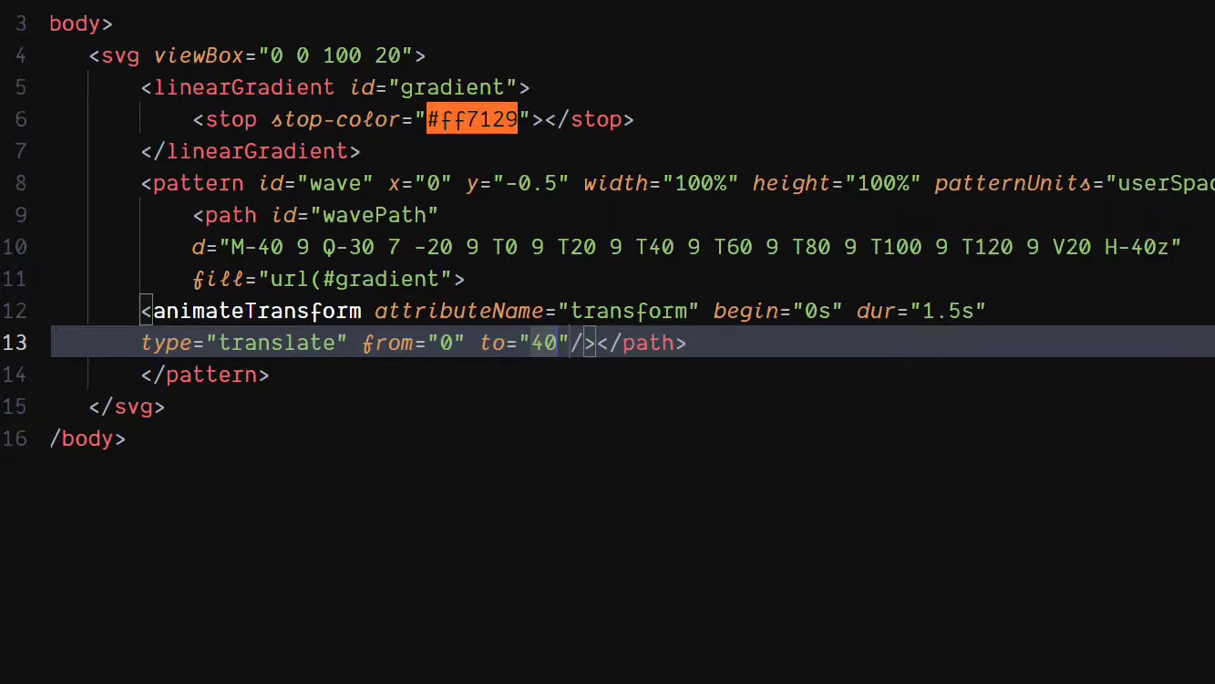
type("r")
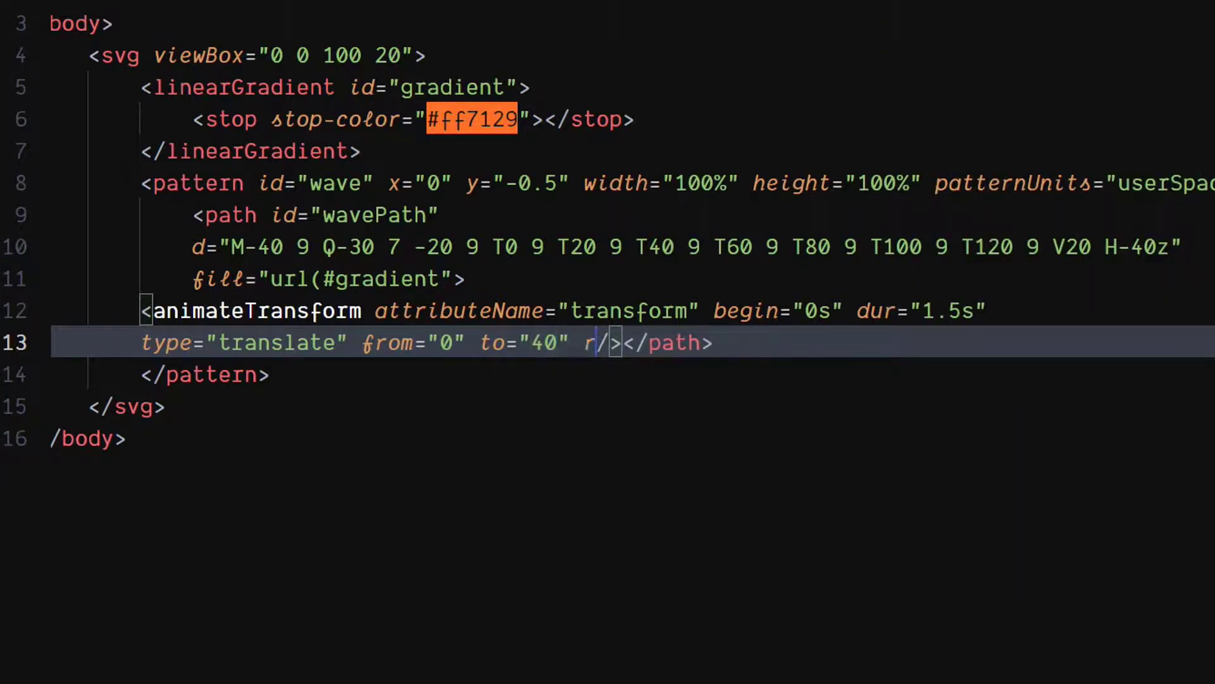
type("epeatCount=\"\"")
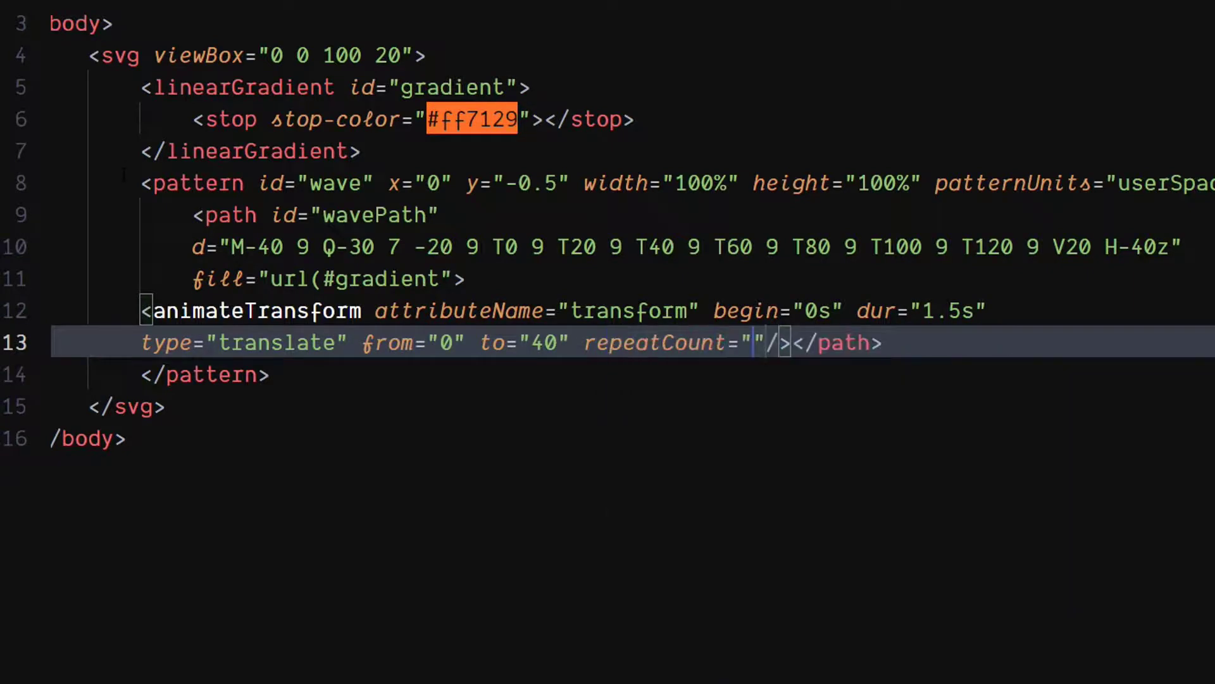
type("indefi")
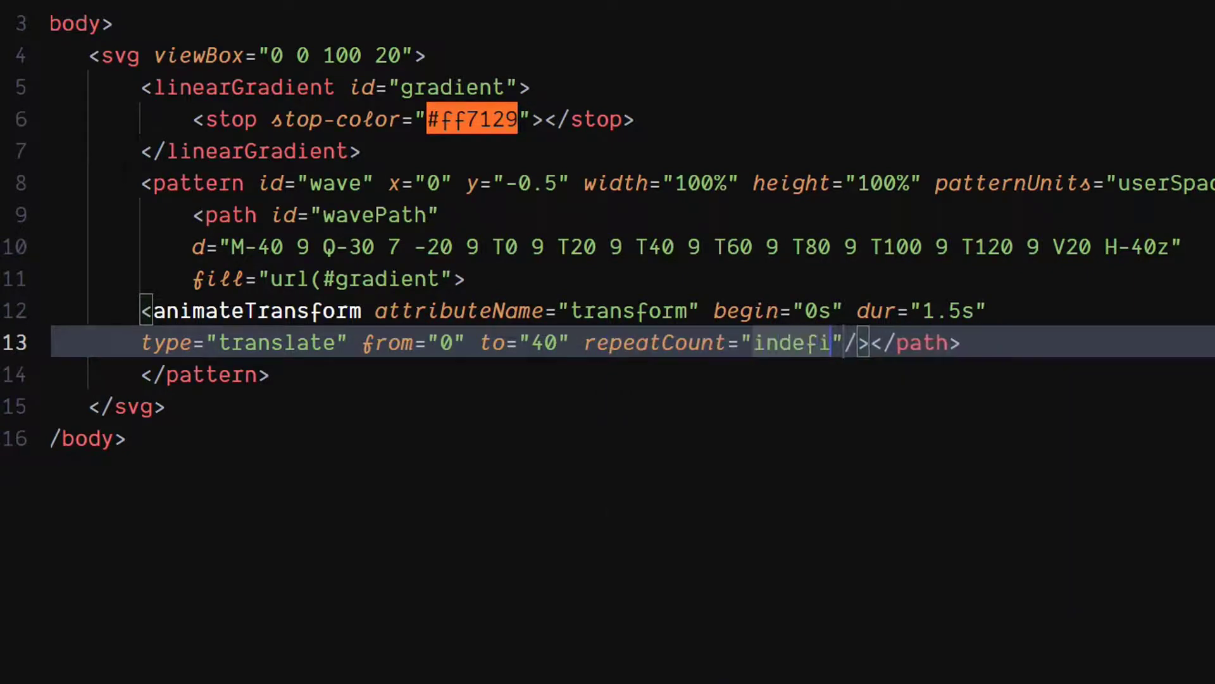
type("nite")
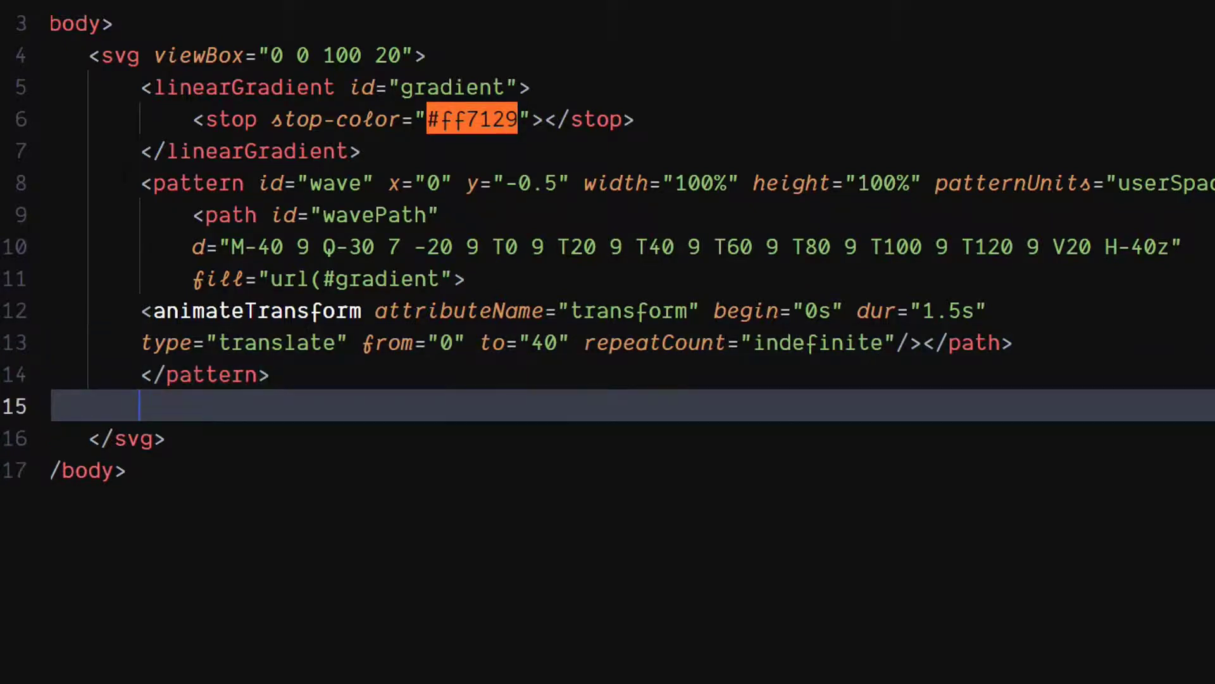
- Add a text element with text-anchor middle at x 50, y 15
type("<text></text>")
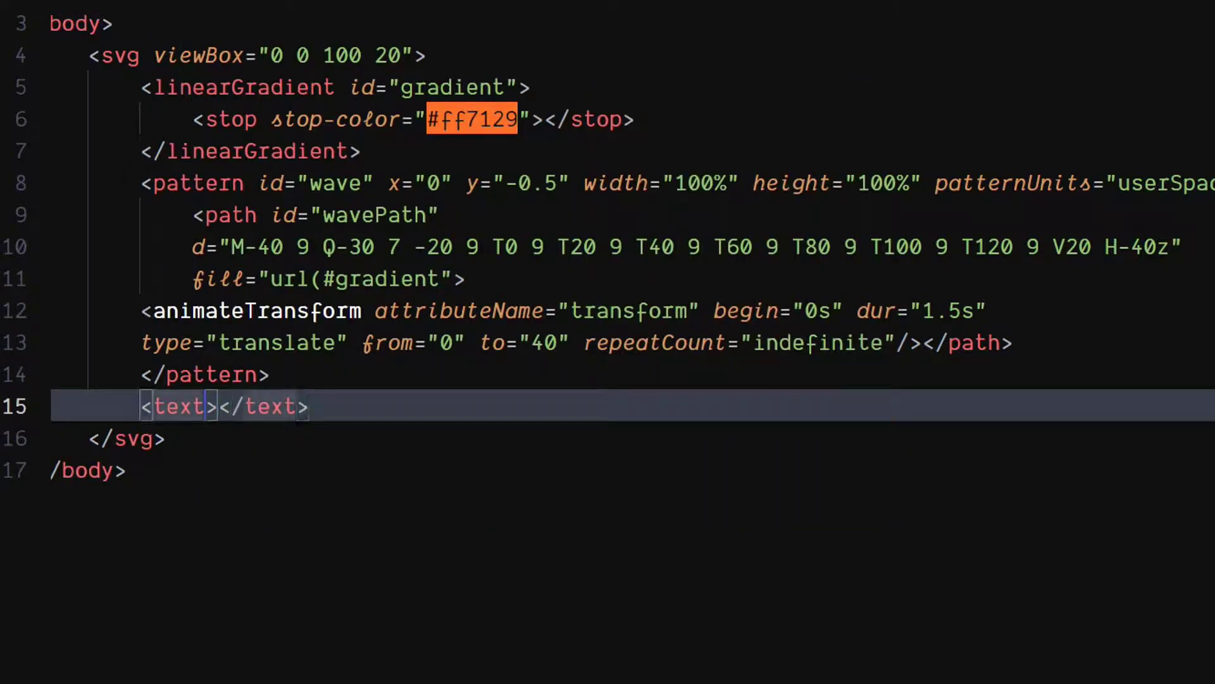
type("text-anchor=\"m")
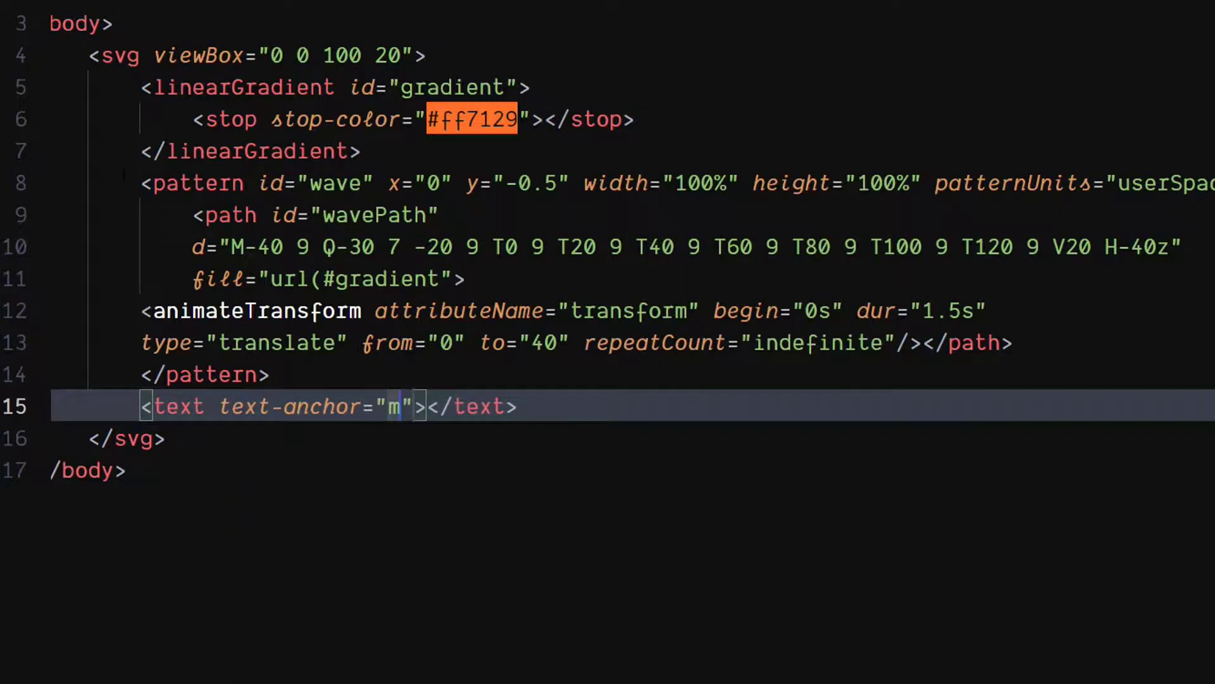
type("iddle")
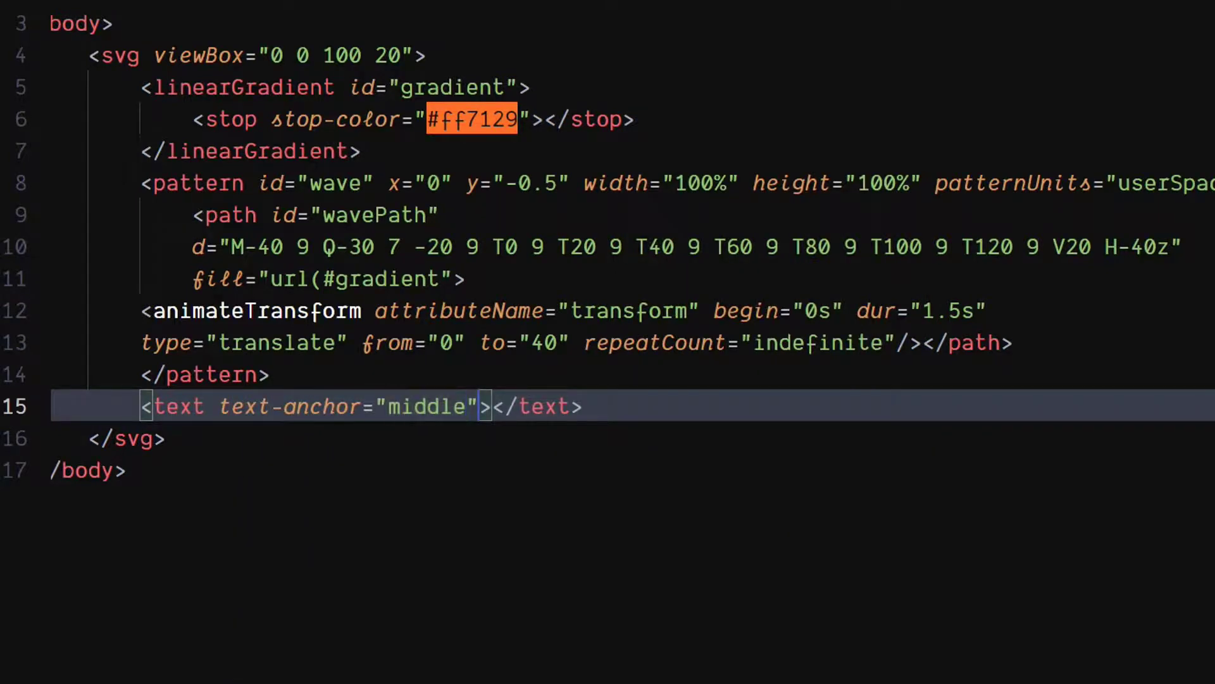
type("x")
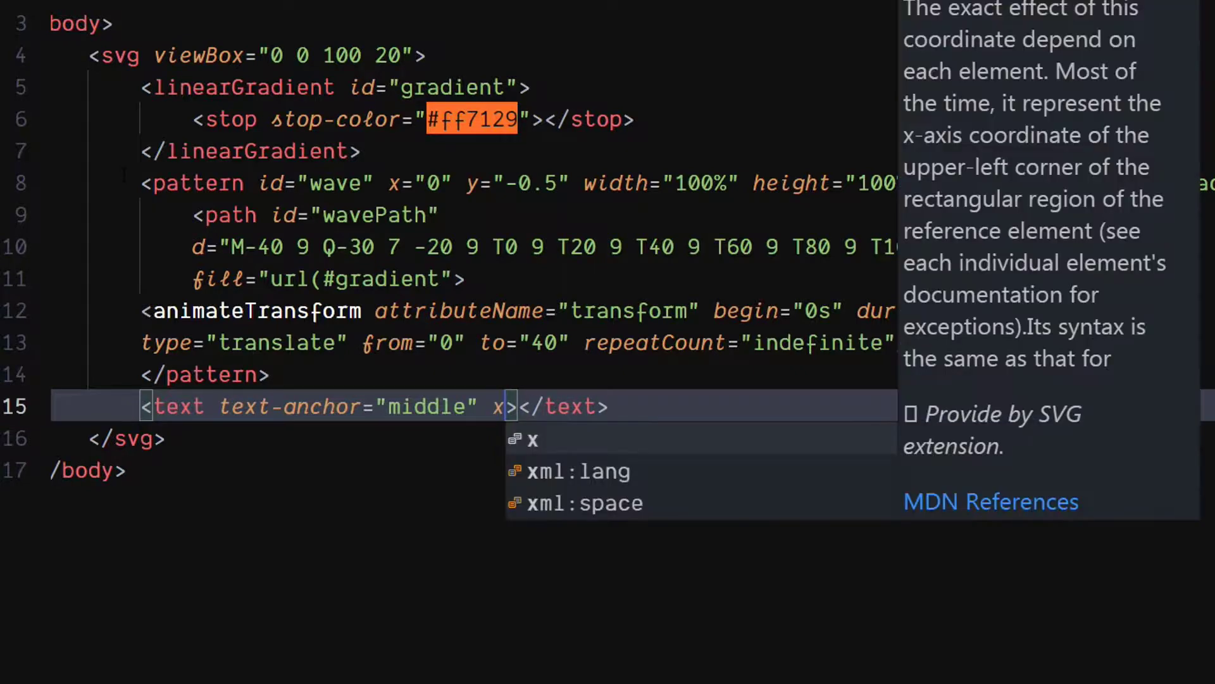
type("=\"")
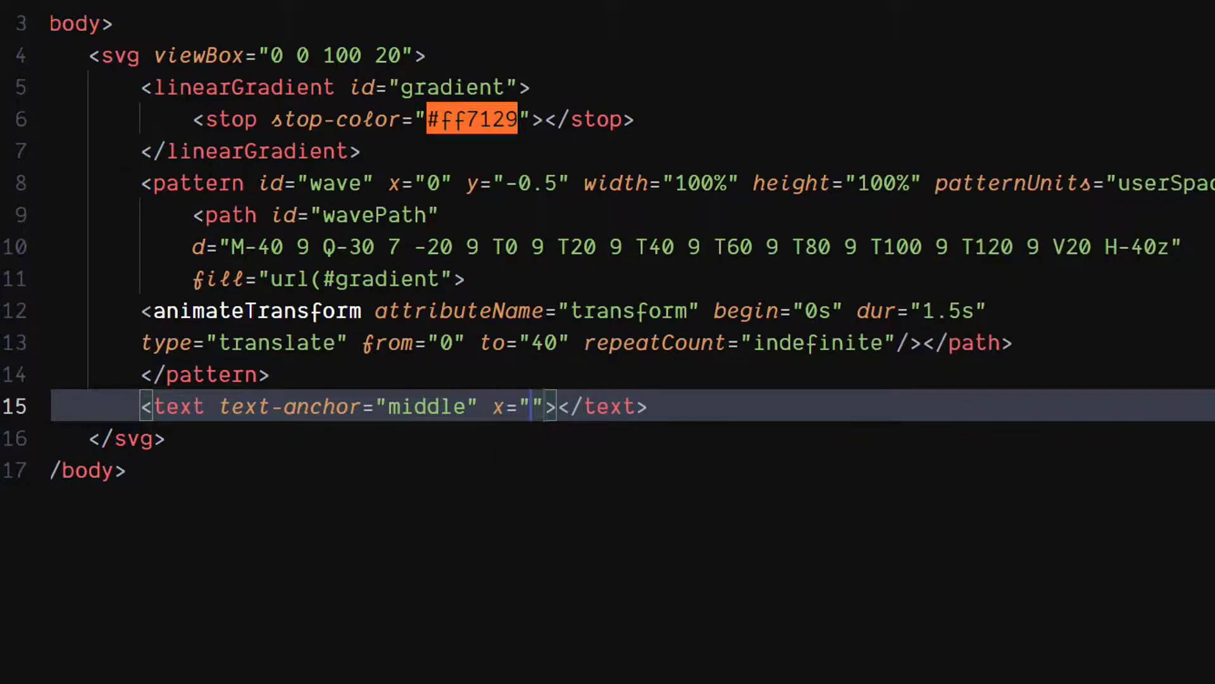
type("50")
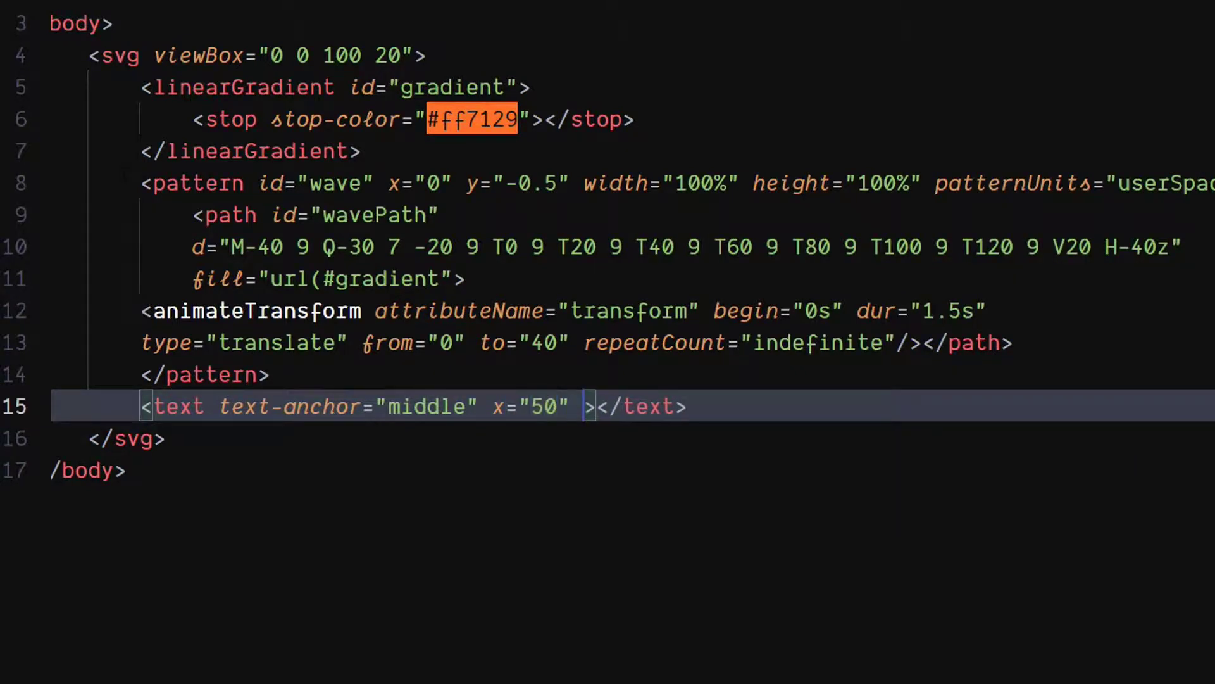
type("y")
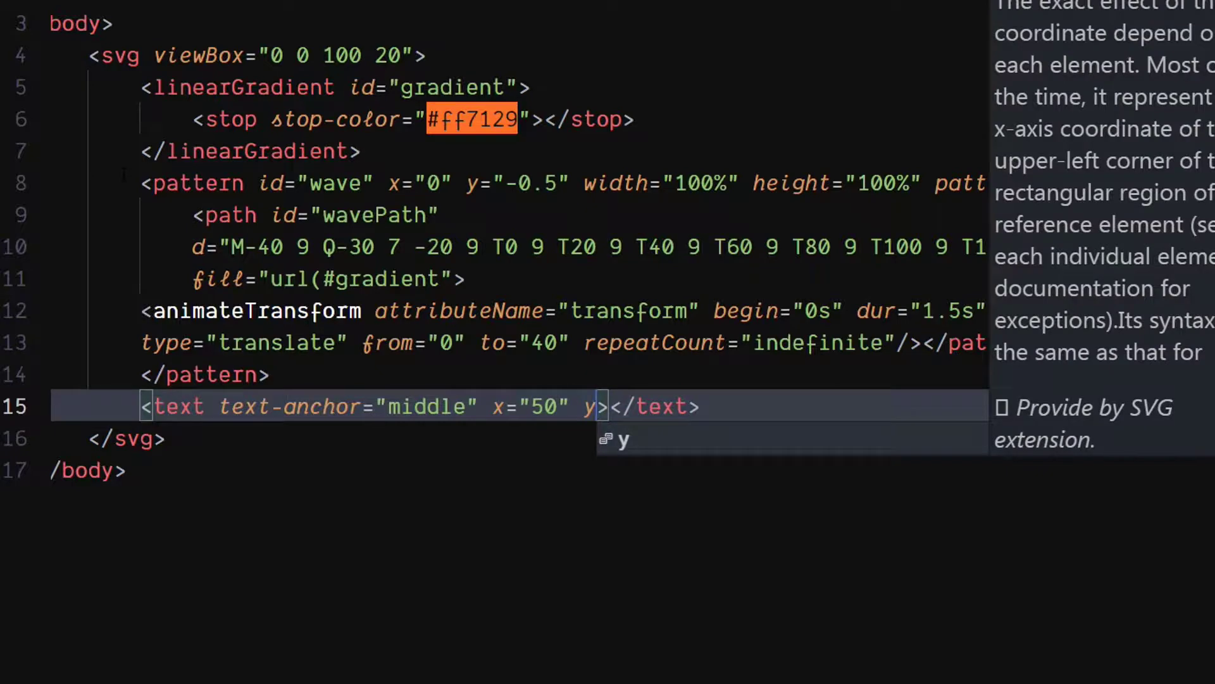
type("=\"15\"")
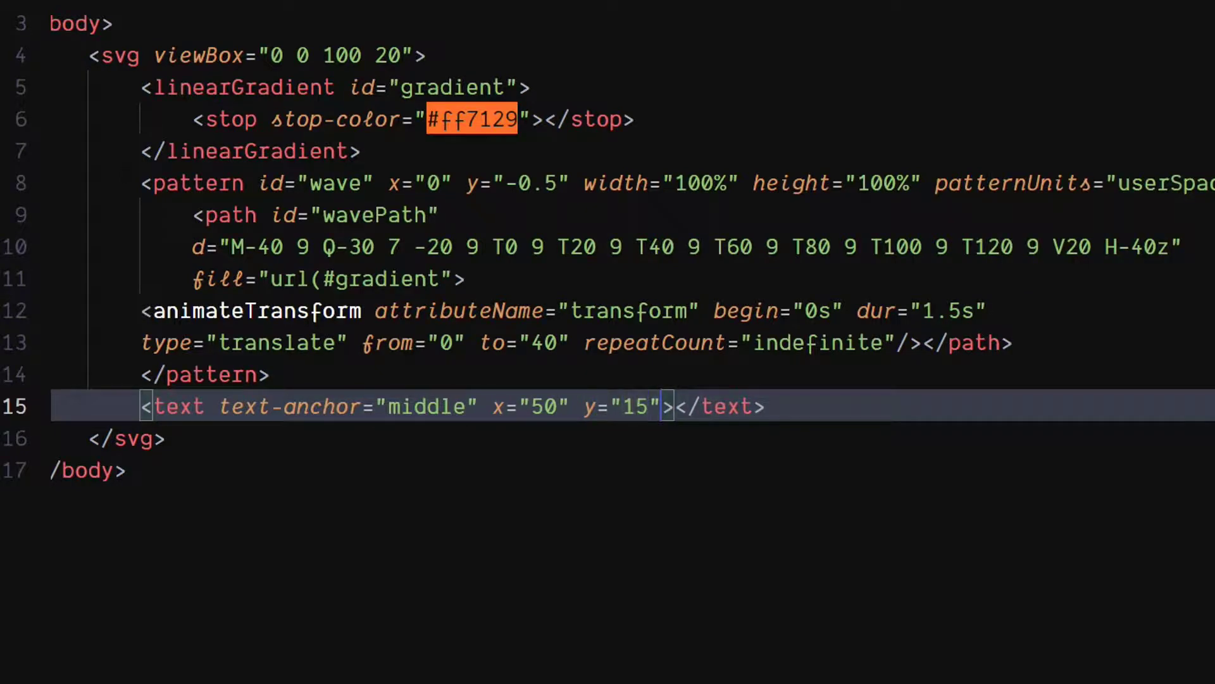
- Give the text font-size 17, fill #2e2f2a and the content LIQUID
type("font-size=\"17\"")
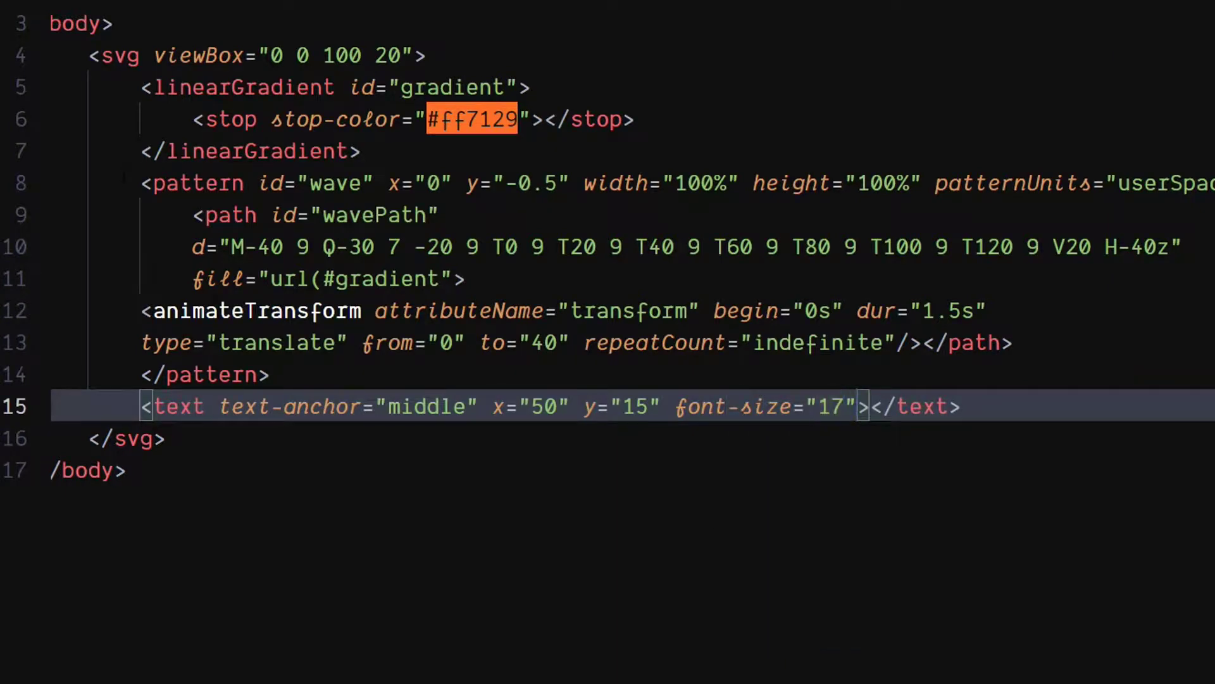
type("fill")
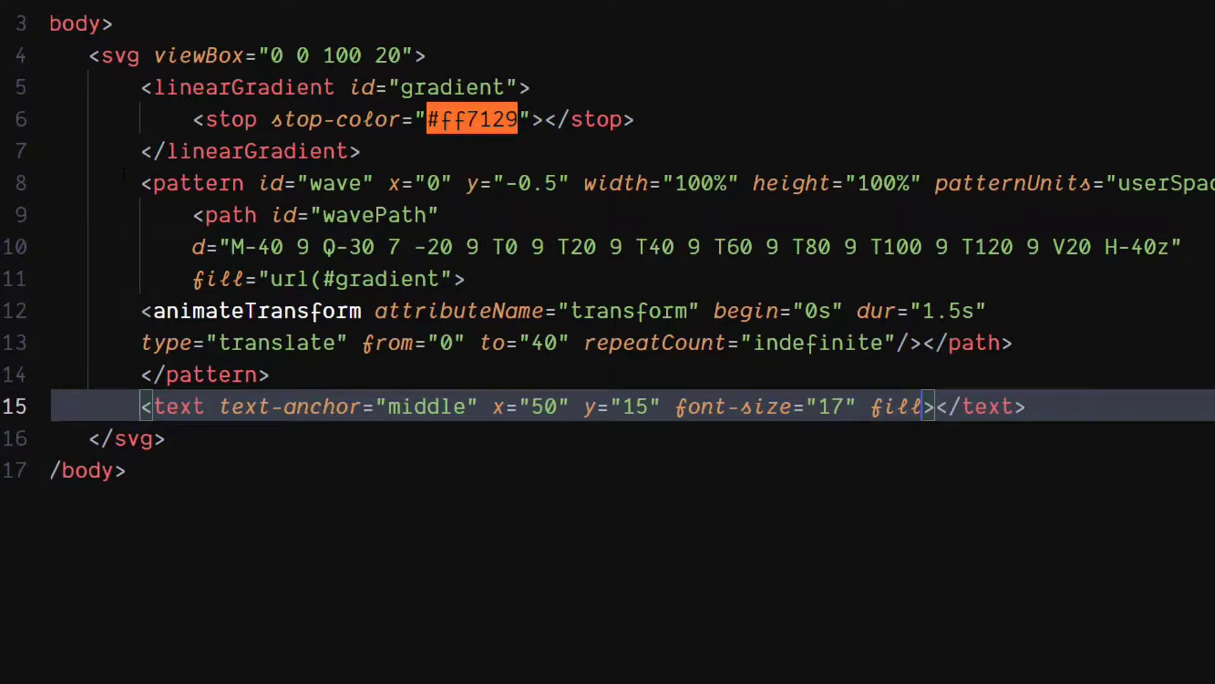
type("=\"\"")
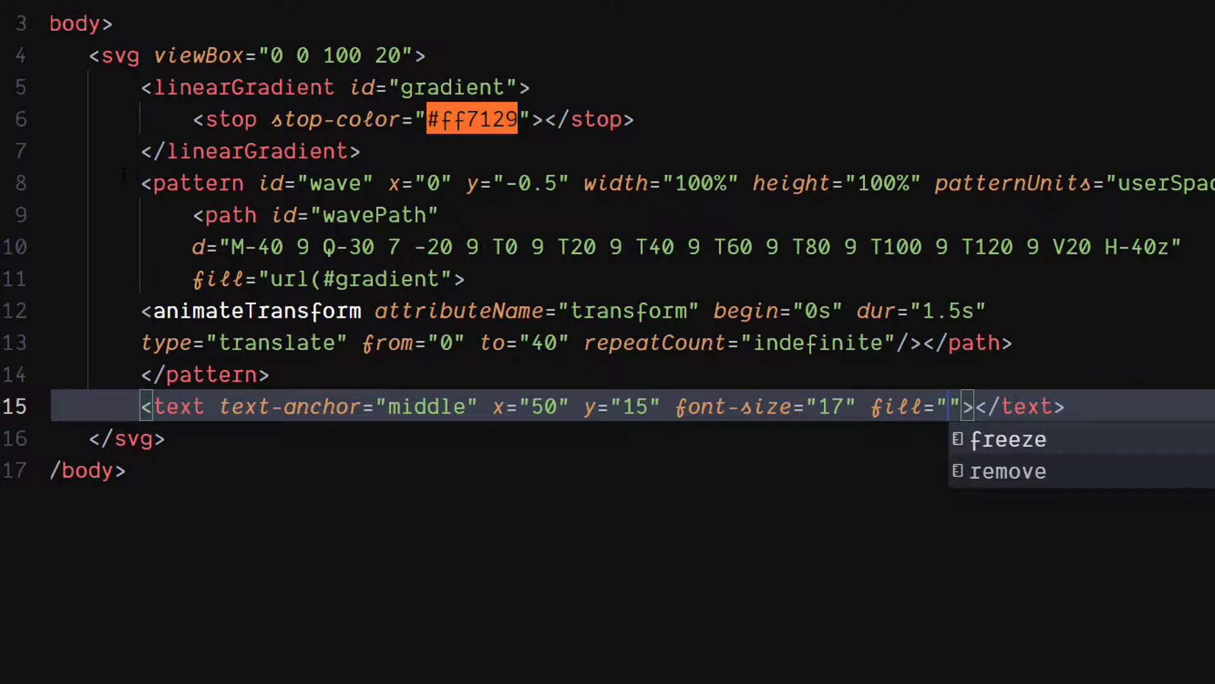
type("#2e2f2a")
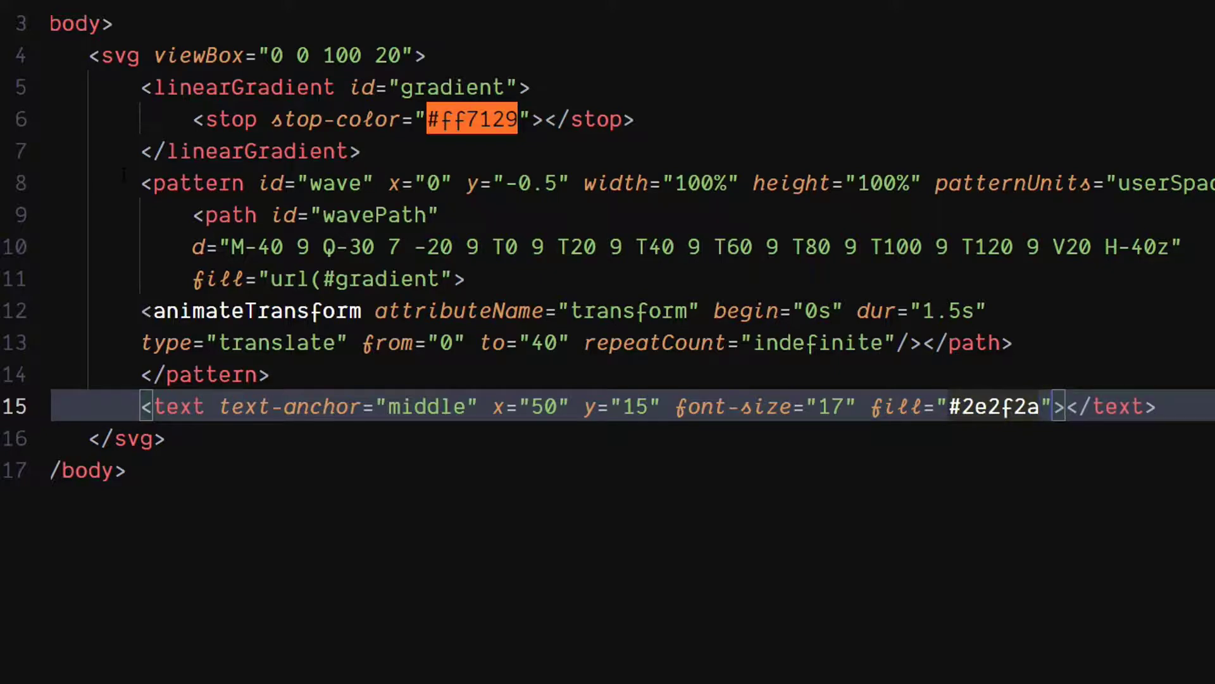
type("L")
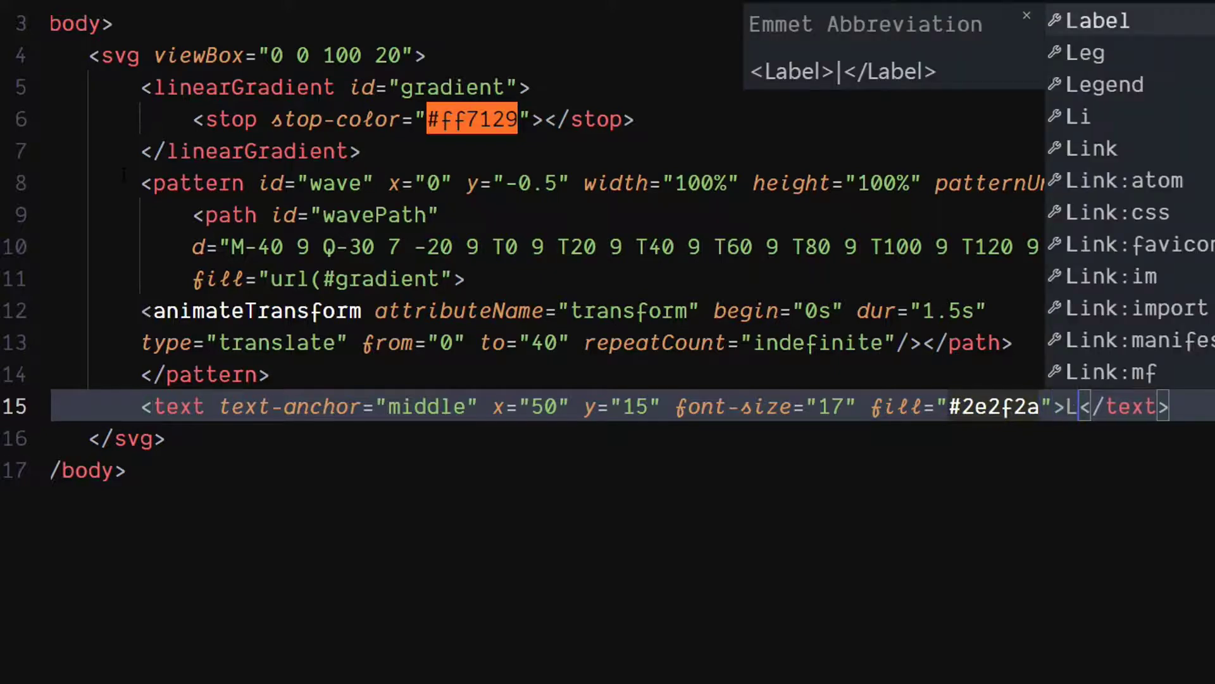
type("IQUID")
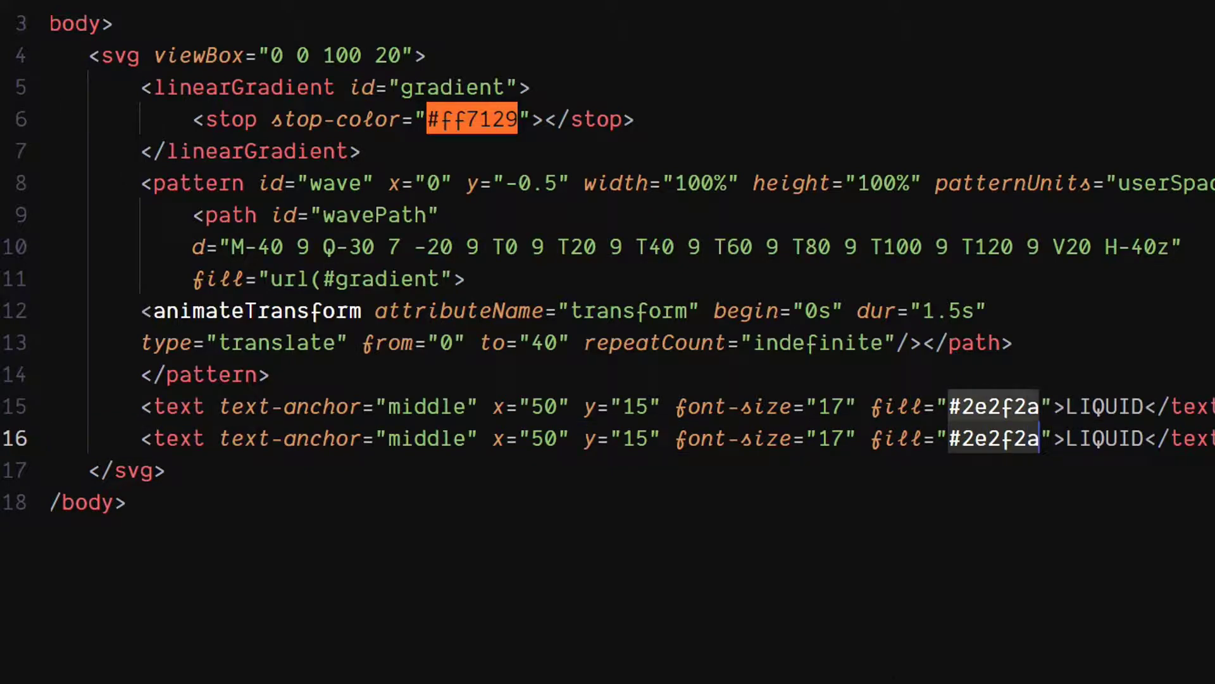
- Replace the second LIQUID text's fill with url(#wave)
key("Delete")
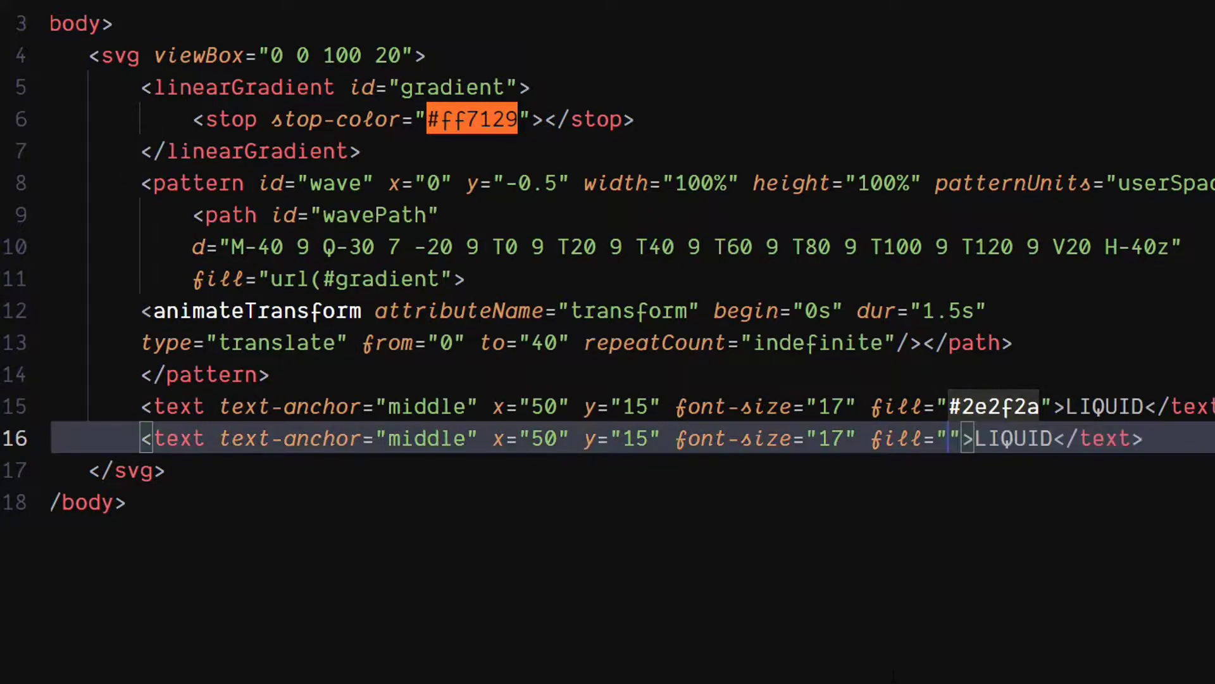
type("url")
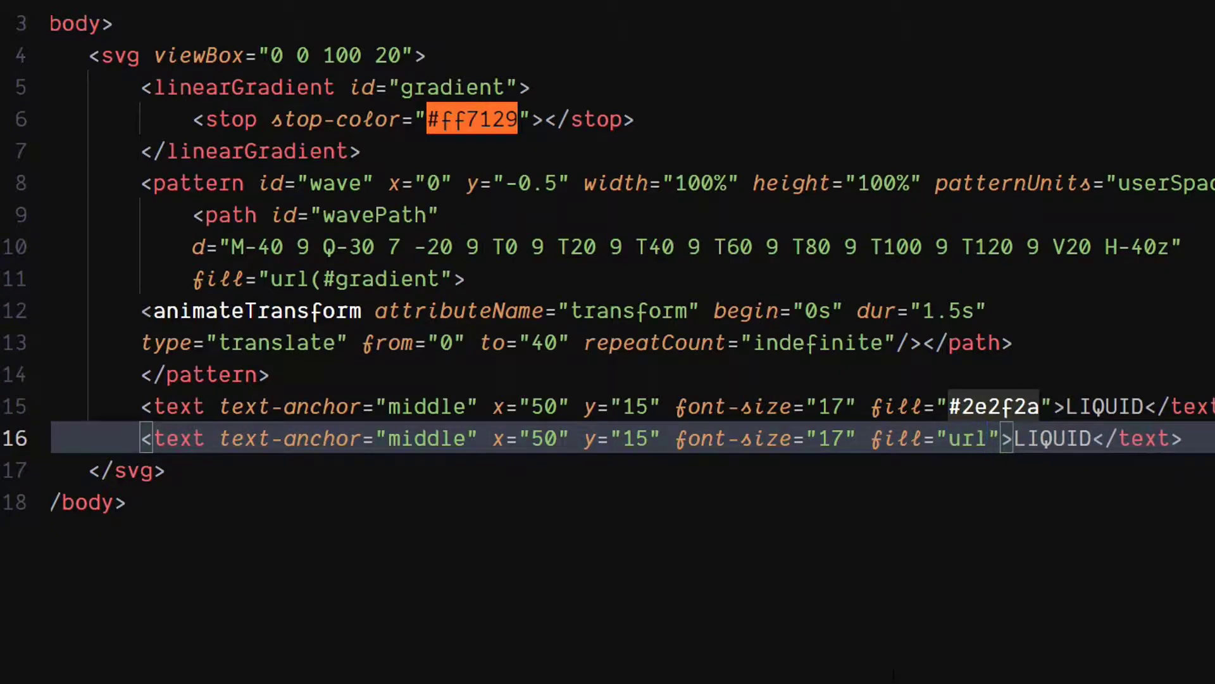
type("(#")
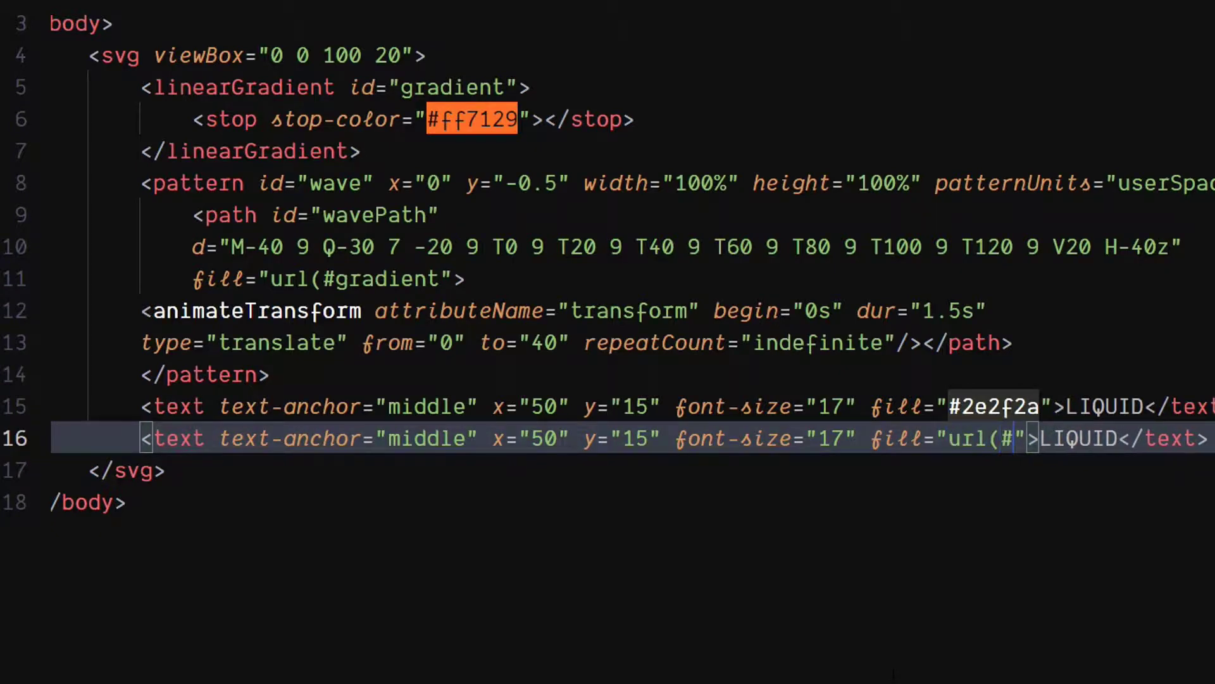
type("wave")
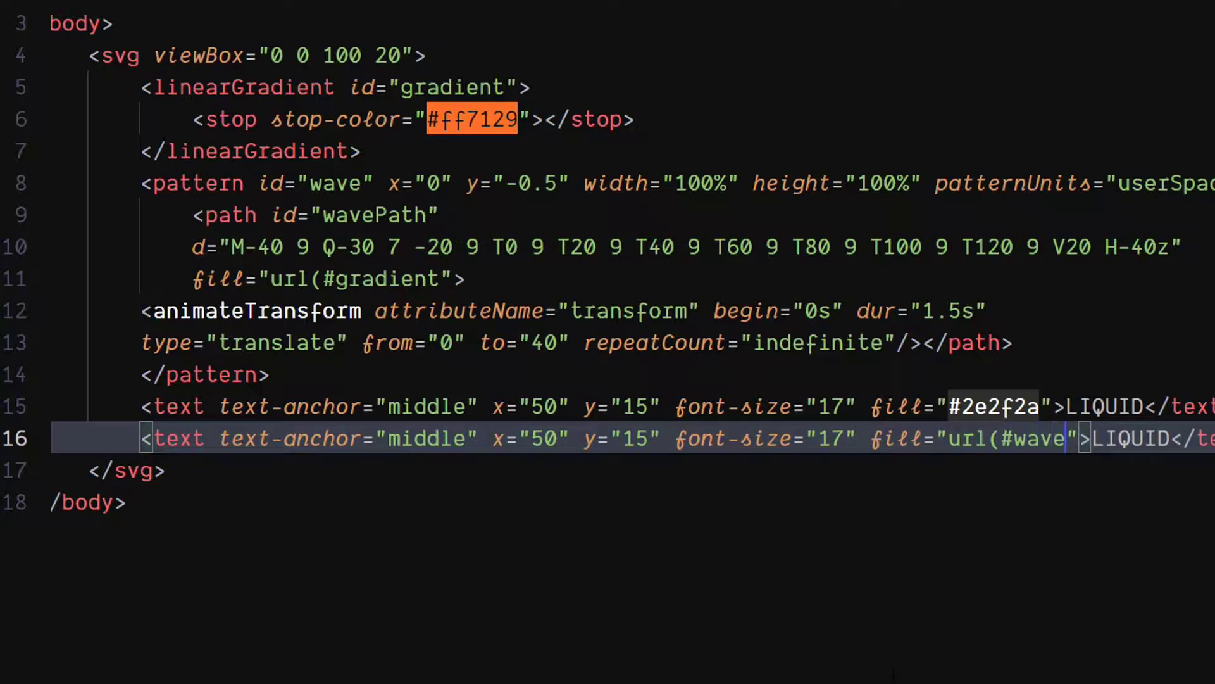
type(")")
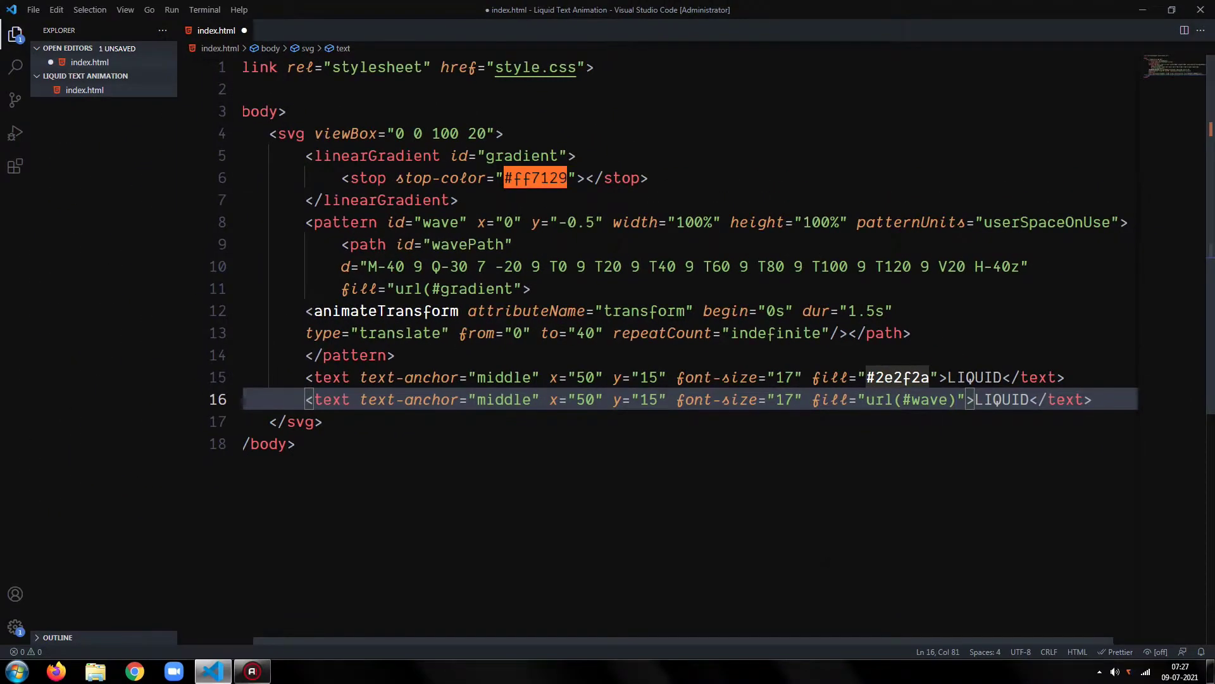
- Save index.html and create a new style.css file in the project
key("ctrl+s")
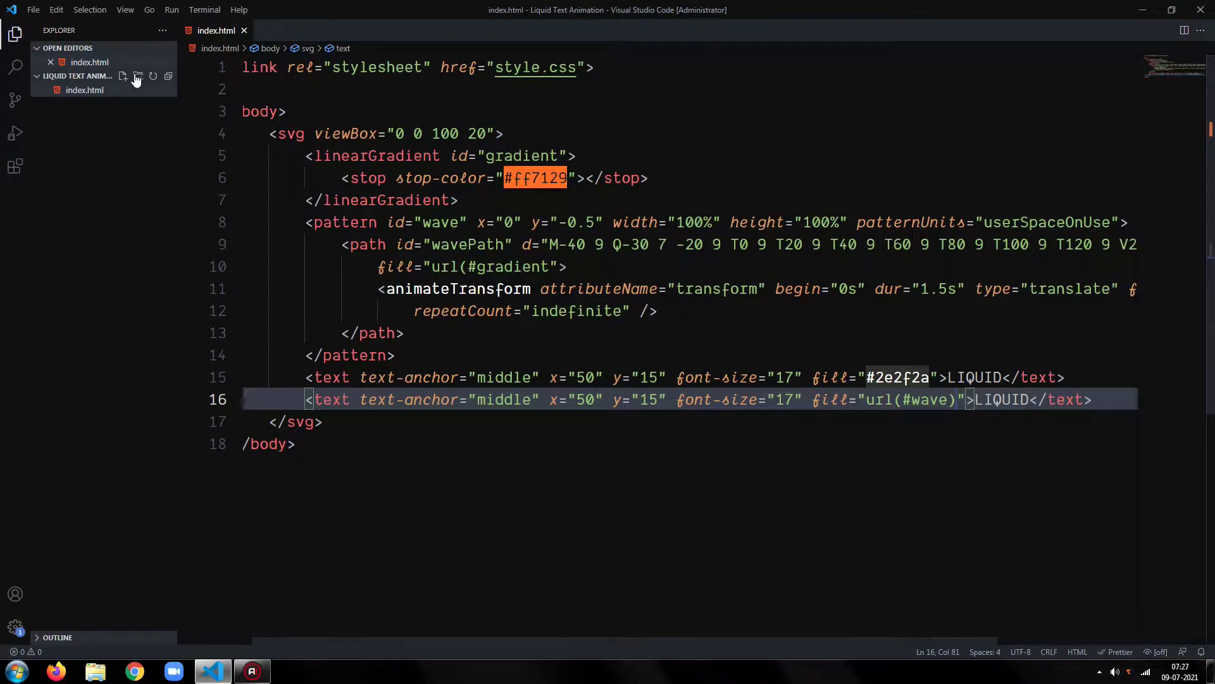
left_click(123, 76)
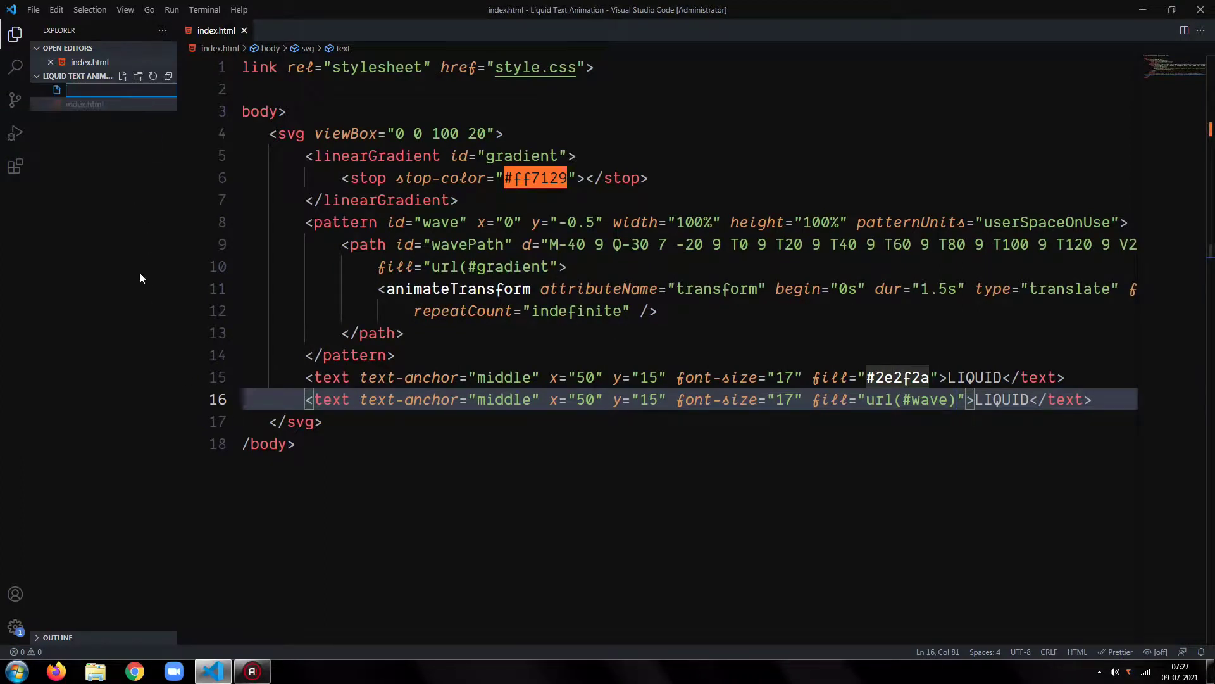
type("style.c")
type("p")
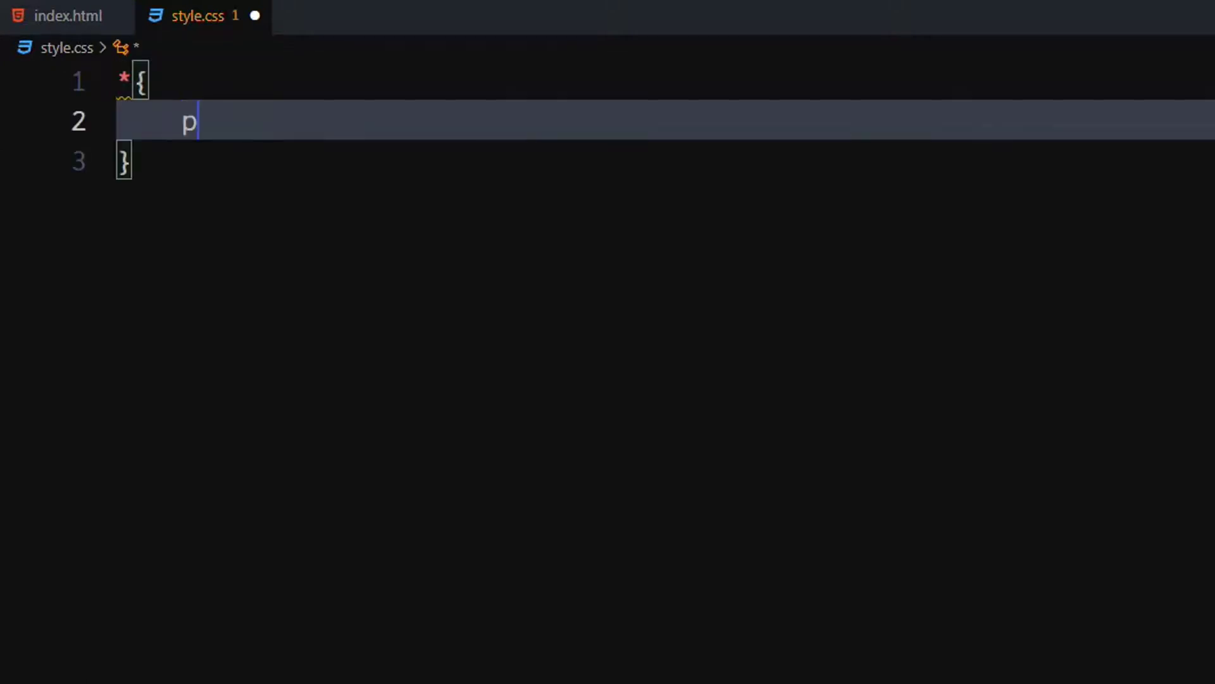
- Add a universal rule resetting padding and margin to 0
type("adding: ;")
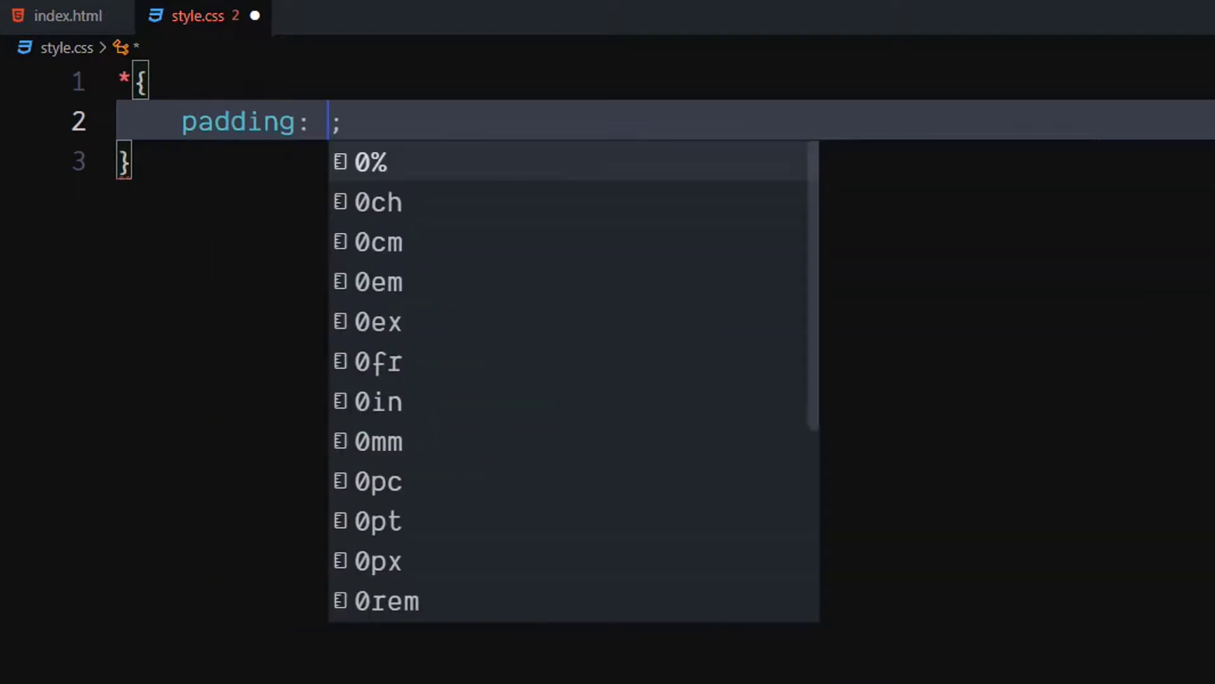
type("0;")
type("margin: 0;")
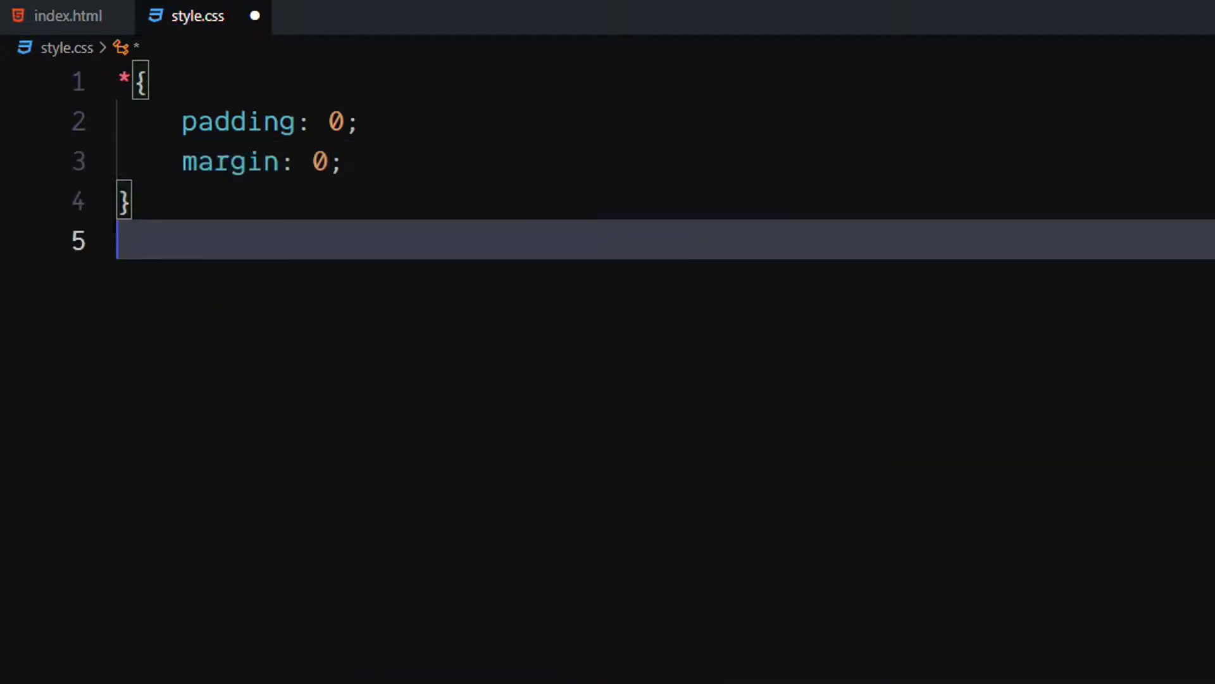
type("body{")
type("display: flex;")
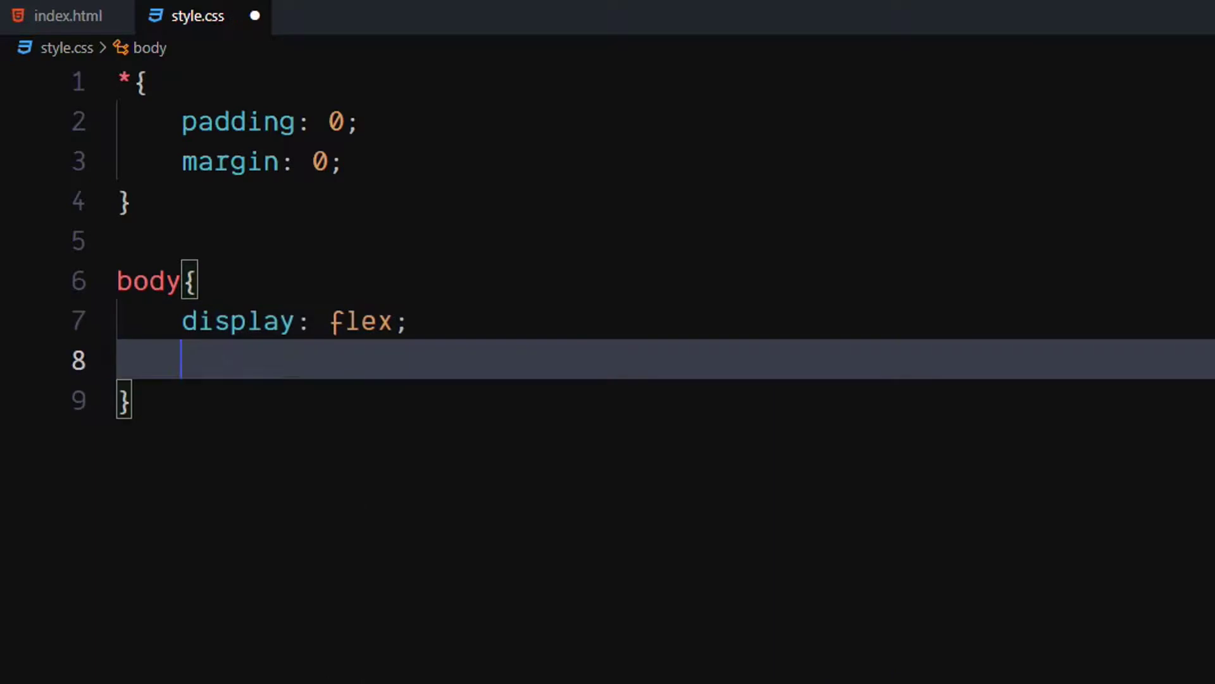
- Make body a flex container with justify-content and align-items center, height 100vh
type("justify-content: center;")
type("align-items: center;")
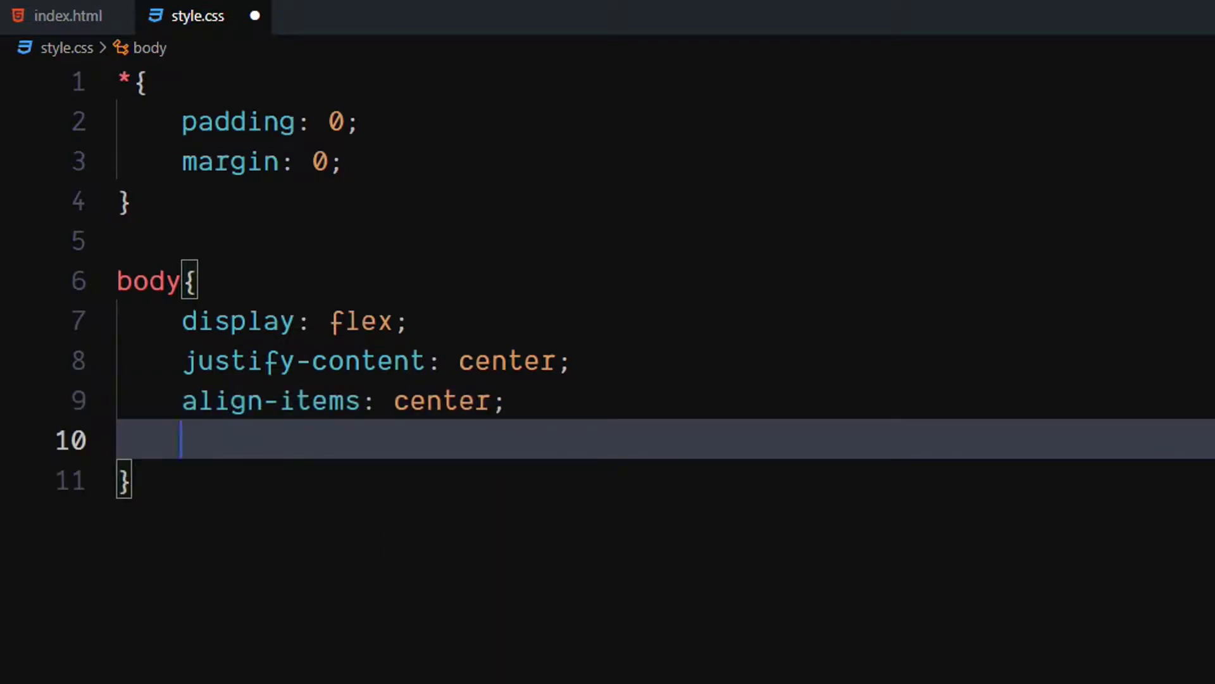
type("height: ;")
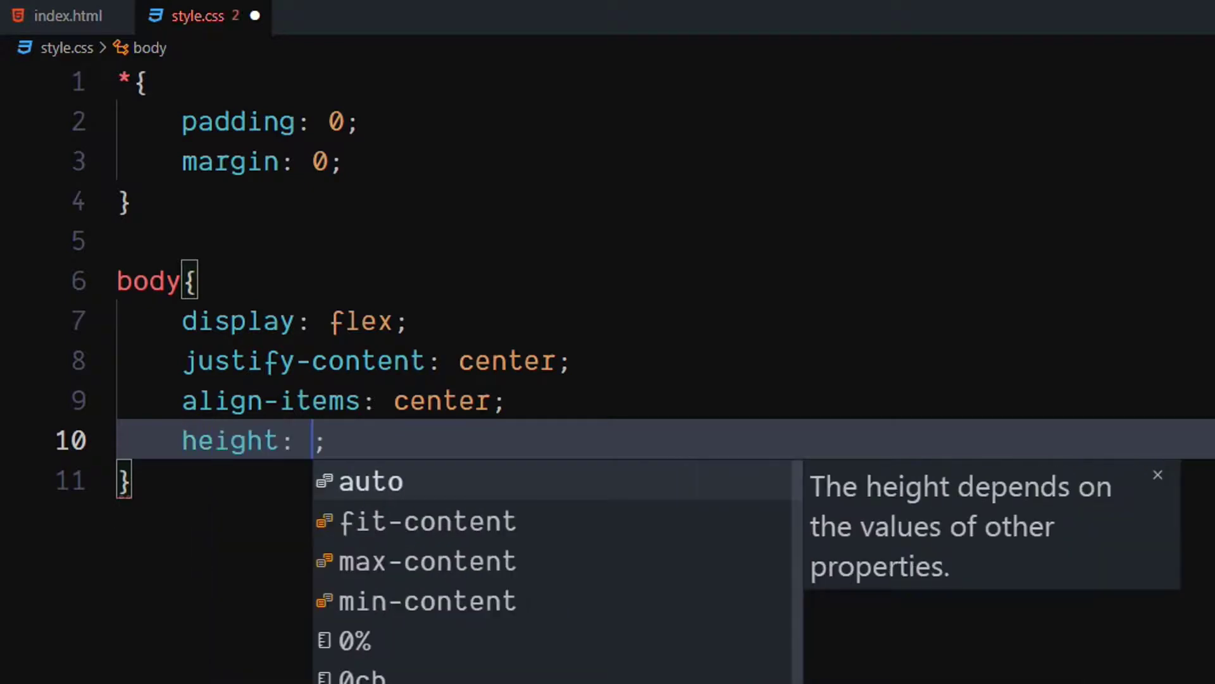
type("100vh")
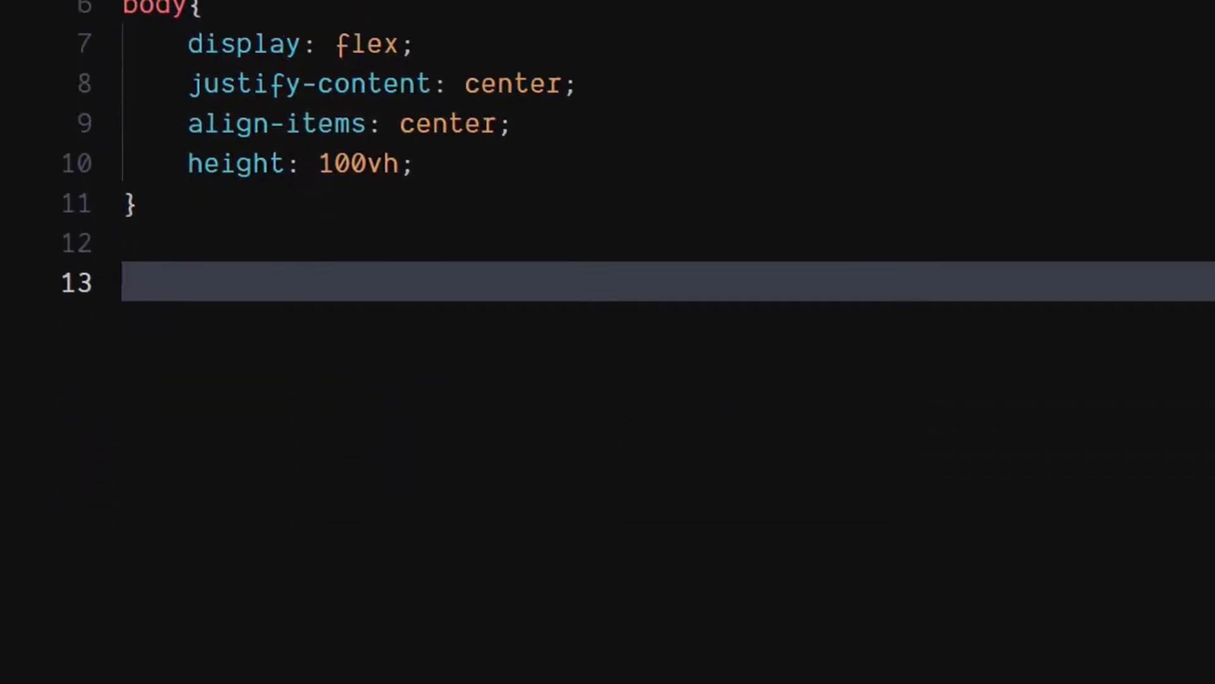
- Style svg with font-weight bold and max-width 640px
type("svg{")
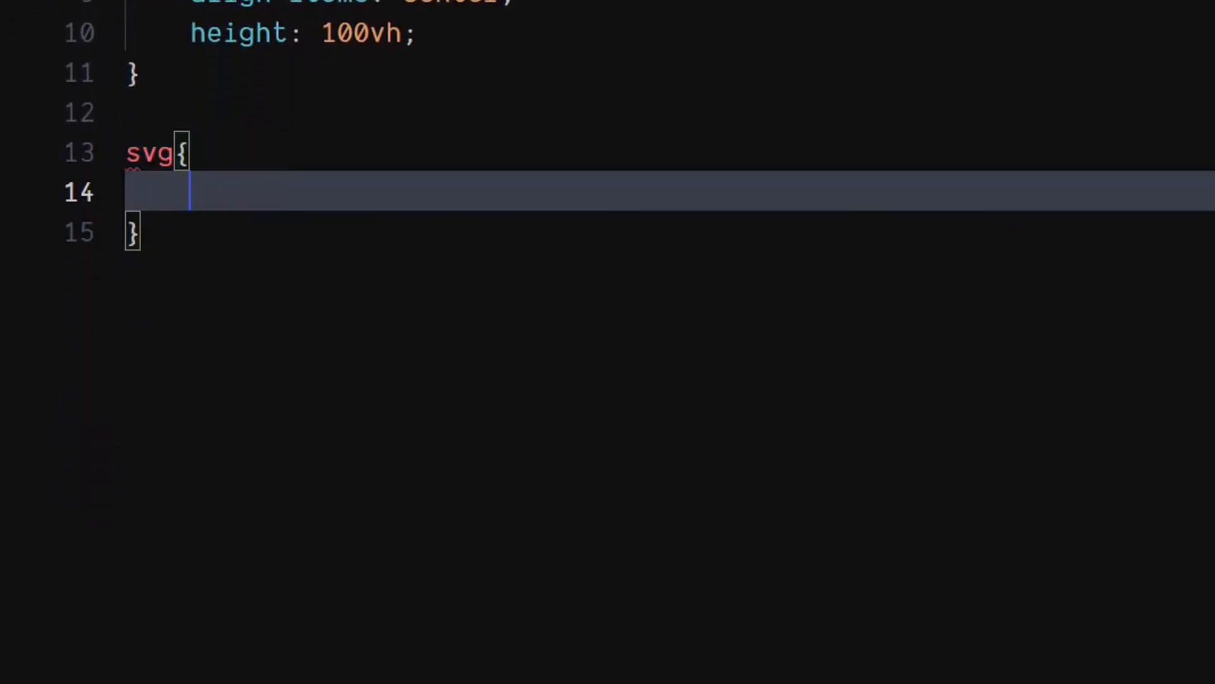
type("font-weight: ;")
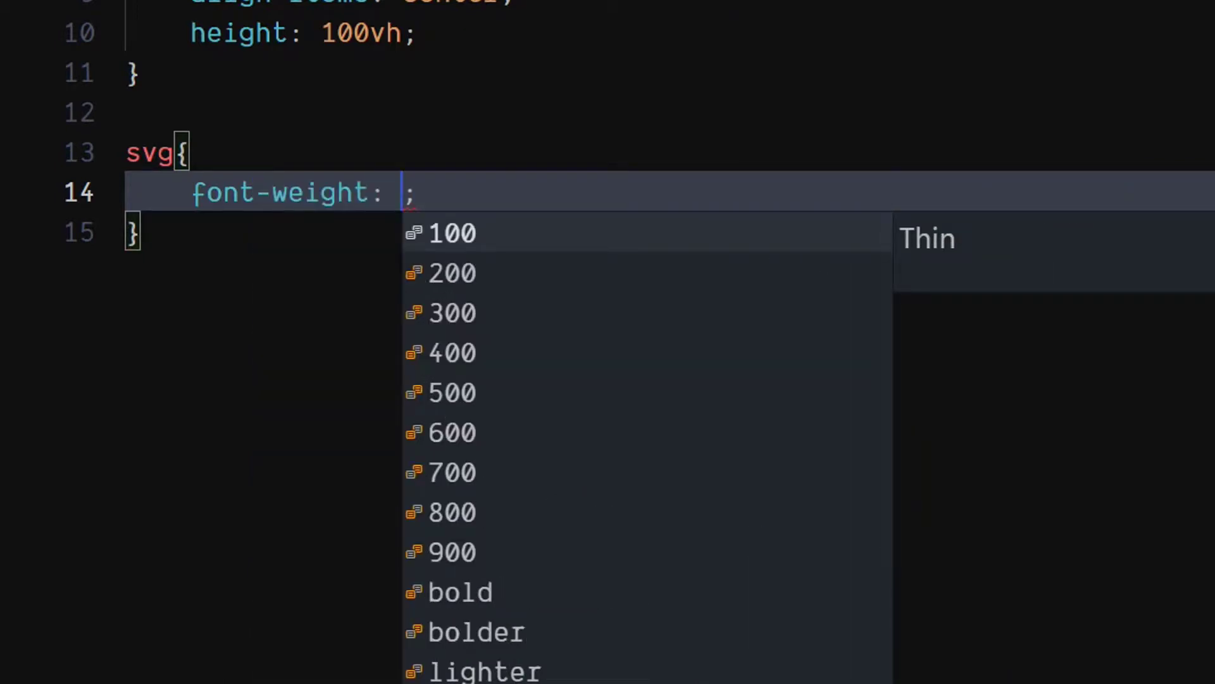
type("bold")
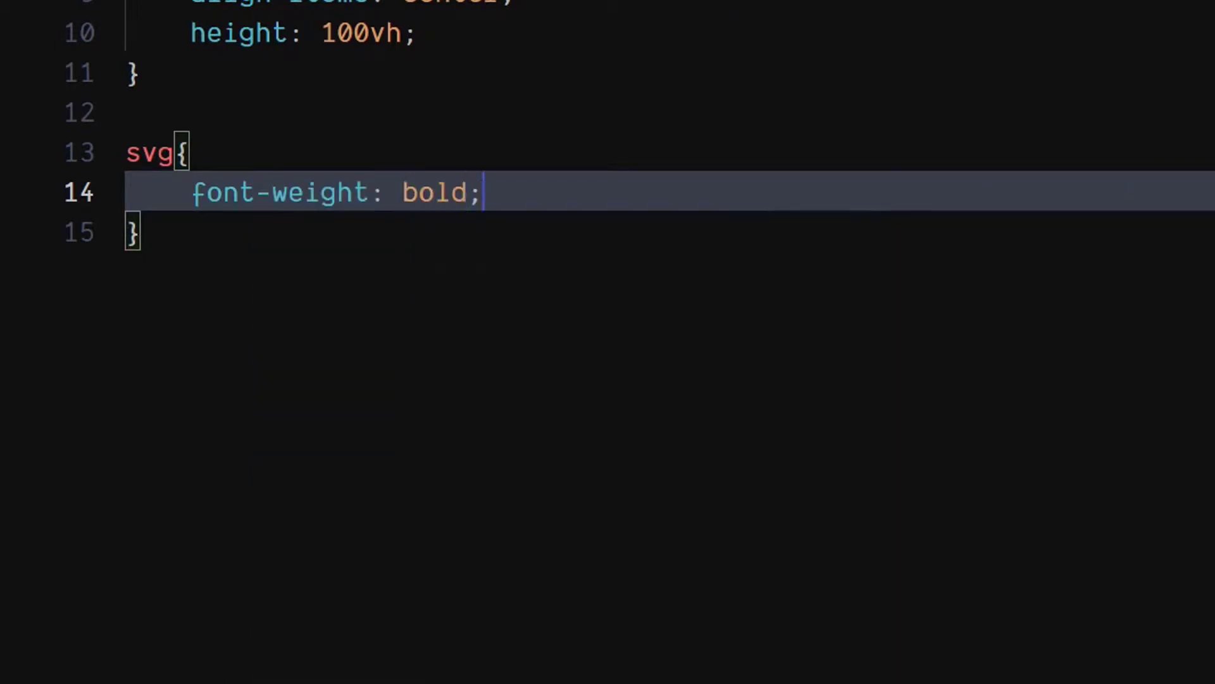
type("m")
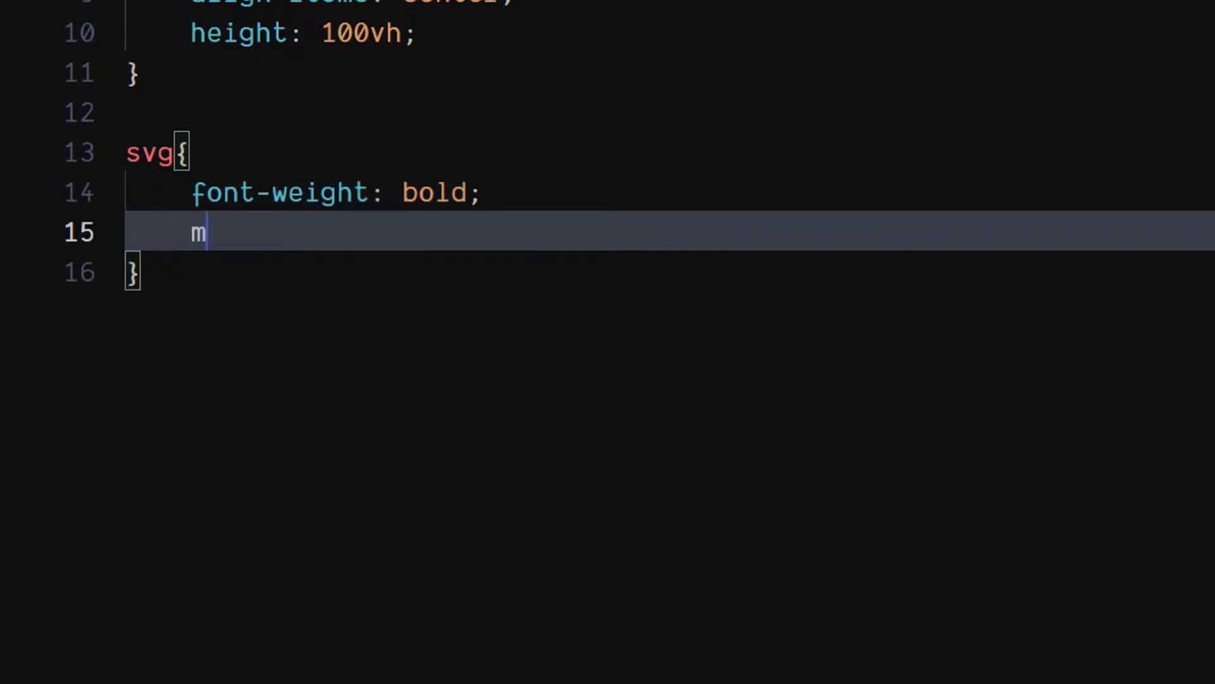
type("ax-width: ;")
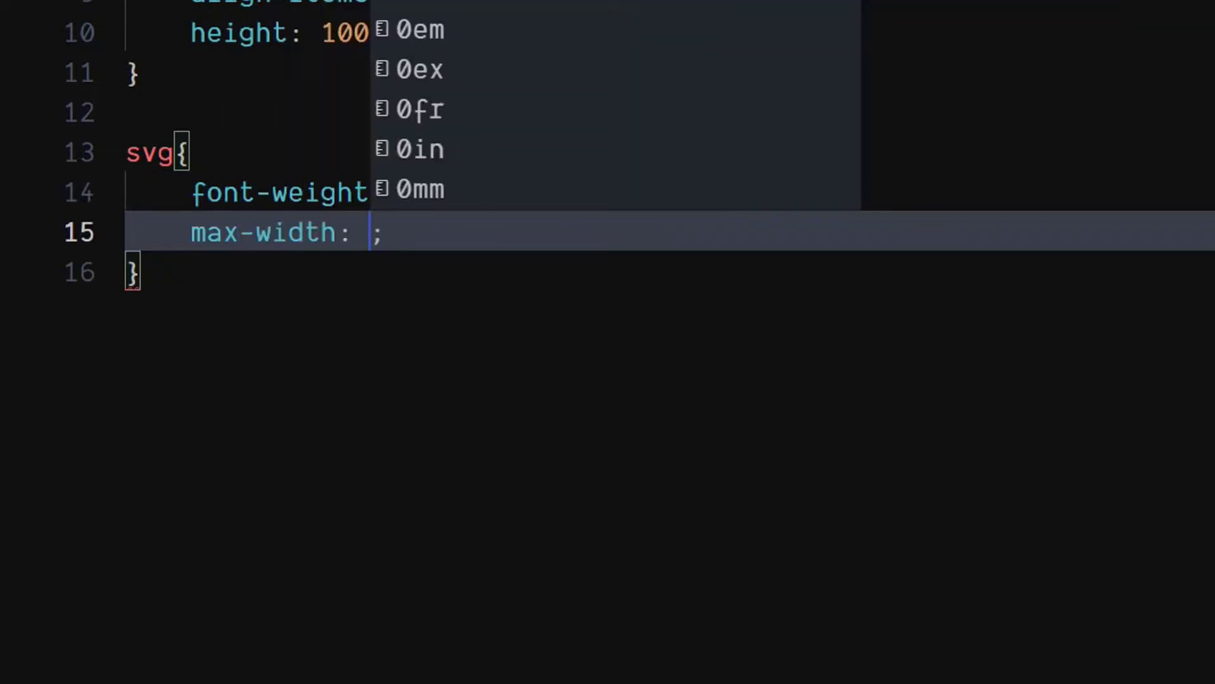
type("640px")
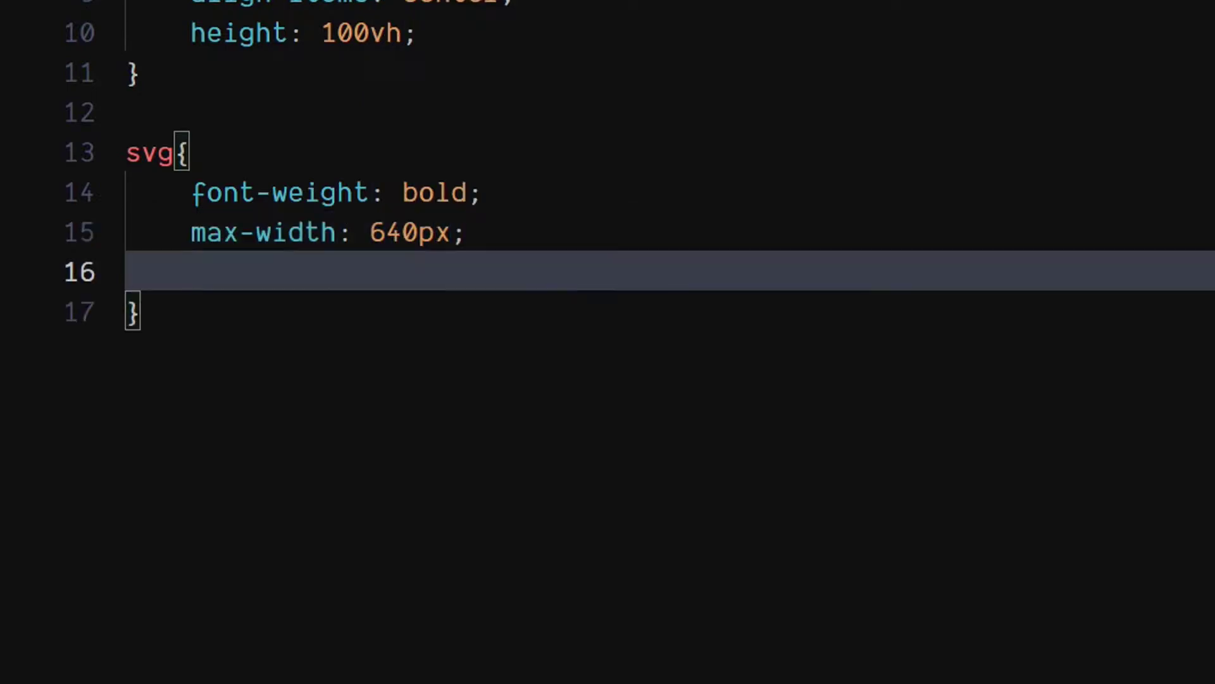
- Give svg height 100% and transform scale(1.25)
type("height: ;")
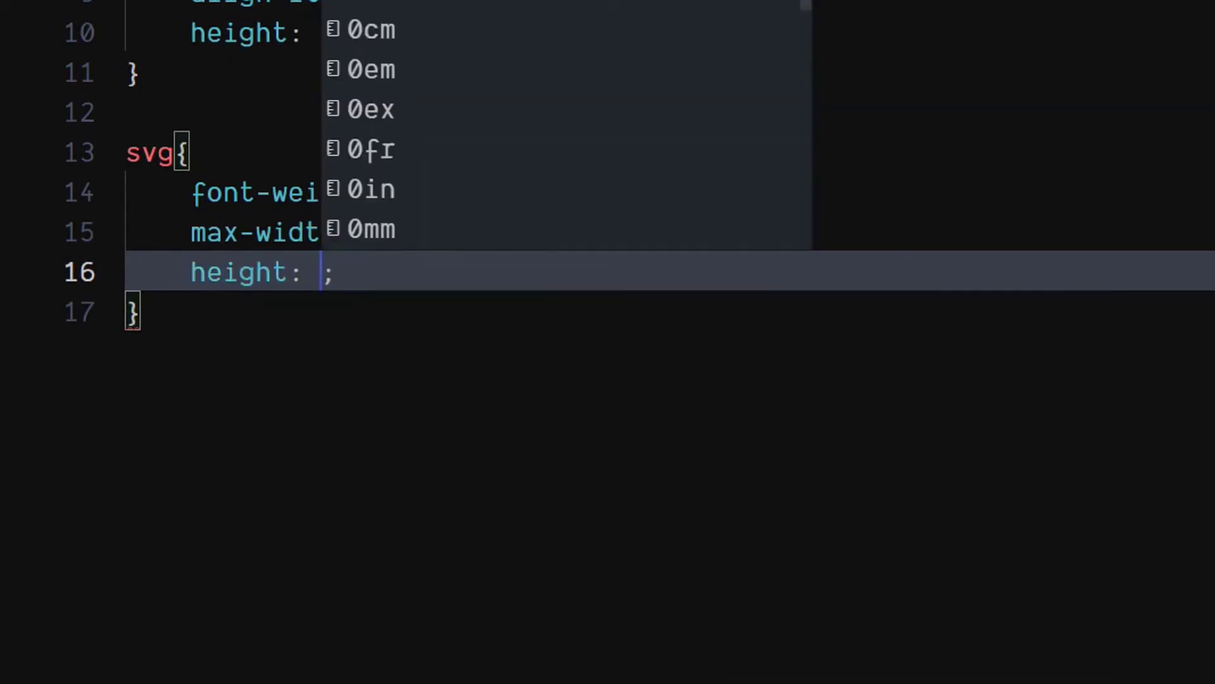
type("100%")
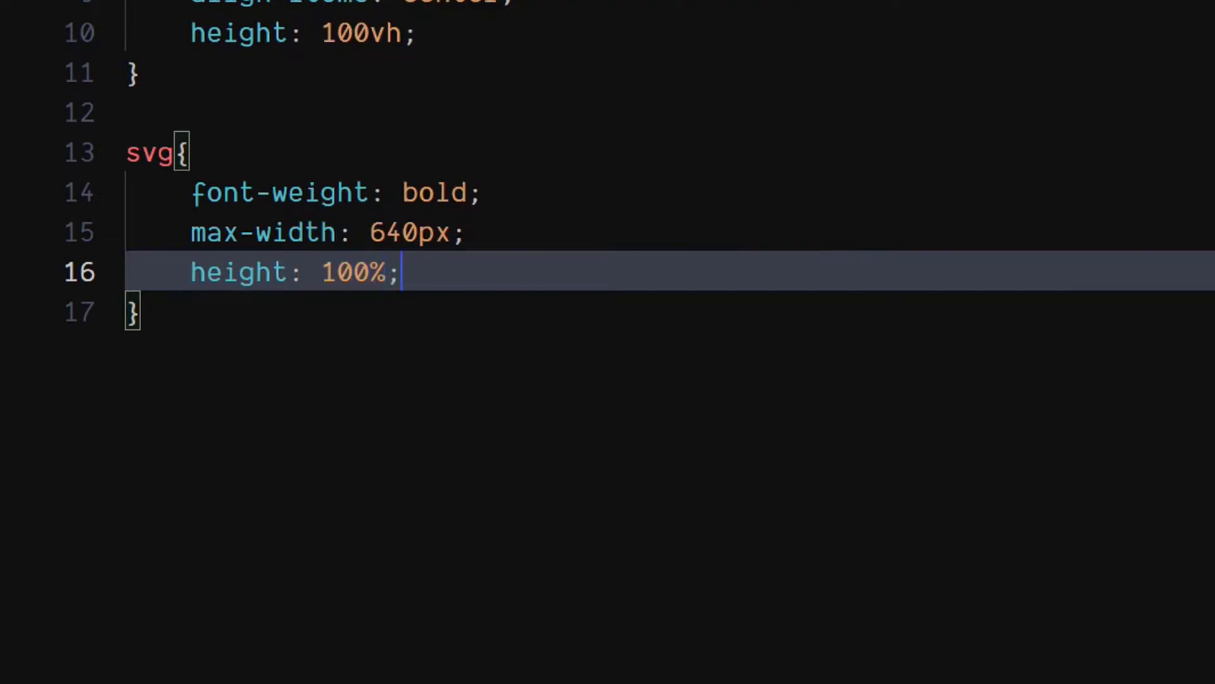
key("Enter")
type("transform: scale();")
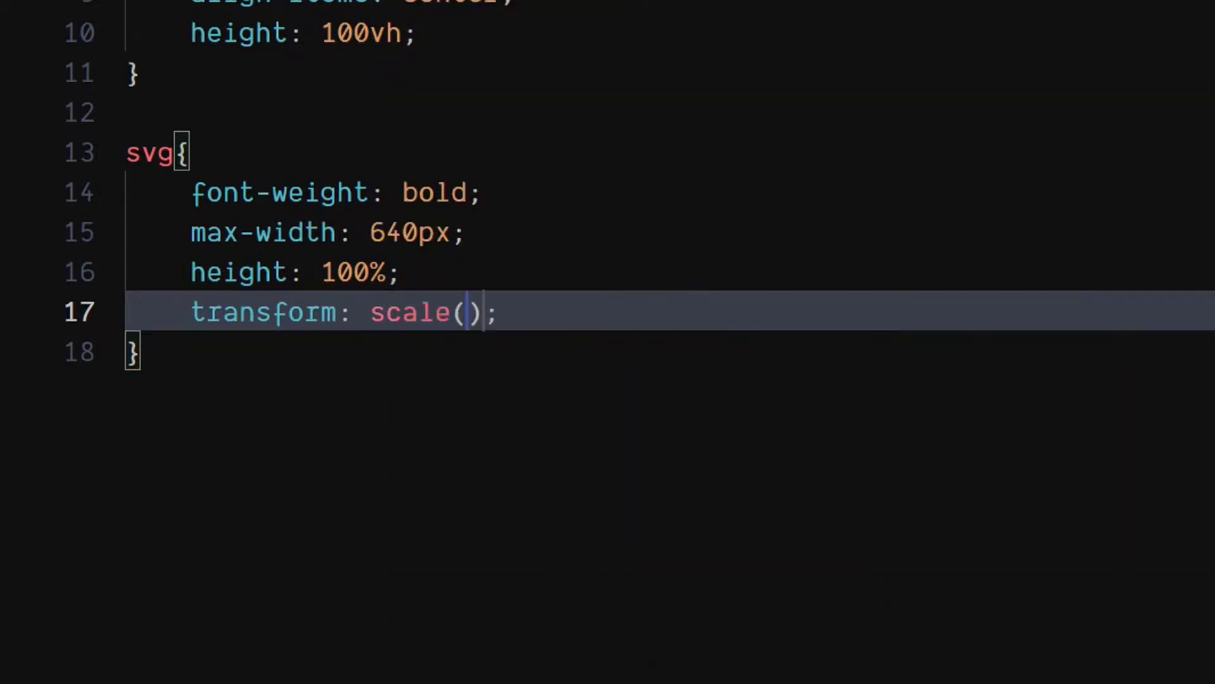
type("1.25")
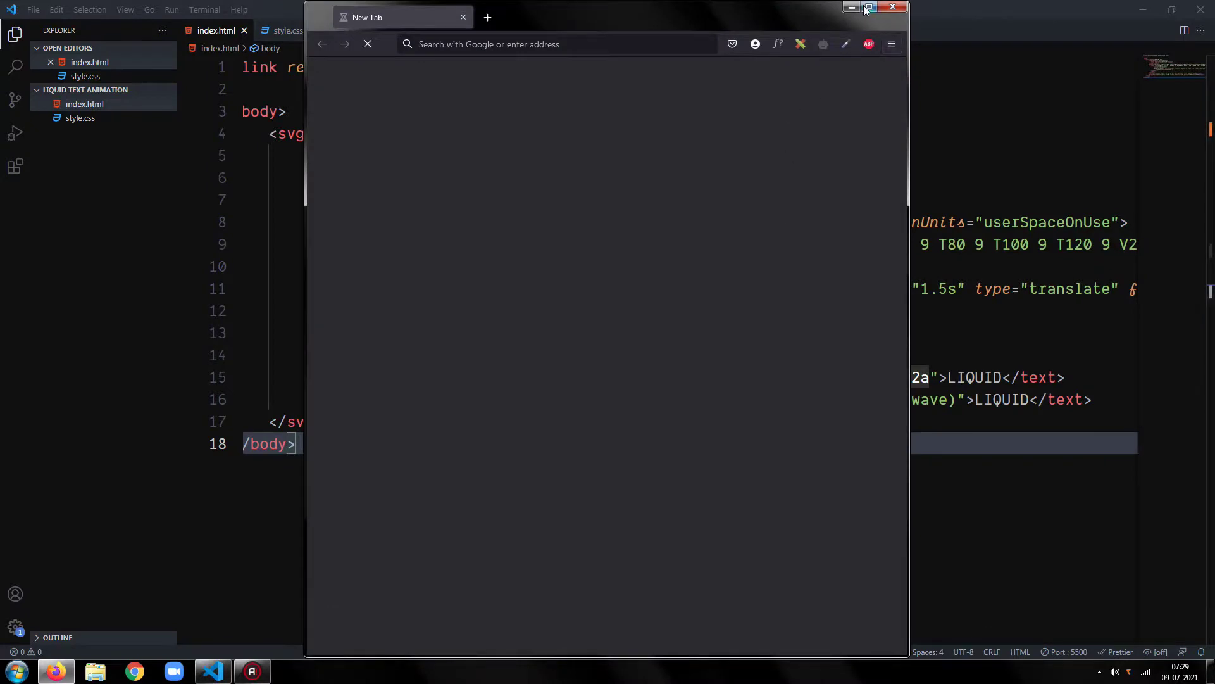
- Maximize Firefox to view the orange wavy LIQUID text, then minimize to the desktop
left_click(869, 8)
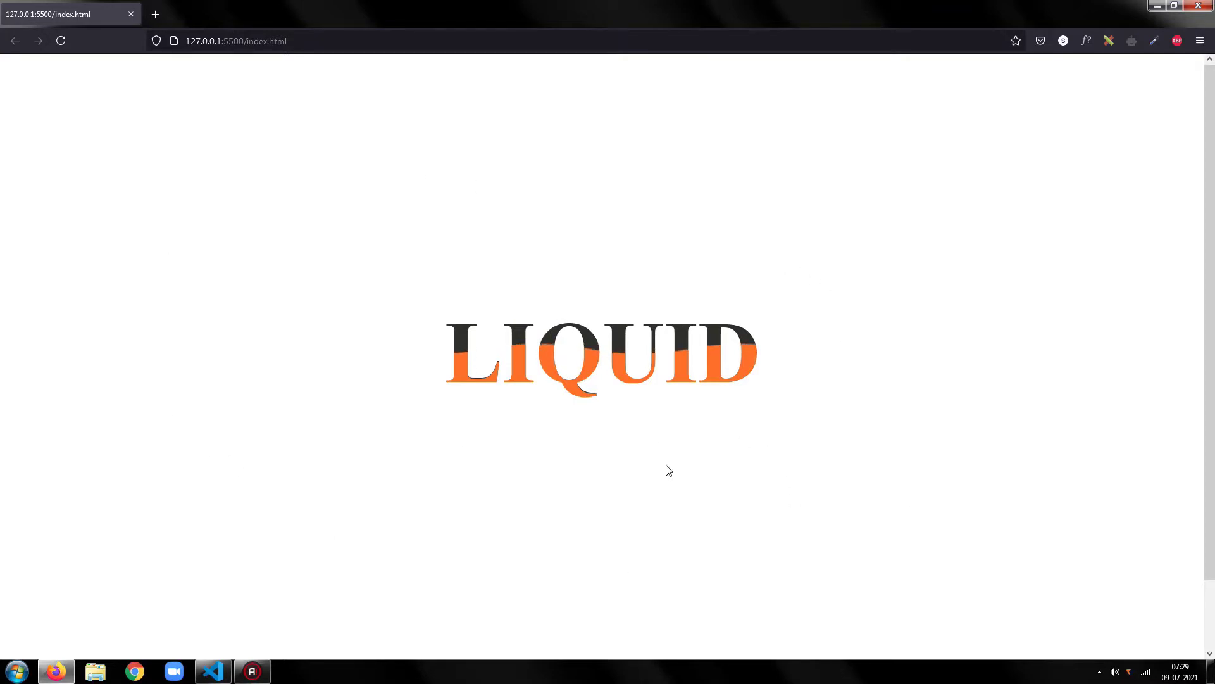
mouse_move(993, 336)
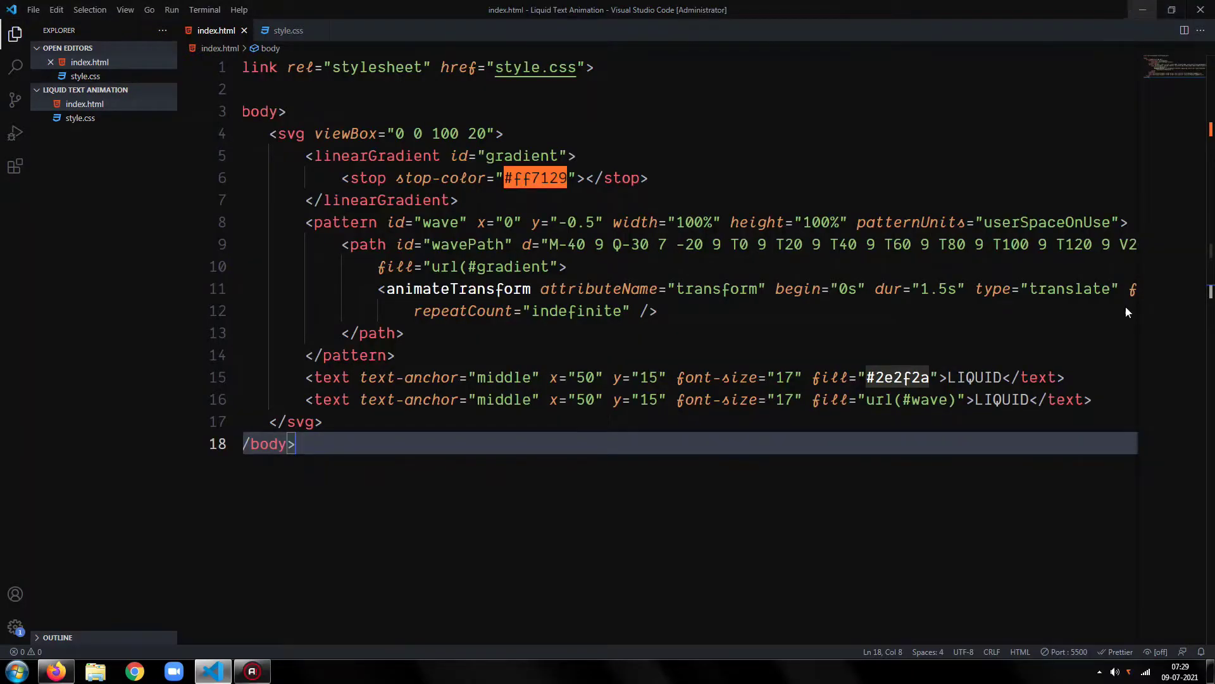
left_click(1142, 9)
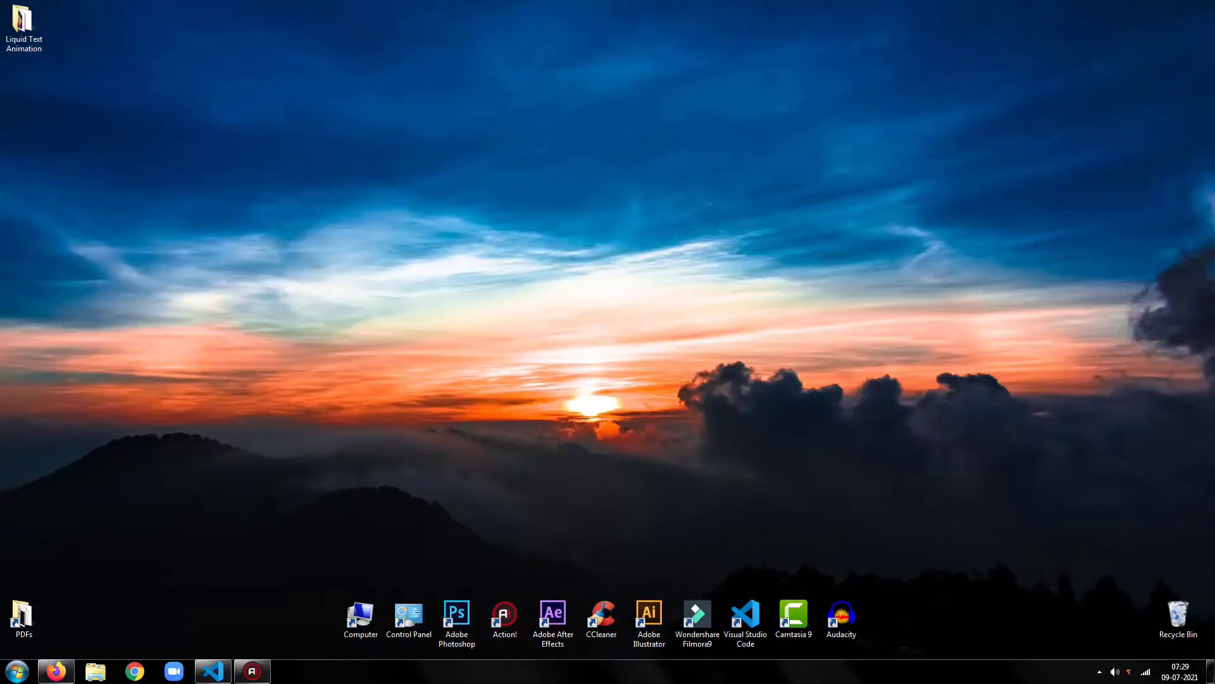